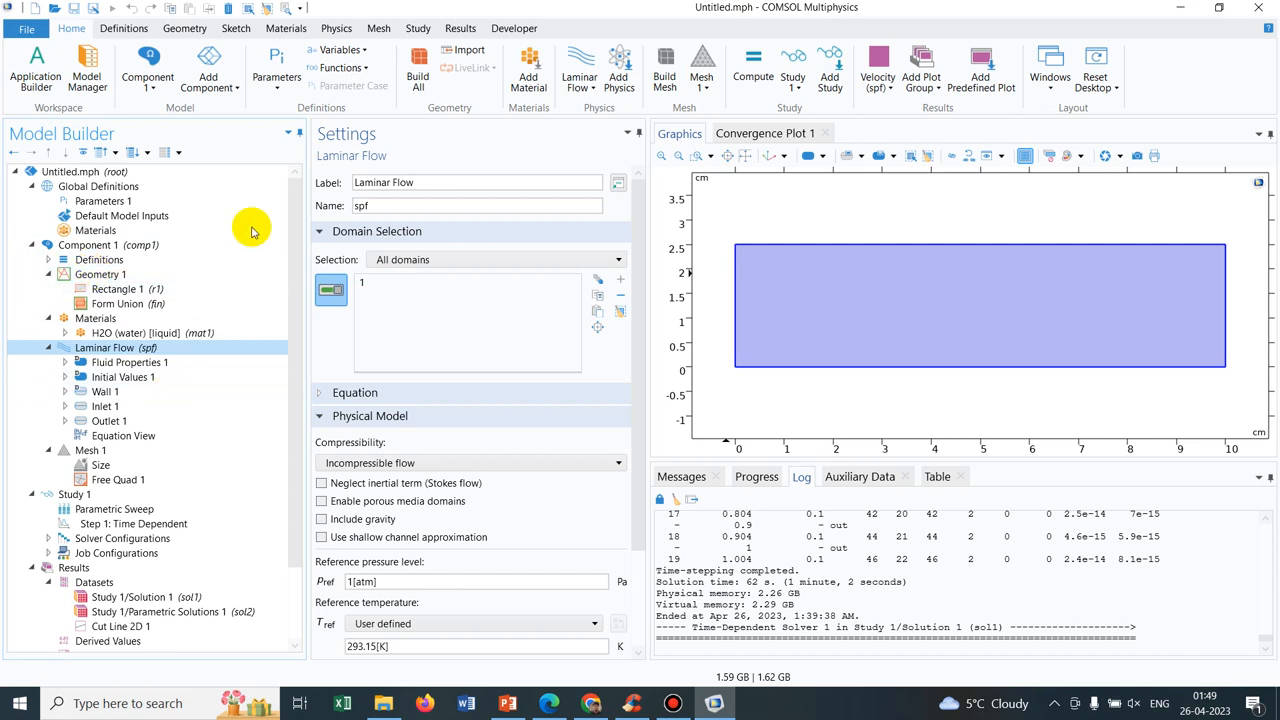
{"action": "mouse_move", "coordinate": [296, 216]}
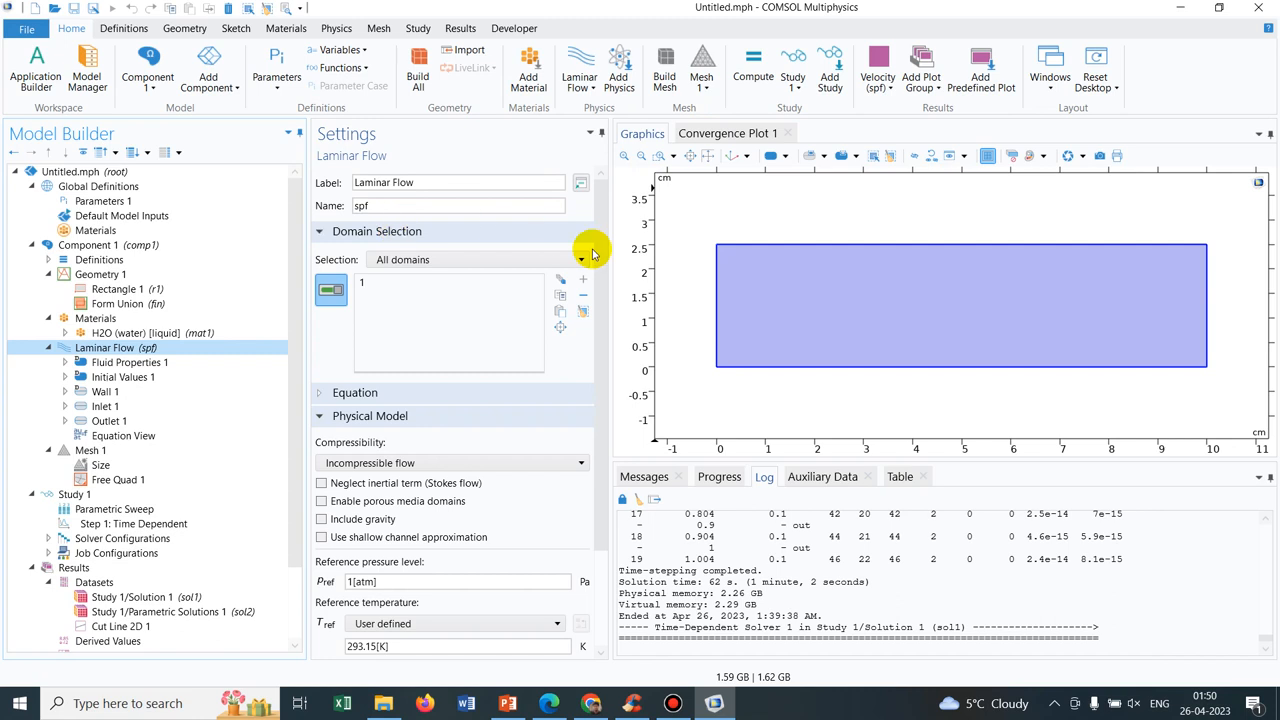
{"action": "mouse_move", "coordinate": [196, 388]}
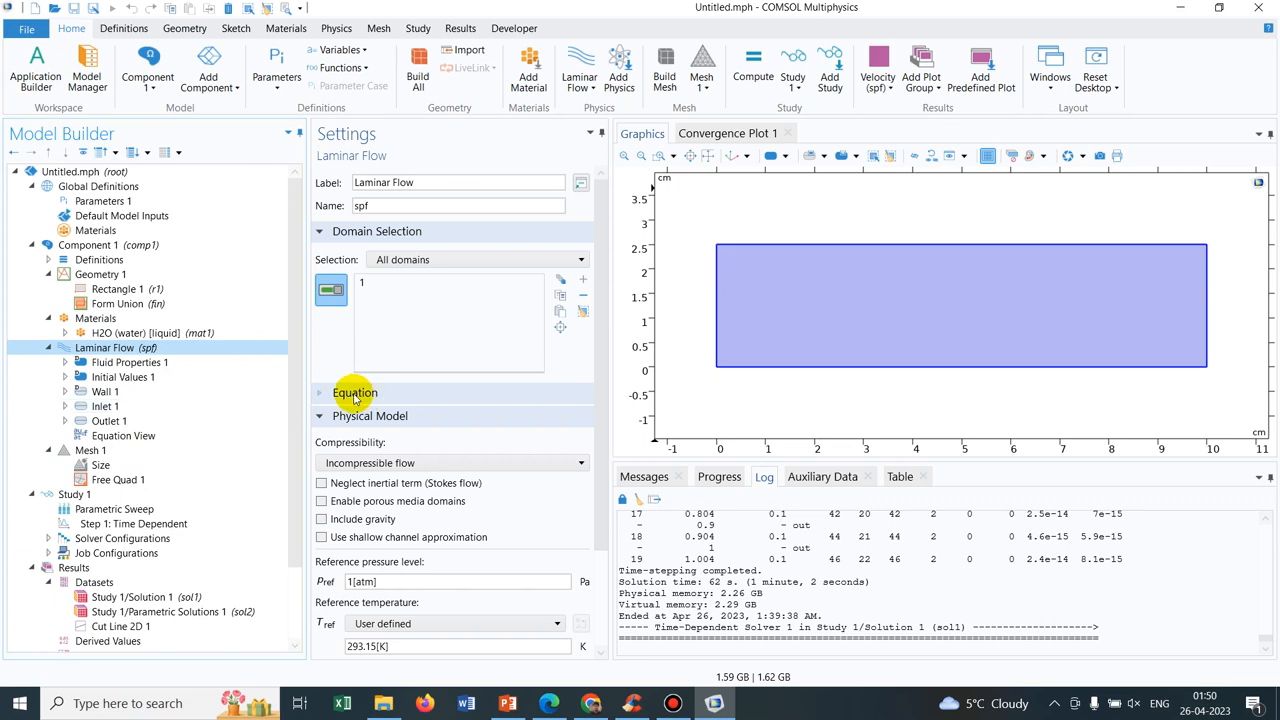
Expand the Equation section of Laminar Flow to show the Navier–Stokes equations
{"action": "left_click", "coordinate": [356, 392]}
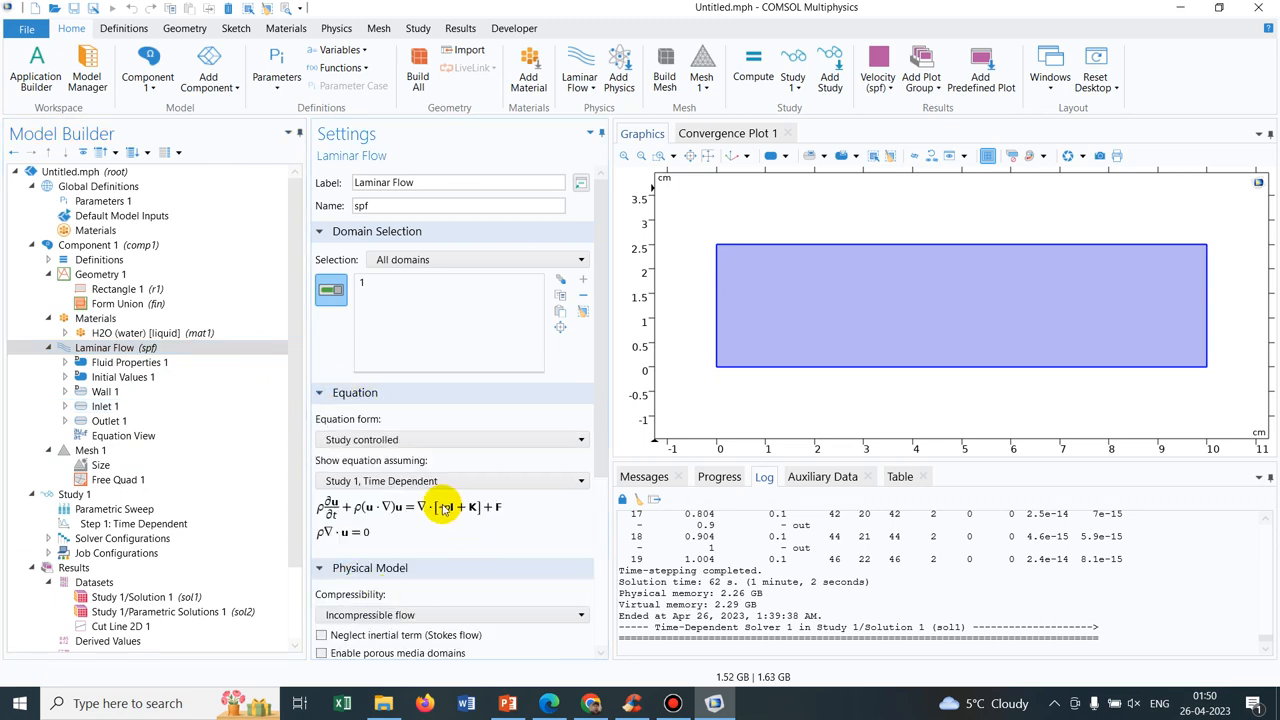
{"action": "mouse_move", "coordinate": [392, 528]}
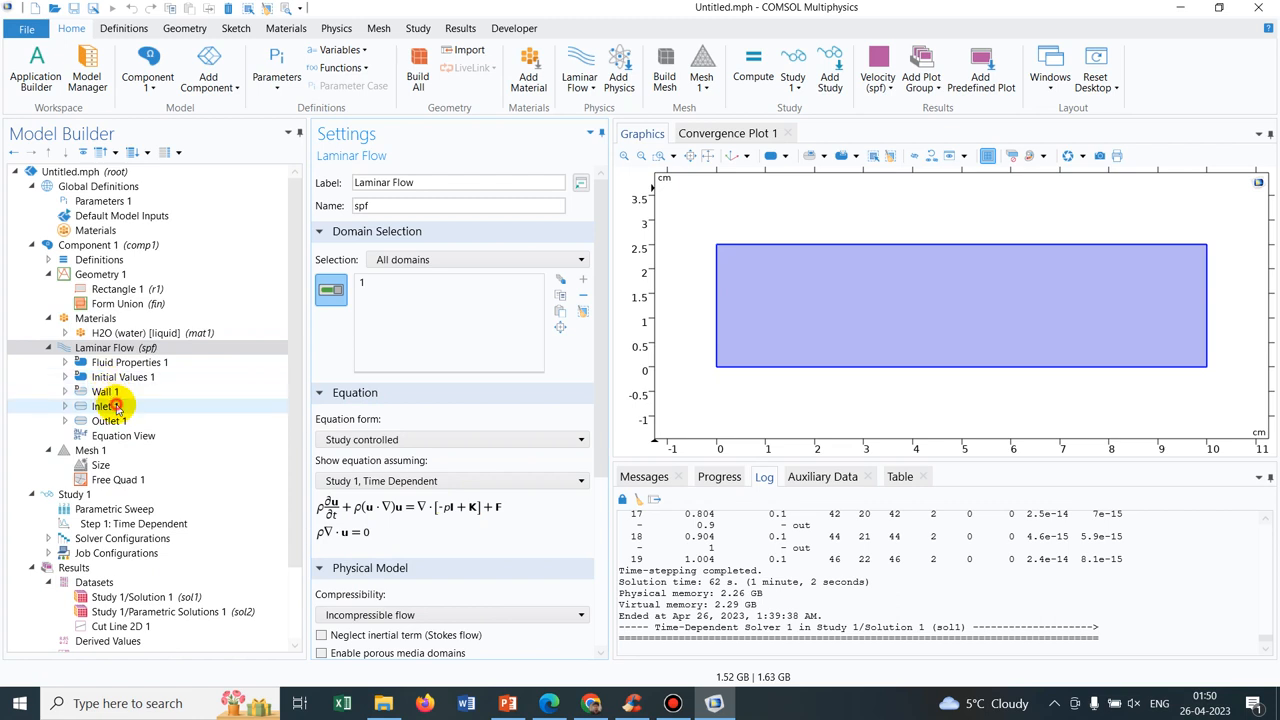
Select Inlet 1 under Laminar Flow, showing a static pressure inlet of 10 Pa with backflow suppressed
{"action": "left_click", "coordinate": [104, 406]}
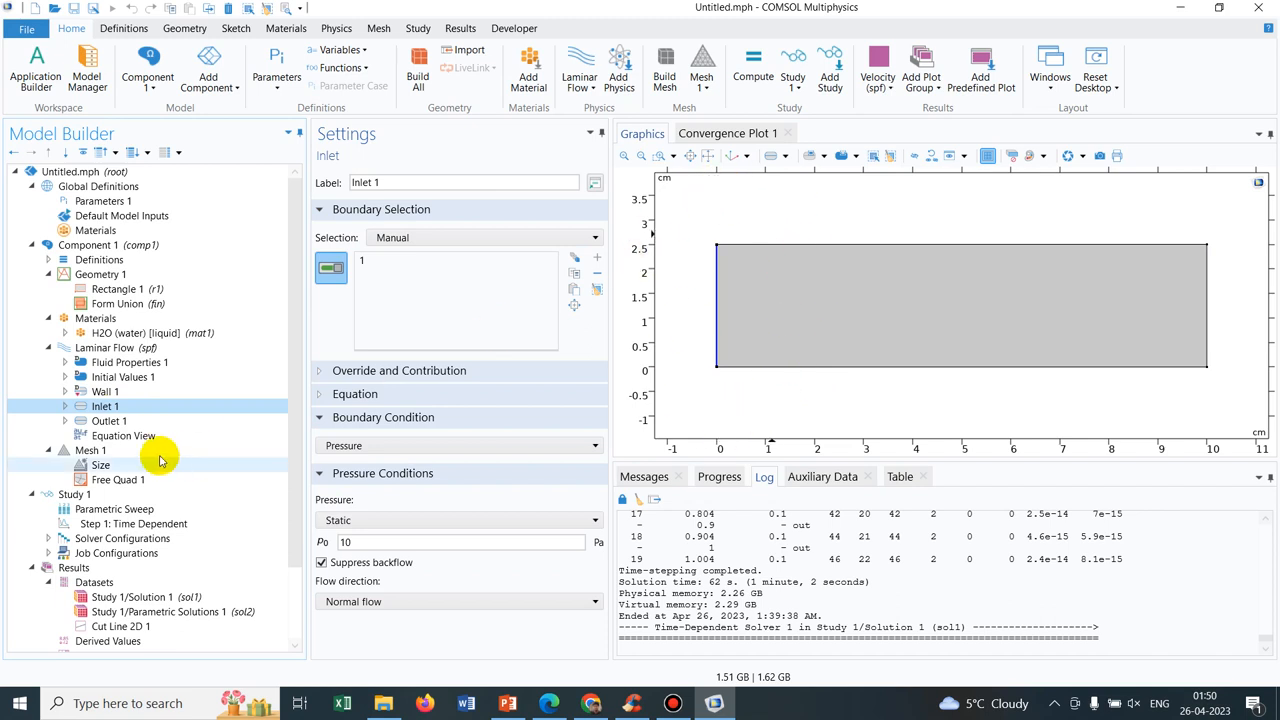
{"action": "left_click", "coordinate": [98, 420]}
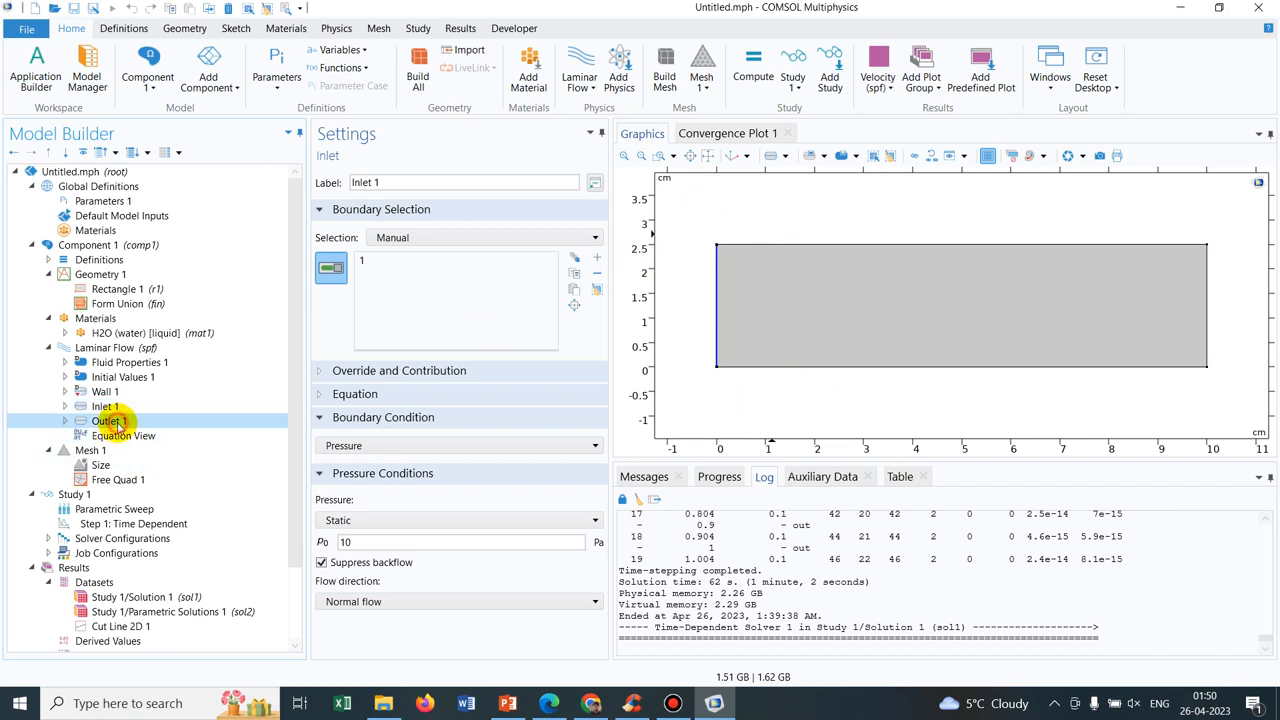
{"action": "left_click", "coordinate": [102, 406]}
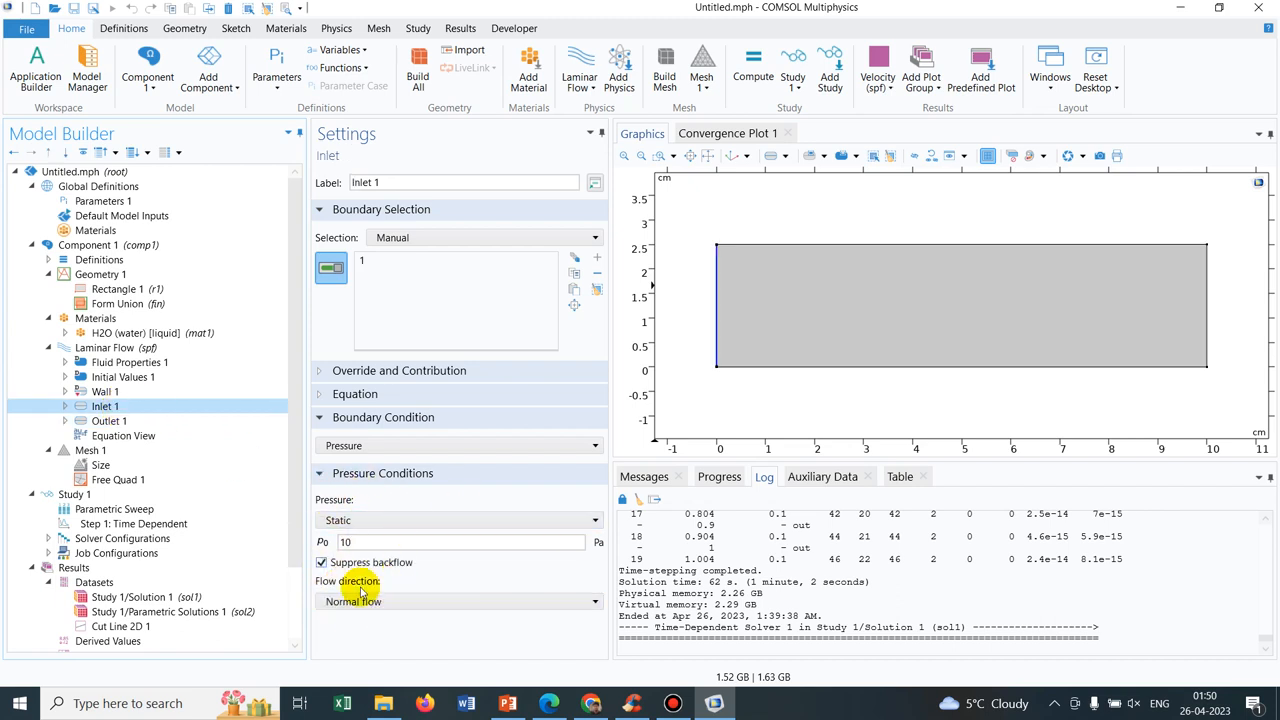
{"action": "mouse_move", "coordinate": [410, 576]}
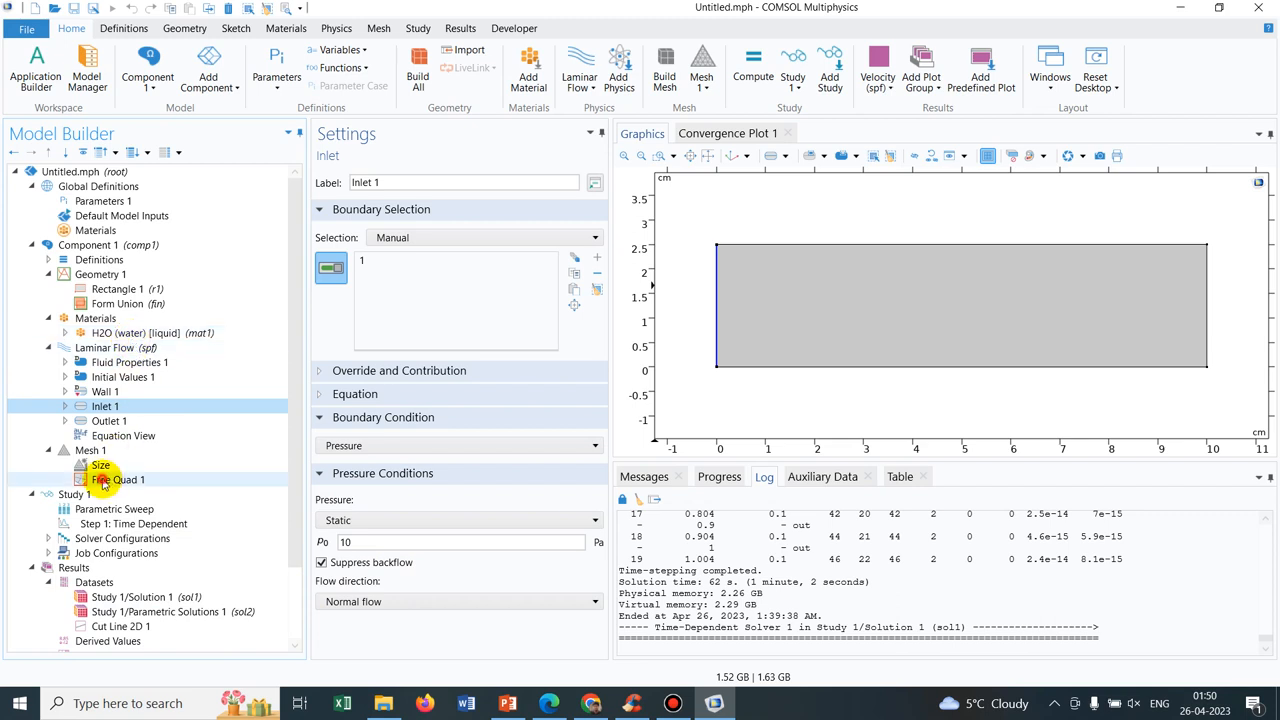
Inspect Free Quad 1 and the Size node, whose custom element size is parameter a
{"action": "left_click", "coordinate": [118, 480]}
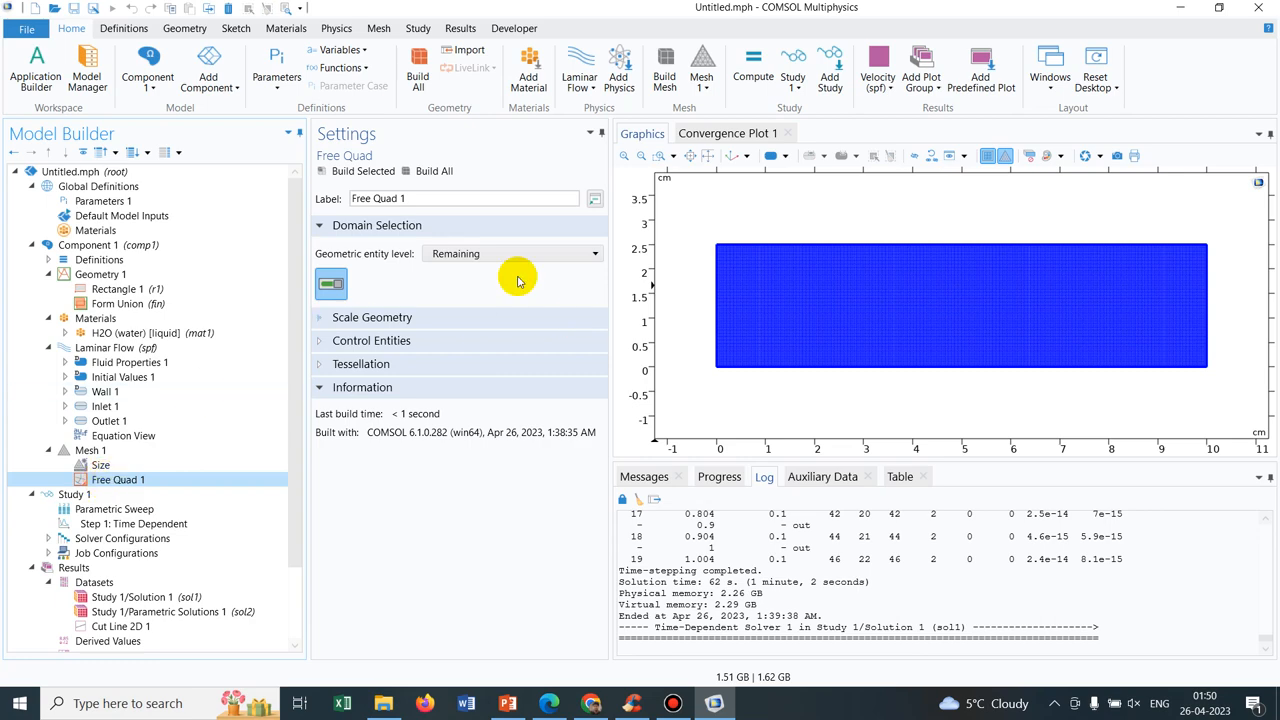
{"action": "mouse_move", "coordinate": [304, 400]}
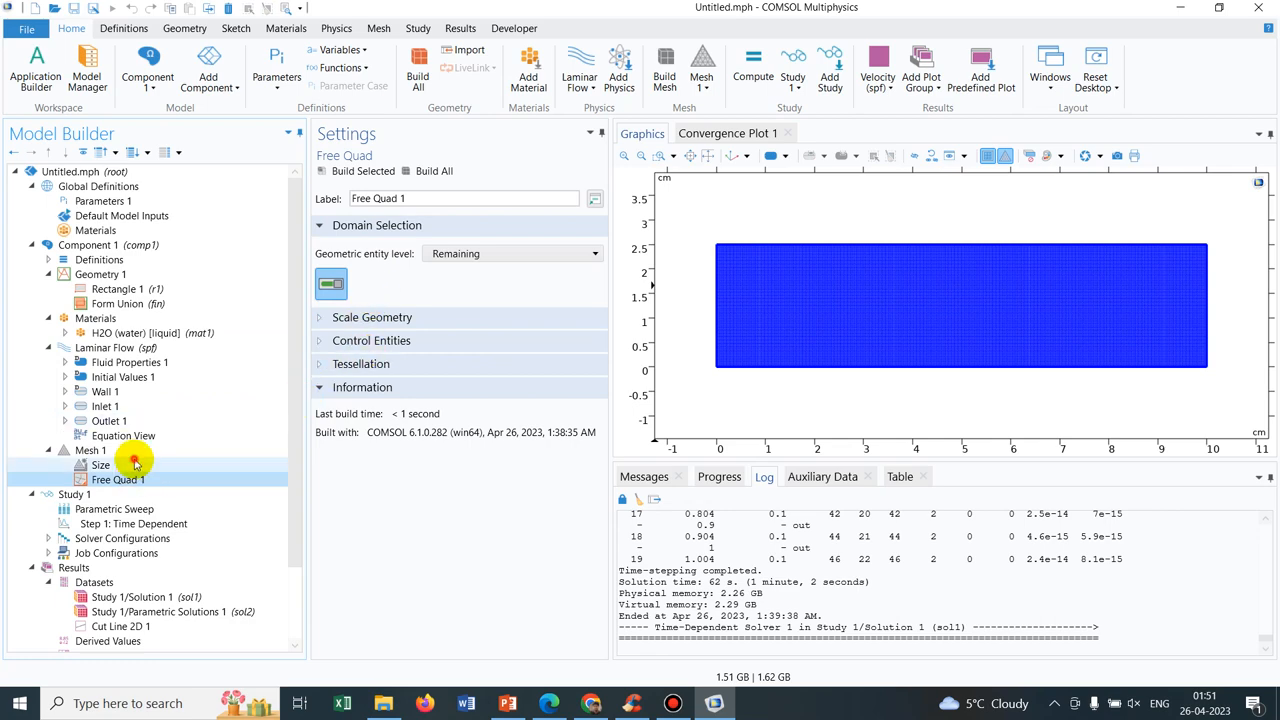
{"action": "left_click", "coordinate": [100, 464]}
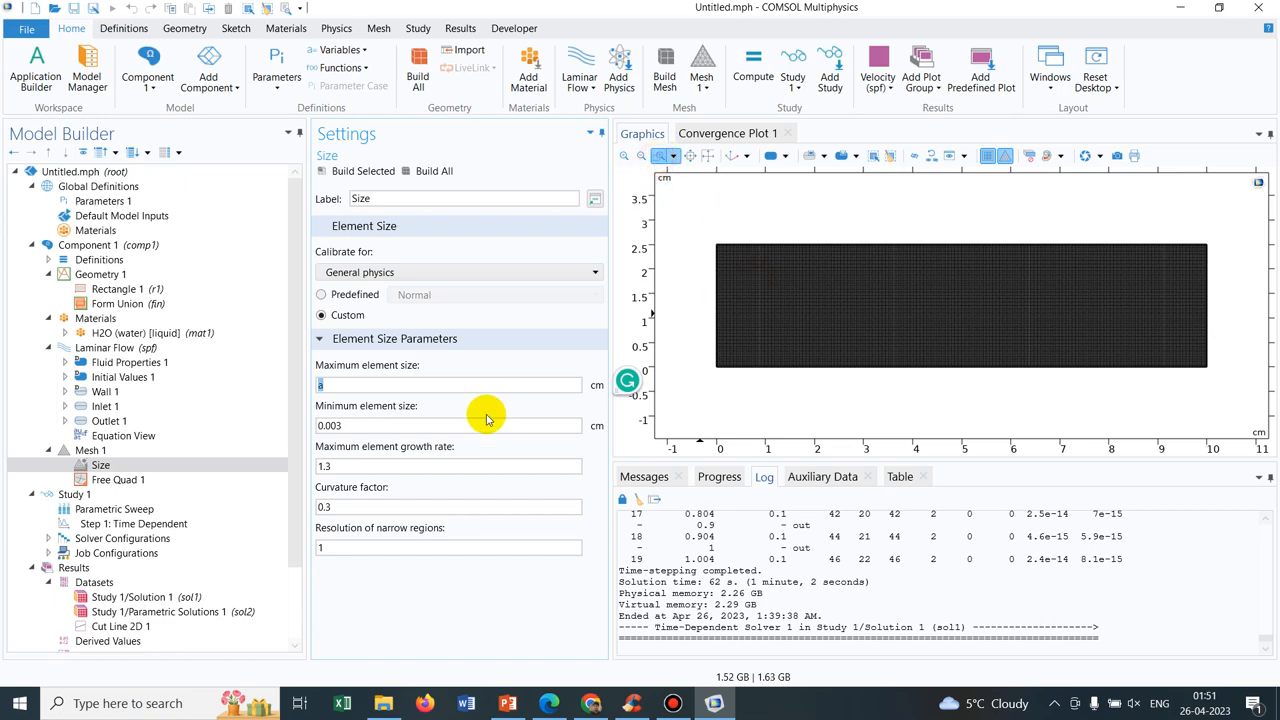
{"action": "mouse_move", "coordinate": [732, 224]}
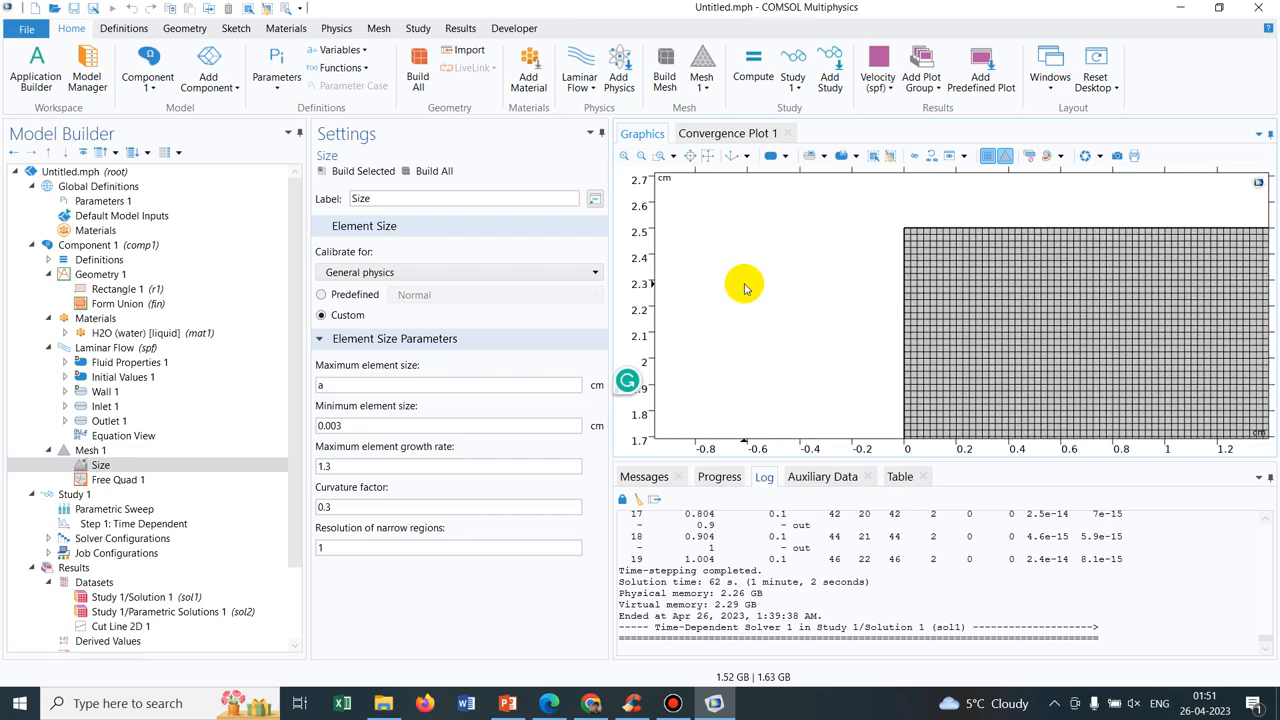
{"action": "mouse_move", "coordinate": [900, 216]}
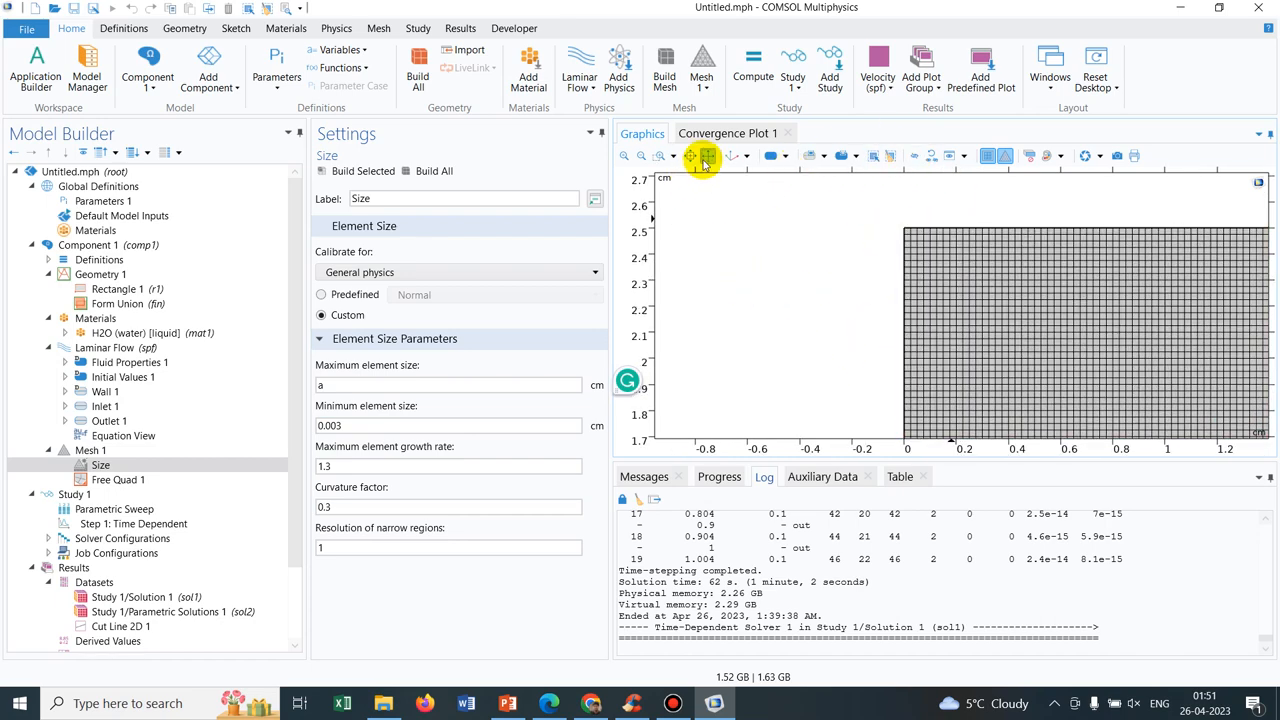
{"action": "left_click", "coordinate": [670, 156]}
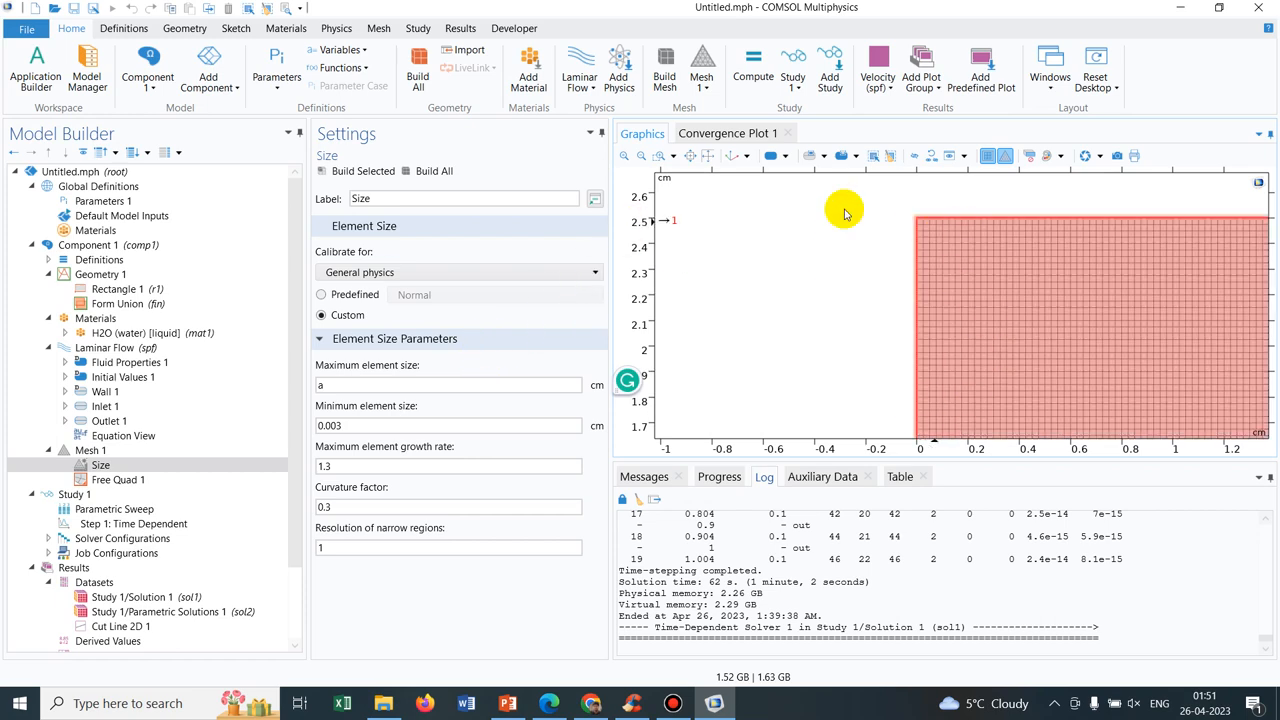
{"action": "left_click", "coordinate": [708, 156]}
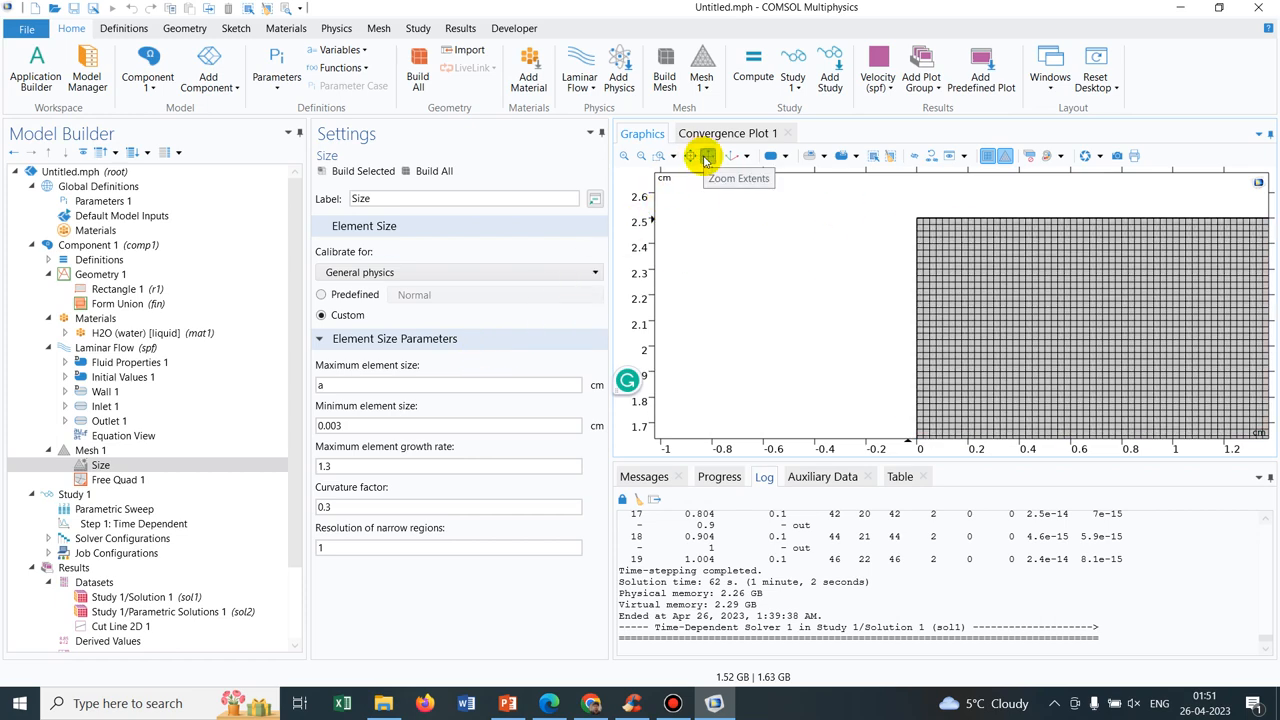
{"action": "left_click", "coordinate": [448, 384]}
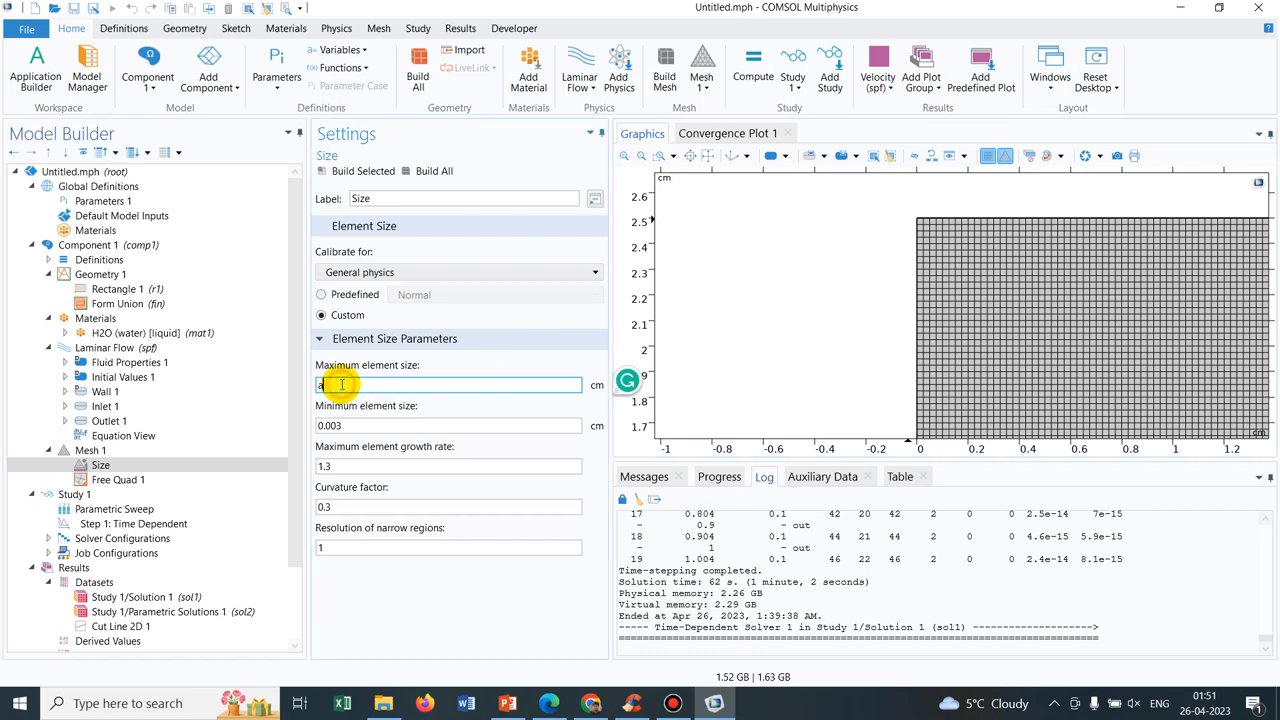
Show Parameters 1 under Global Definitions, where a equals 1 mm
{"action": "left_click", "coordinate": [102, 200]}
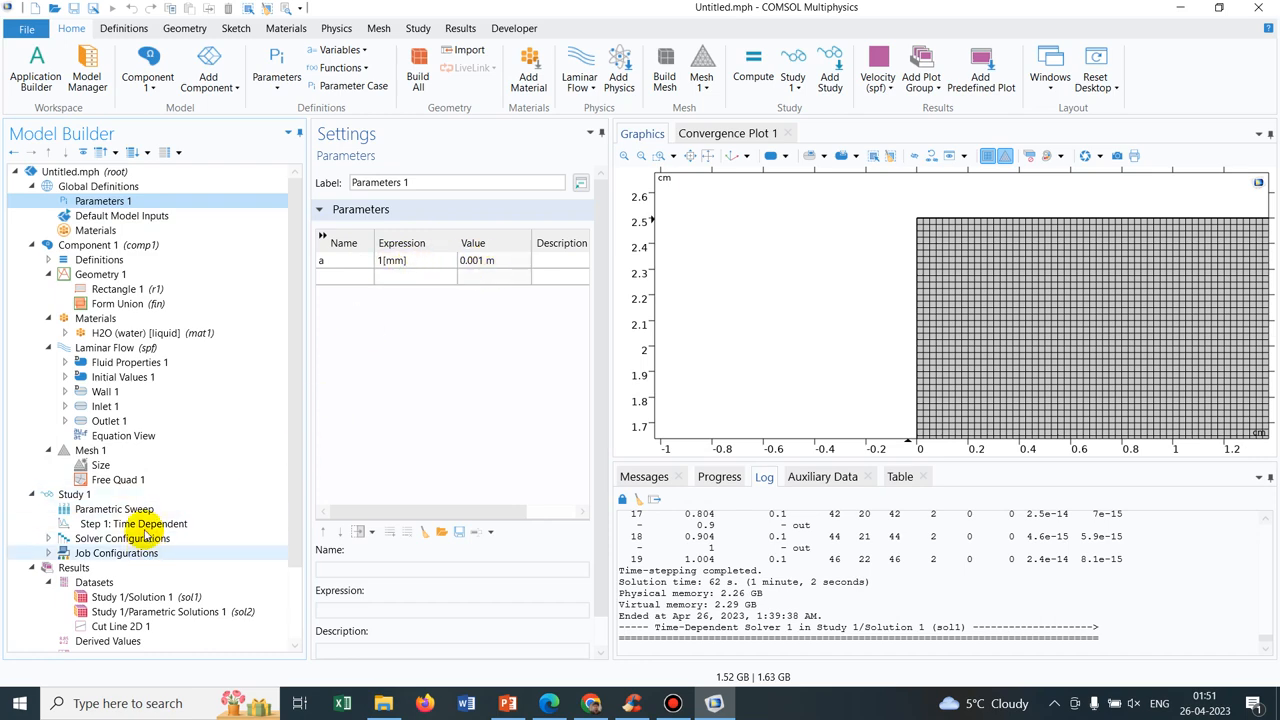
Append ,0.1,0.05 to the Parametric Sweep value list for mesh size a and compute
{"action": "left_click", "coordinate": [114, 508]}
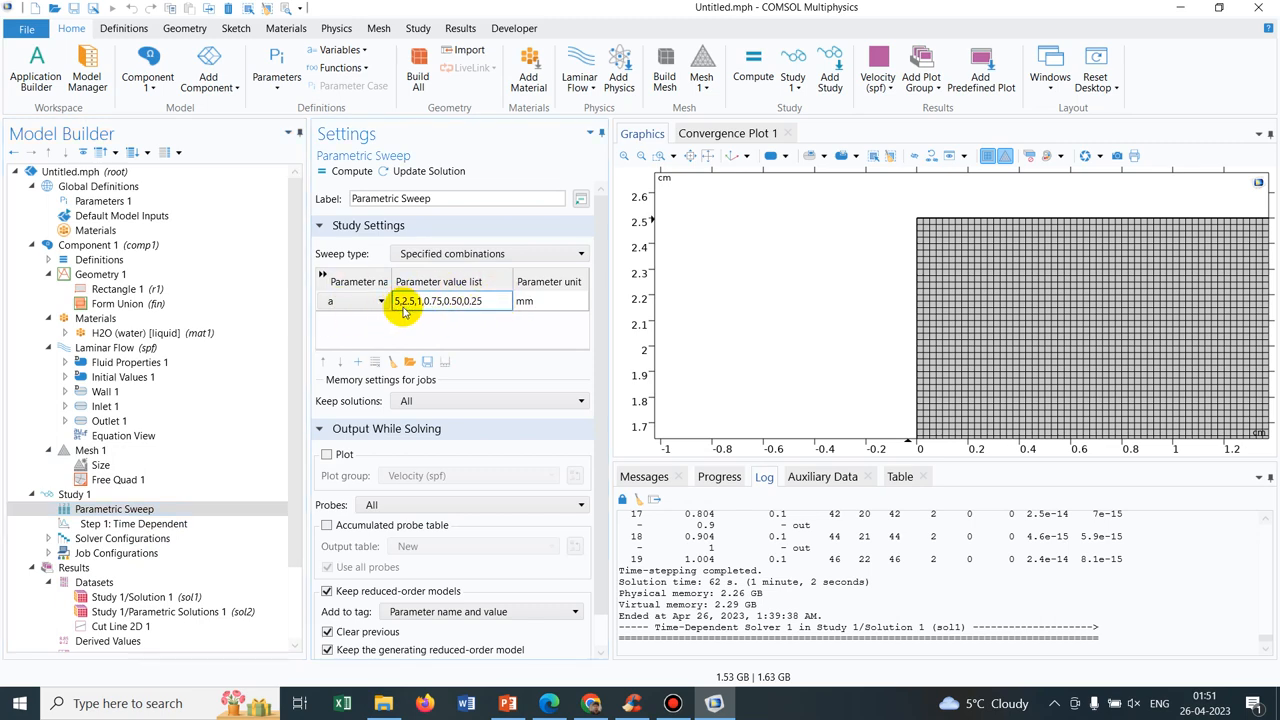
{"action": "mouse_move", "coordinate": [444, 316]}
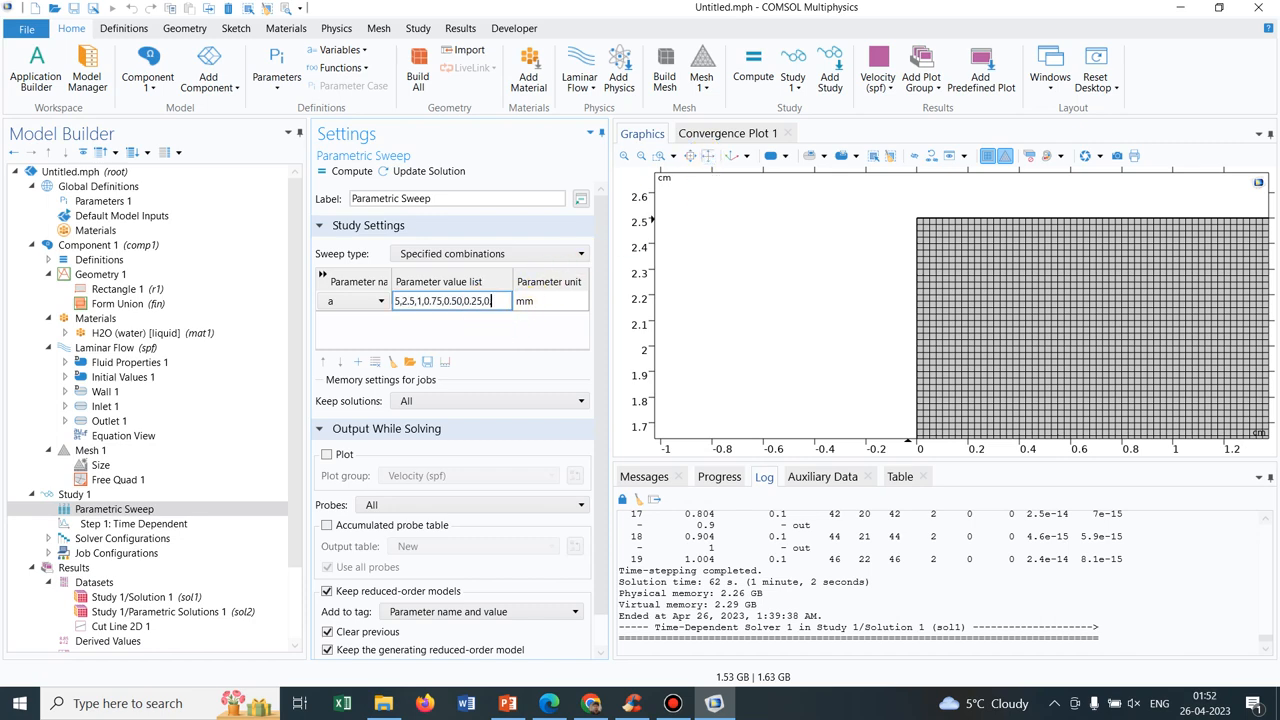
{"action": "type", "text": ",0.1,0"}
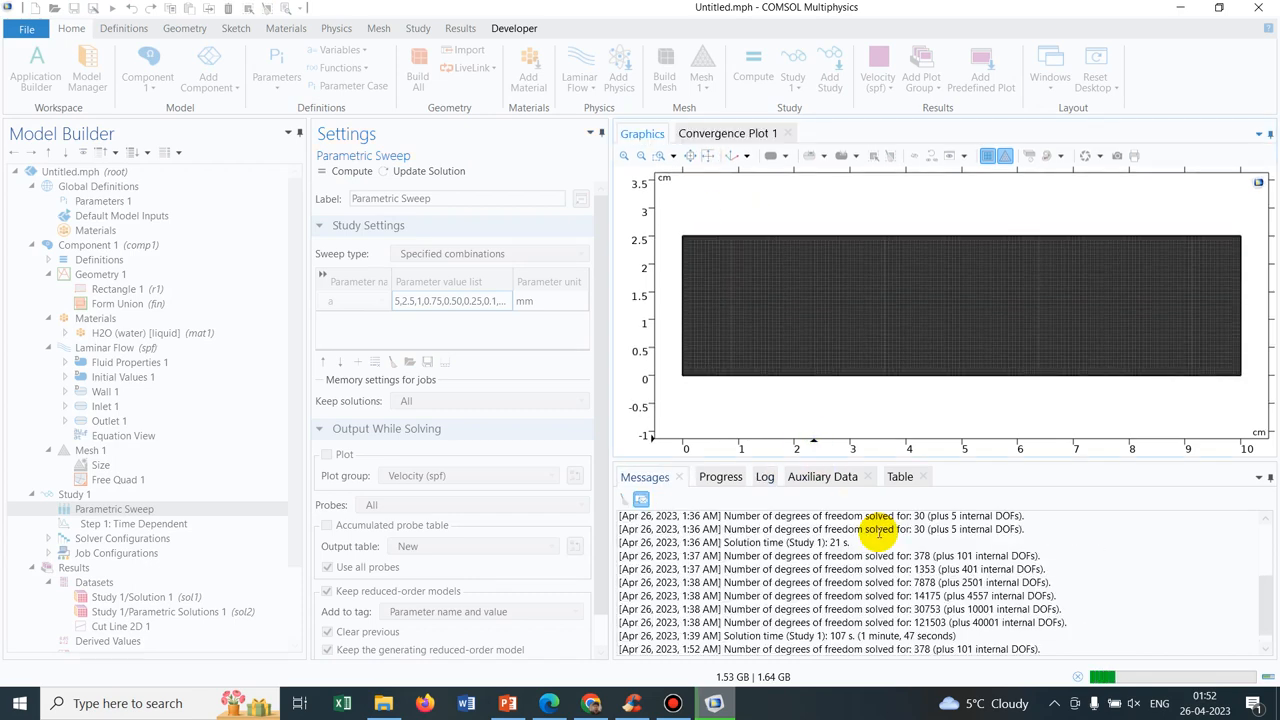
Follow the Messages window as the sweep solves each mesh-size run
{"action": "left_click", "coordinate": [764, 476]}
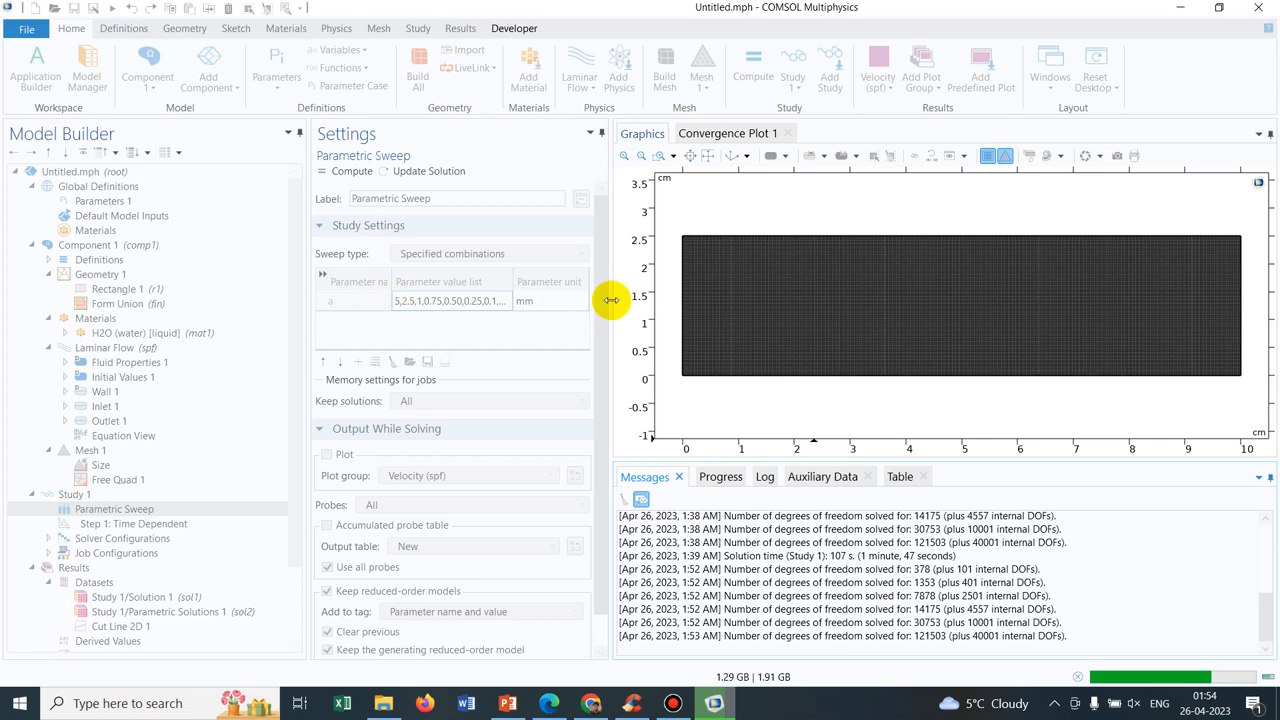
{"action": "mouse_move", "coordinate": [480, 328]}
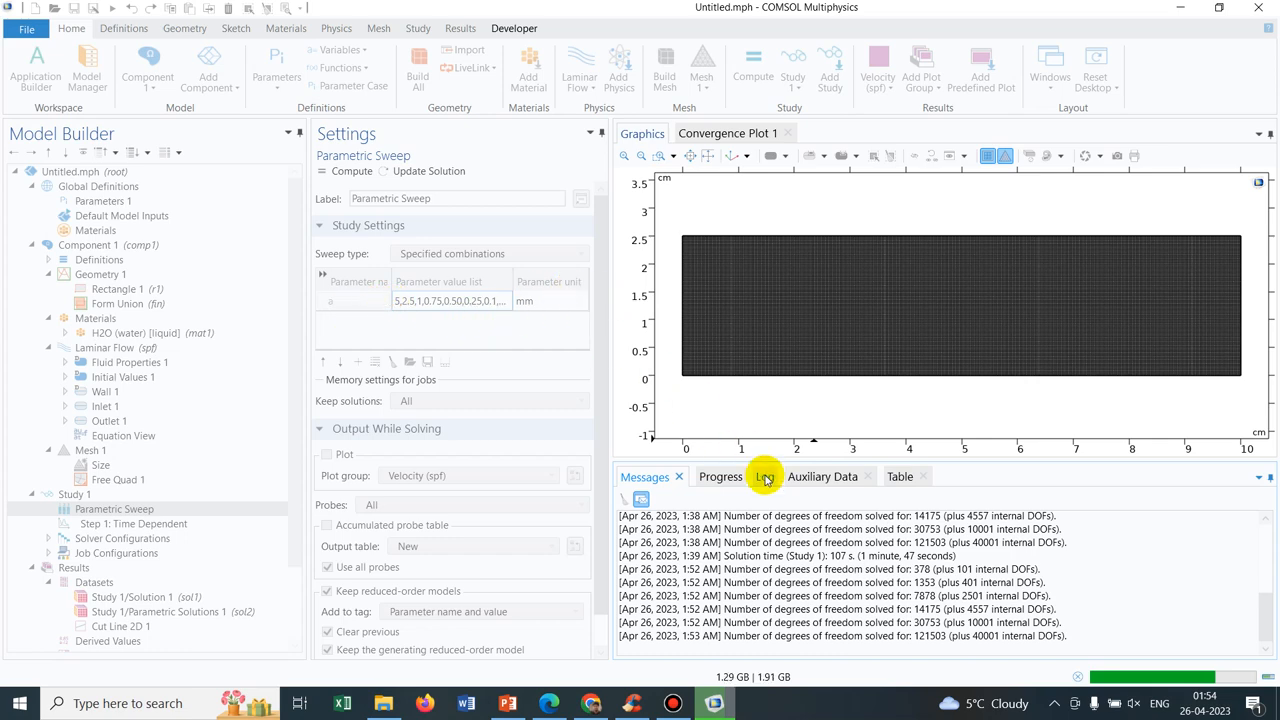
Switch between the solver Log and Progress views to monitor the mesh-size sweep
{"action": "left_click", "coordinate": [764, 476]}
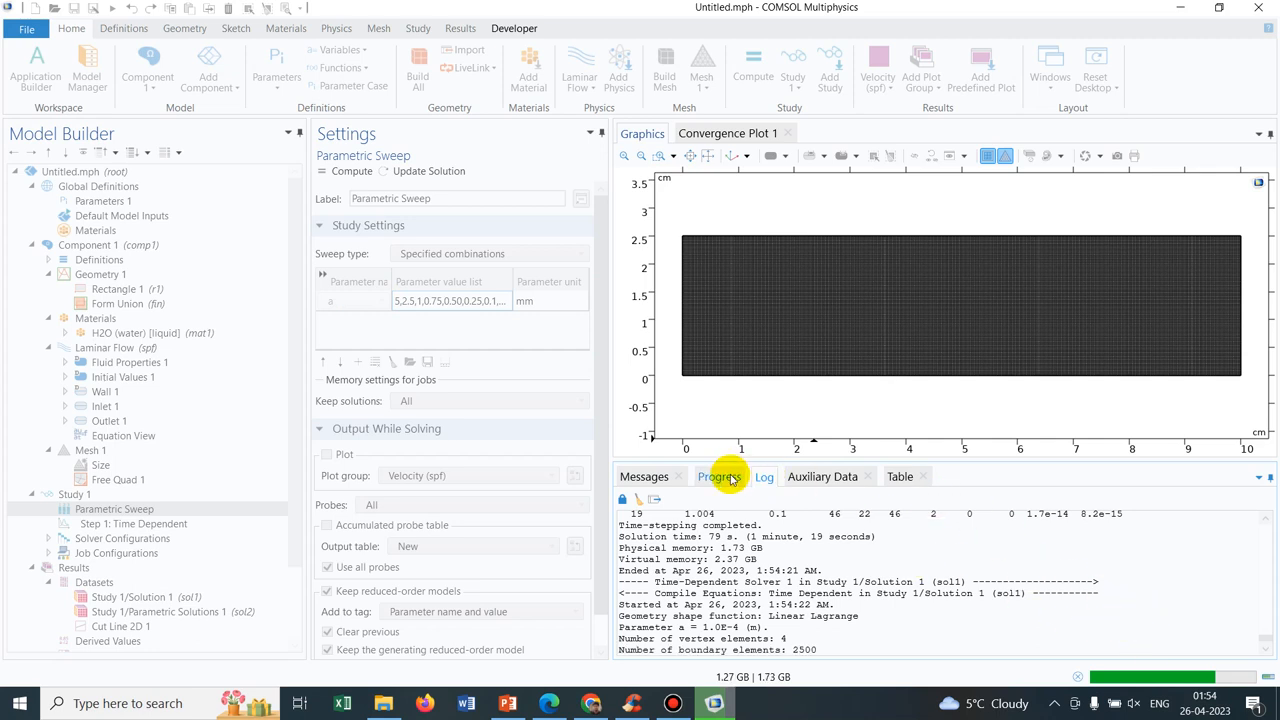
{"action": "left_click", "coordinate": [720, 476]}
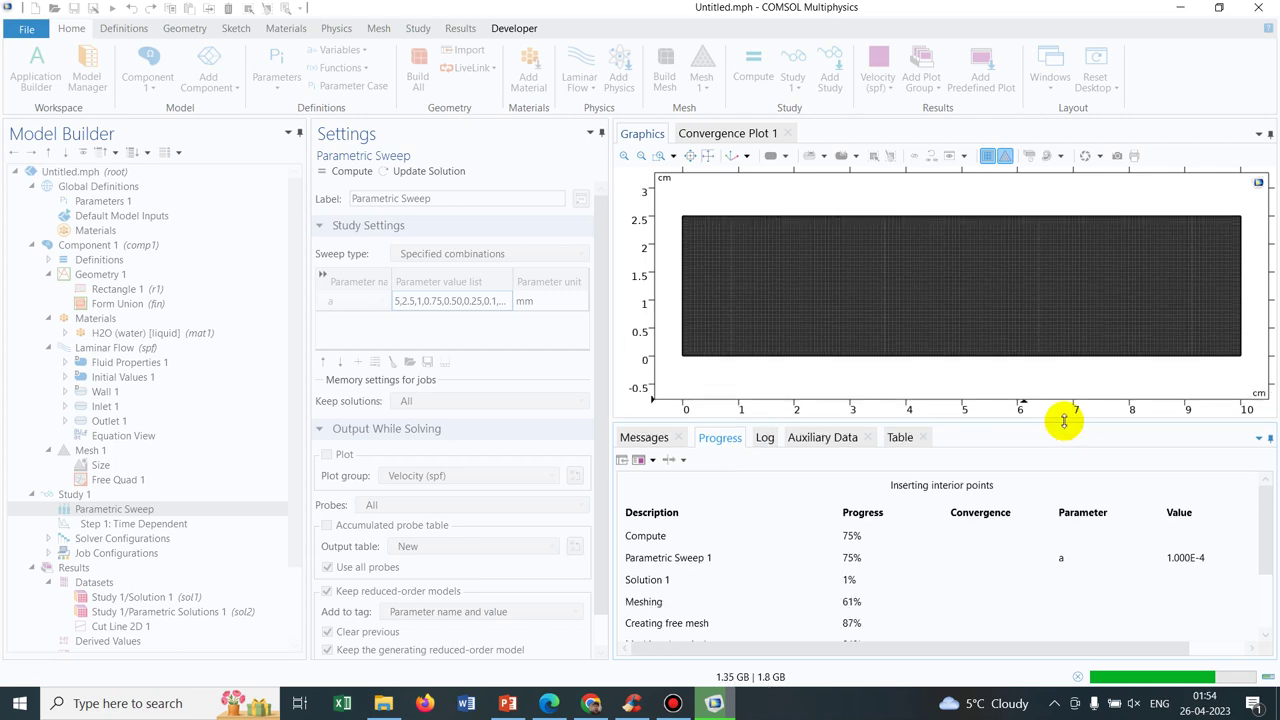
{"action": "mouse_move", "coordinate": [1148, 558]}
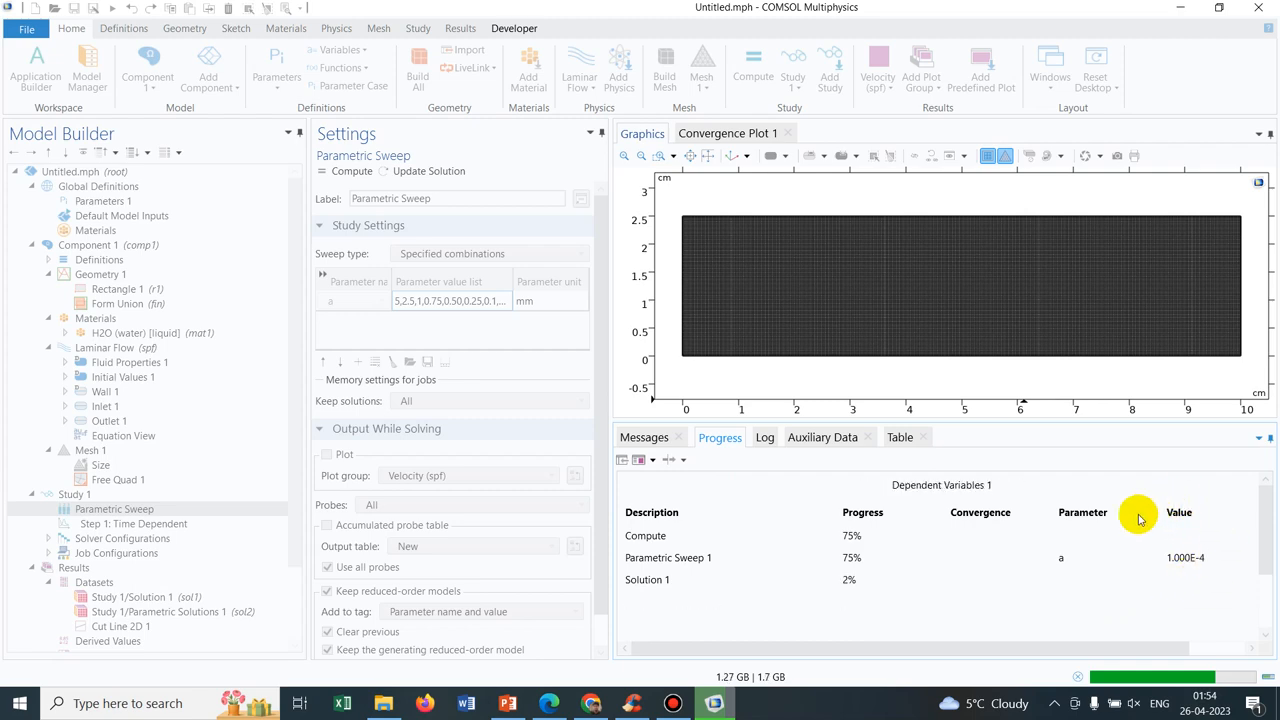
{"action": "left_click", "coordinate": [644, 436]}
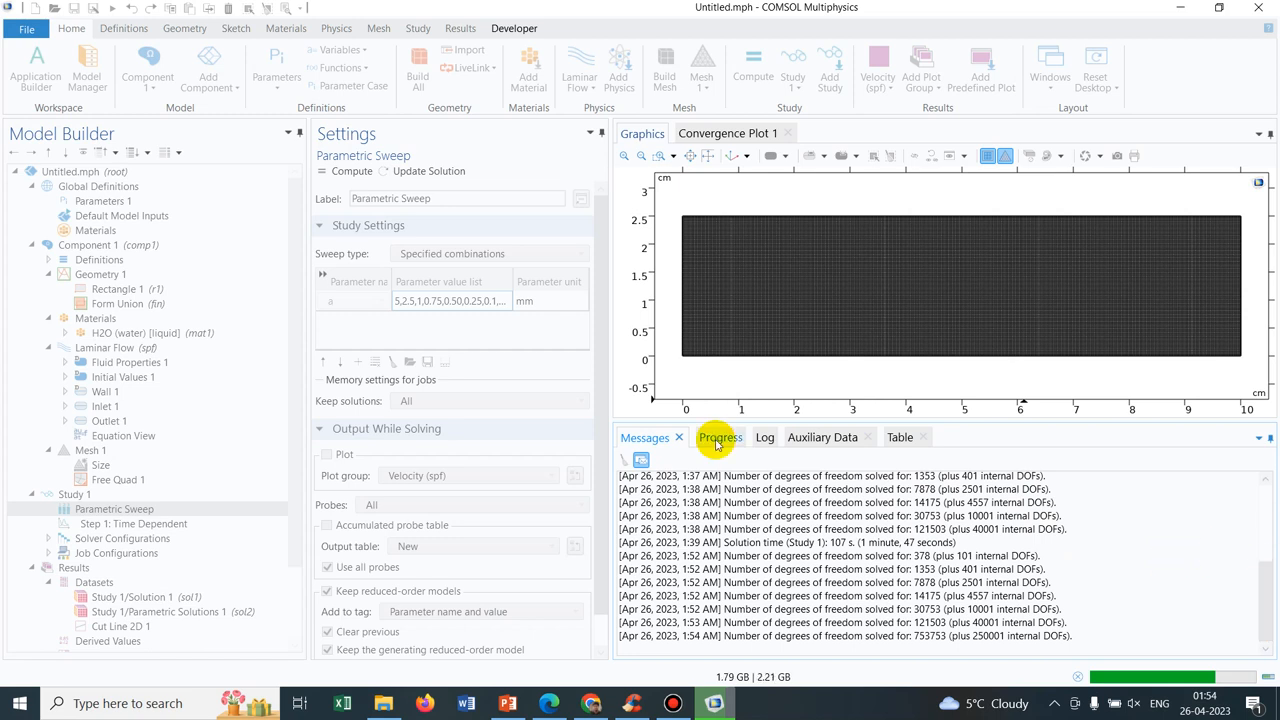
{"action": "left_click", "coordinate": [720, 436]}
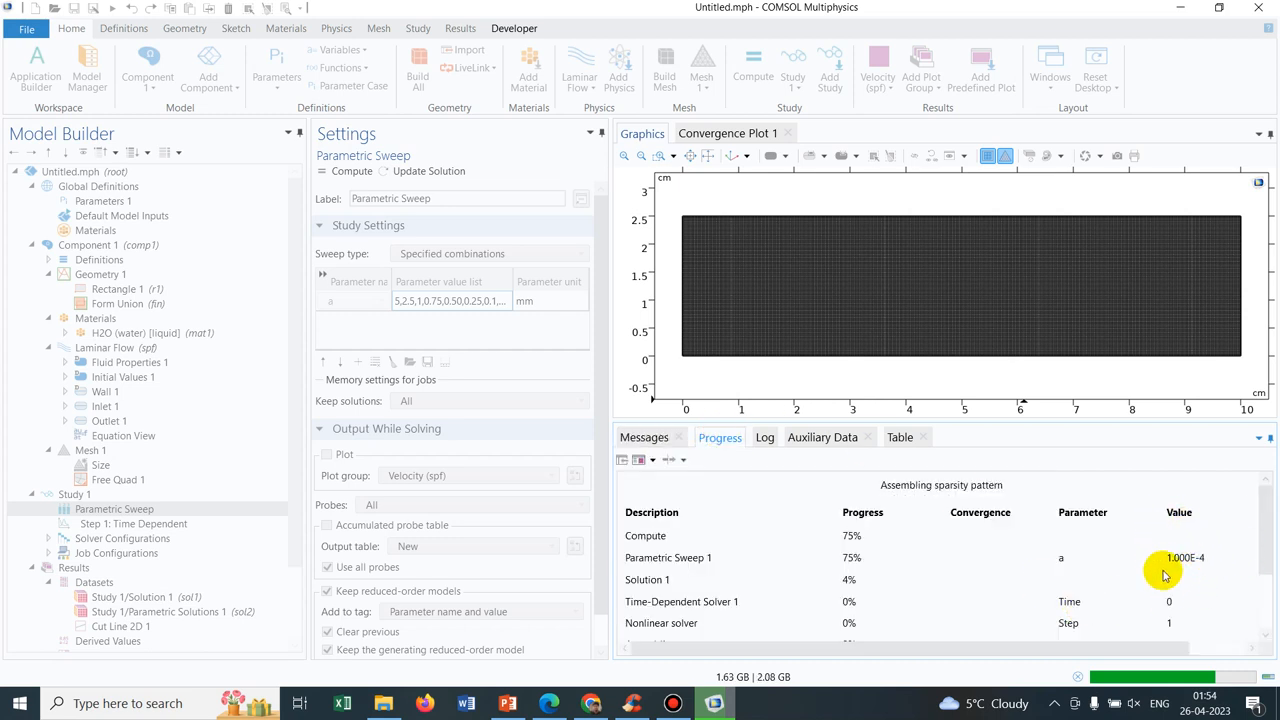
{"action": "mouse_move", "coordinate": [1130, 542]}
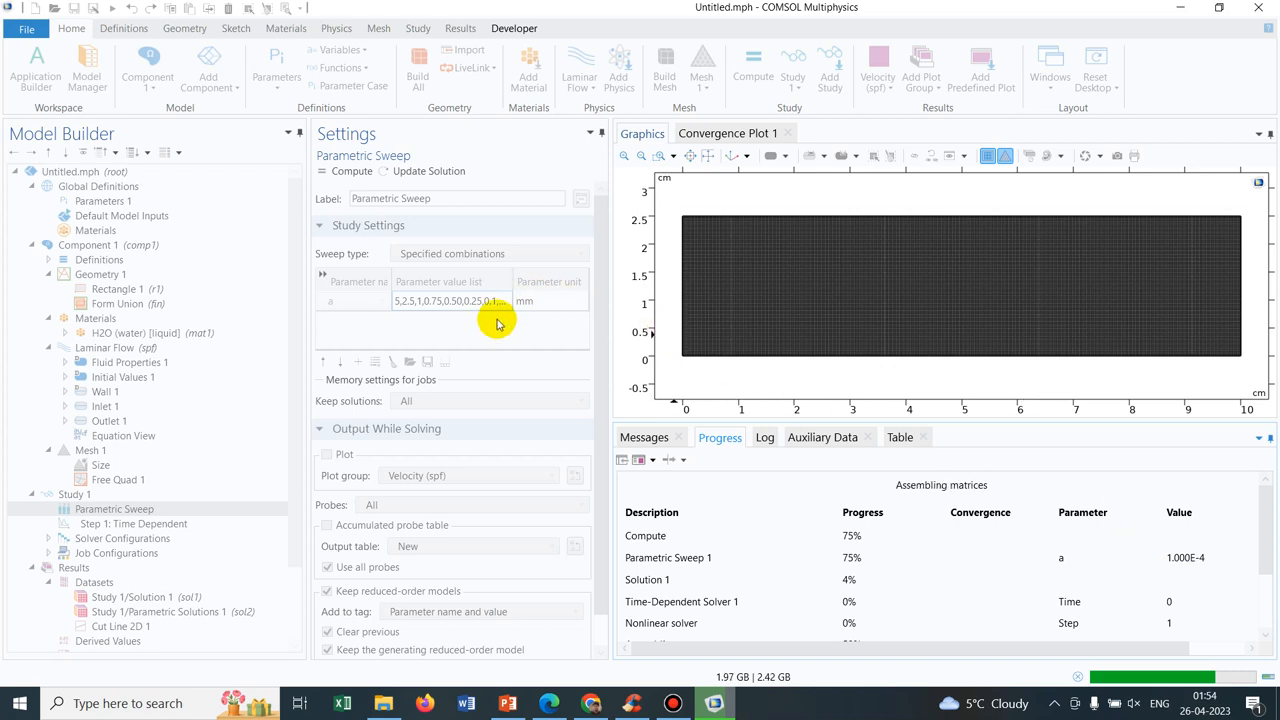
{"action": "mouse_move", "coordinate": [502, 320]}
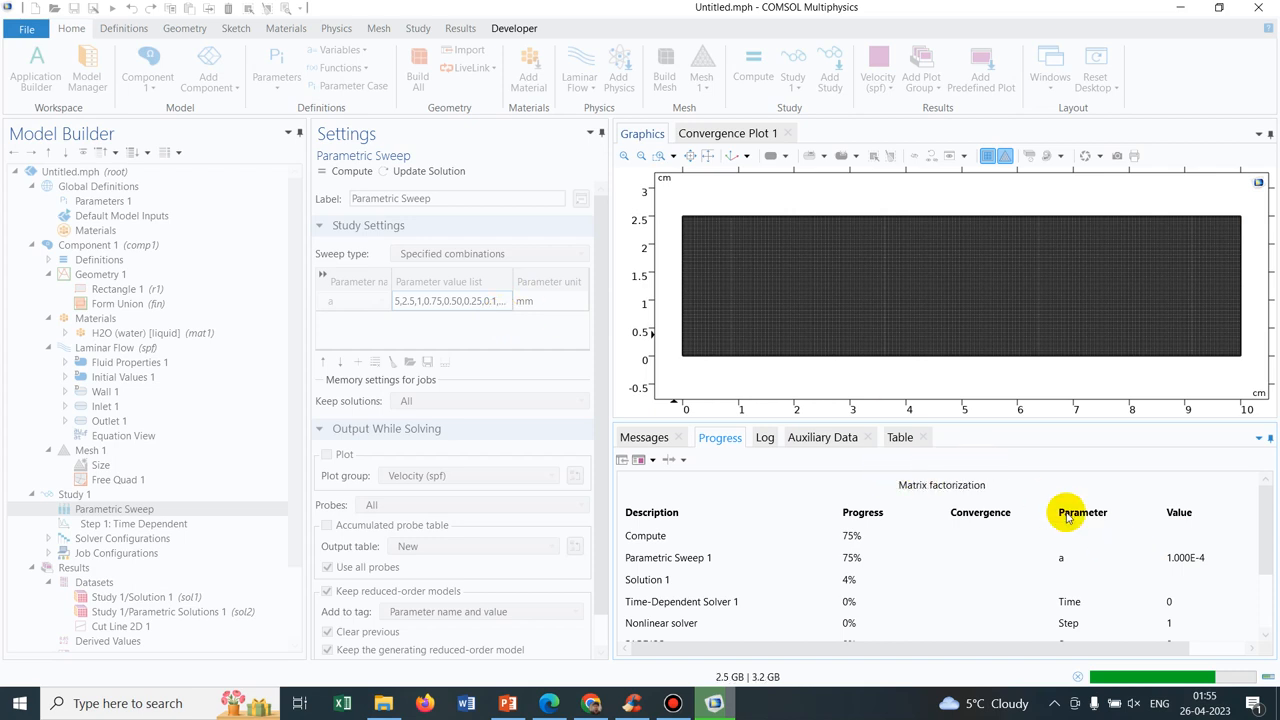
{"action": "mouse_move", "coordinate": [936, 496]}
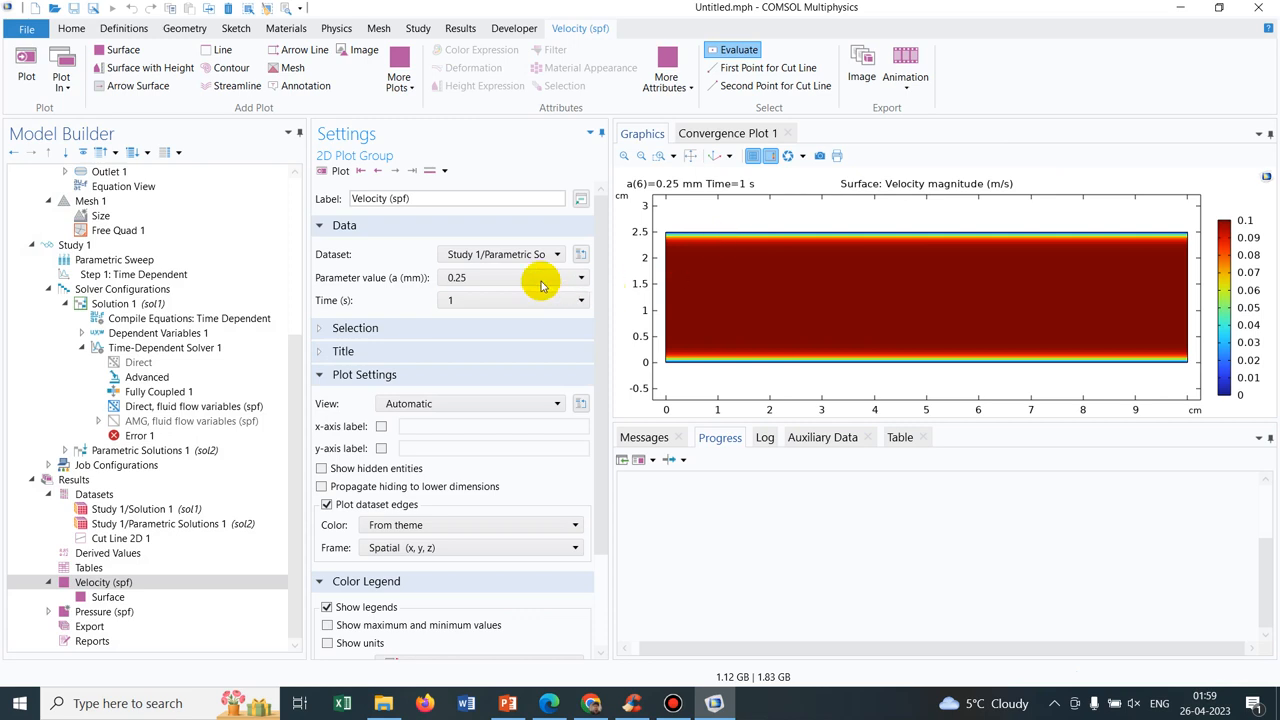
{"action": "left_click", "coordinate": [578, 276]}
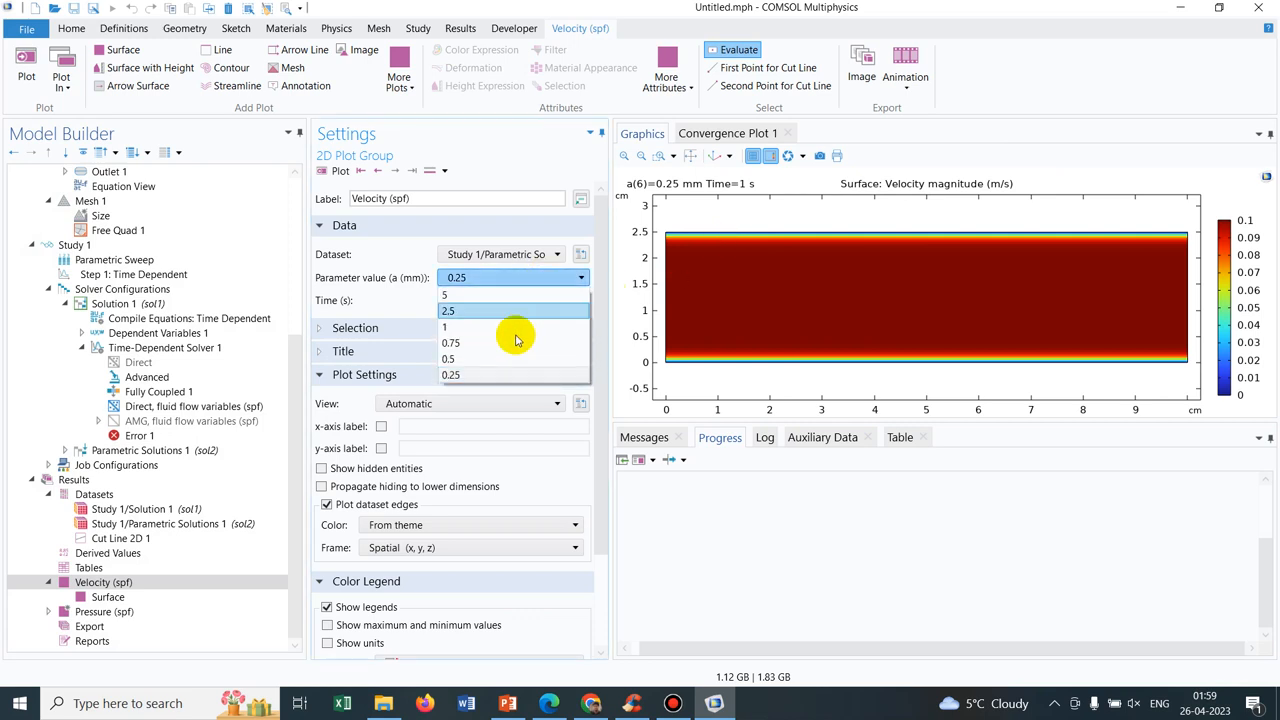
{"action": "left_click", "coordinate": [444, 326]}
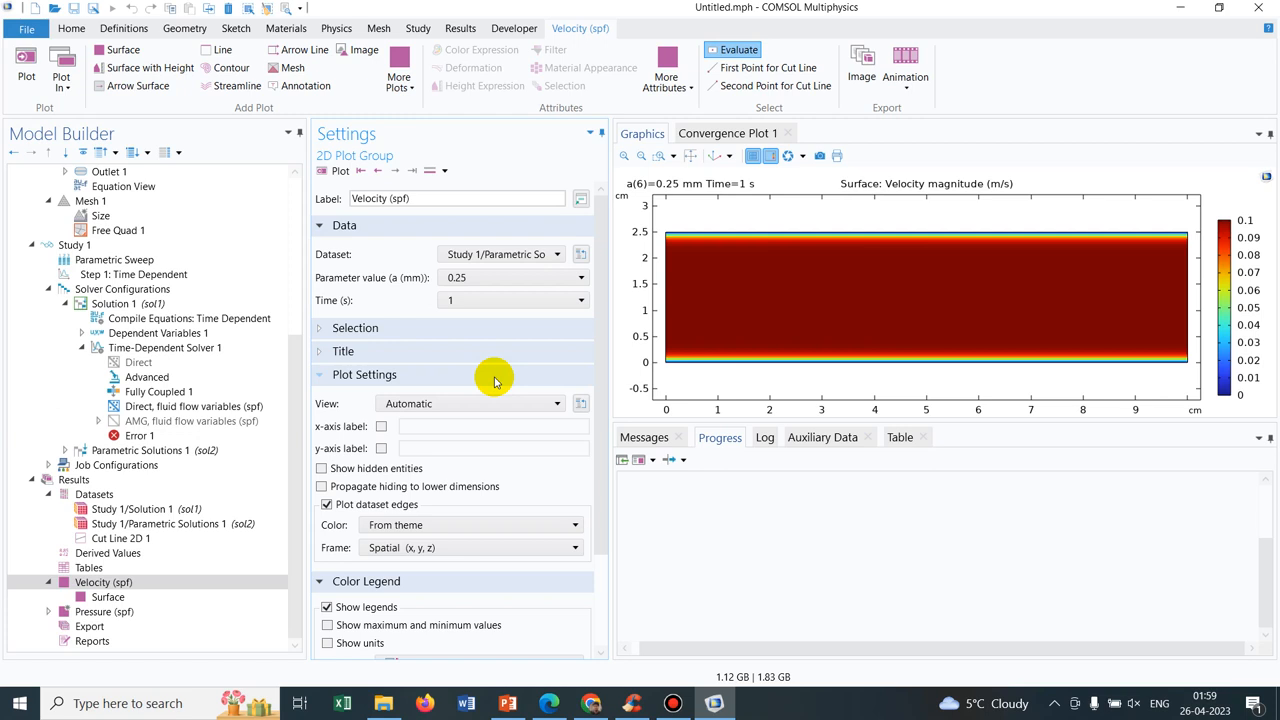
{"action": "mouse_move", "coordinate": [240, 508]}
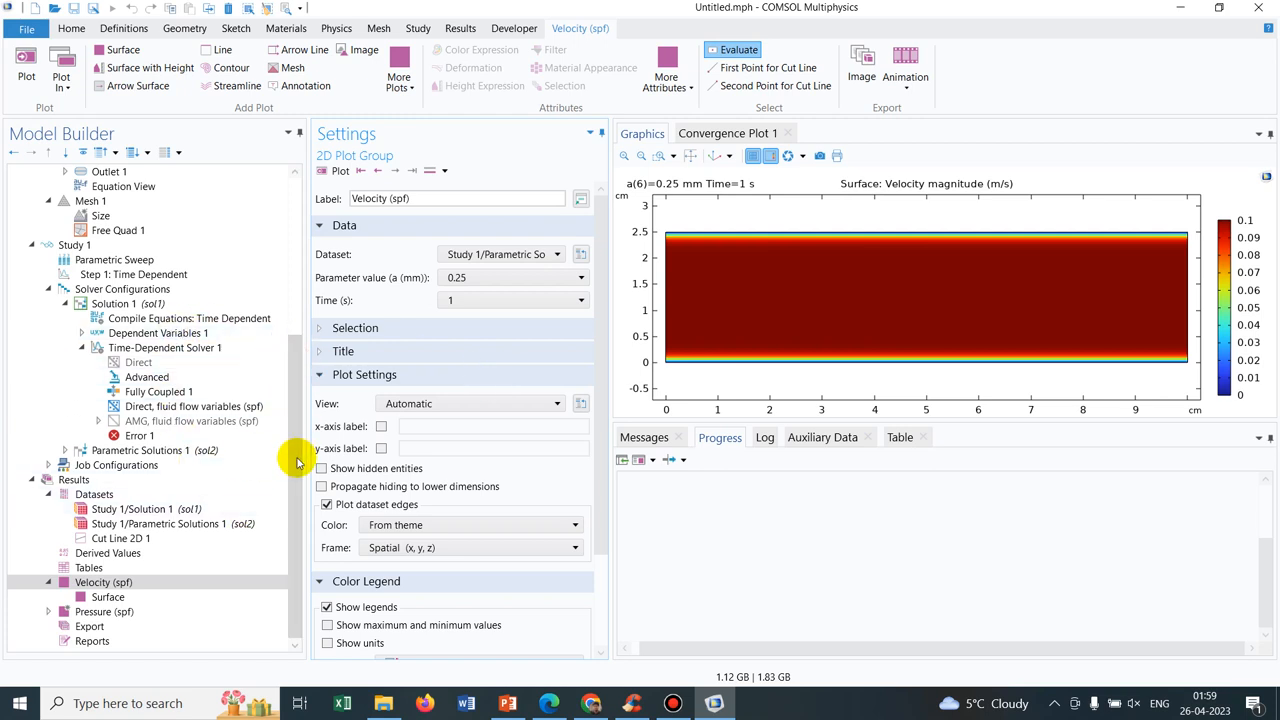
Select Cut Line 2D 1, the vertical line from (5, 0) to (5, 2.5) cm
{"action": "left_click", "coordinate": [120, 538]}
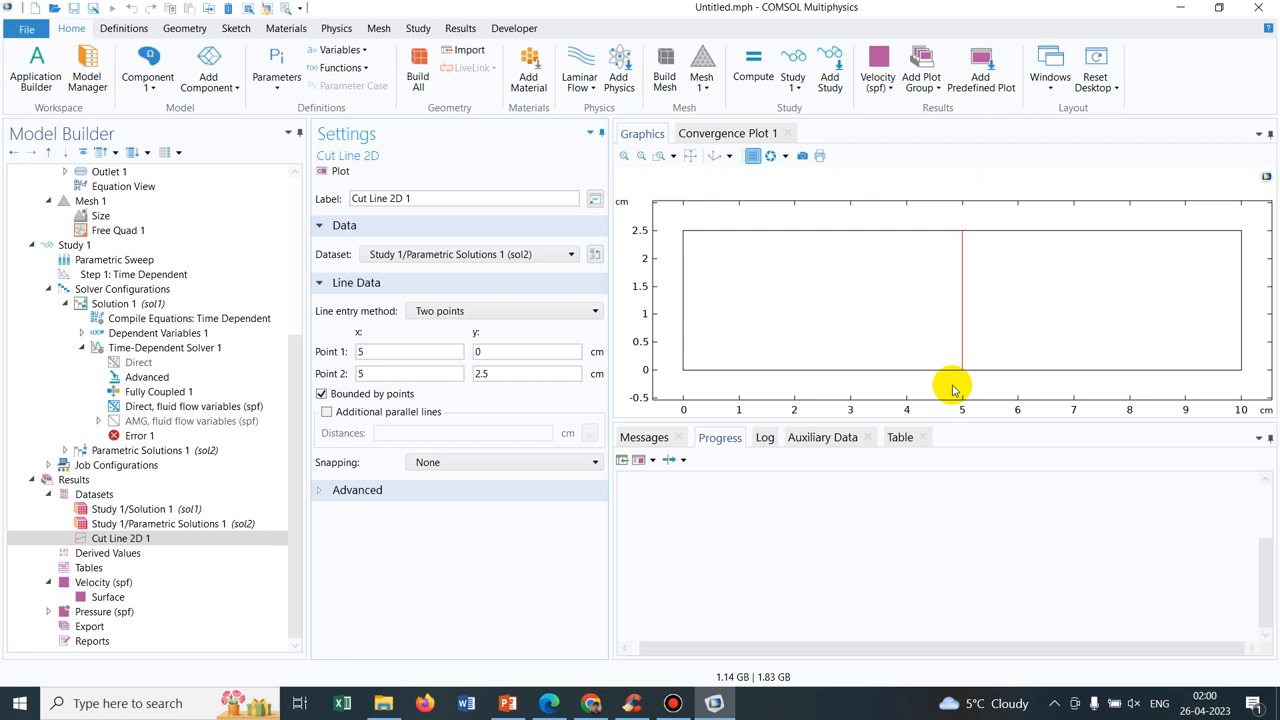
{"action": "mouse_move", "coordinate": [652, 380]}
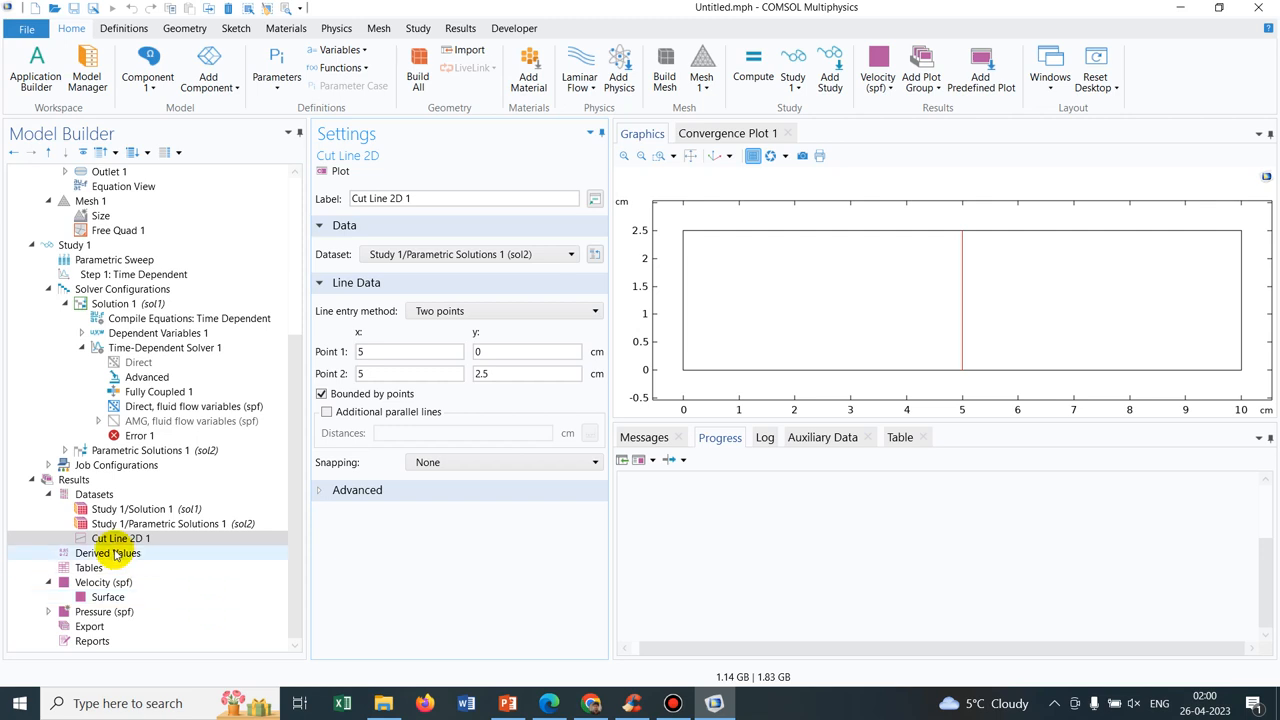
Add a Line Average derived value on Cut Line 2D 1 with time selection Last
{"action": "left_click", "coordinate": [108, 552]}
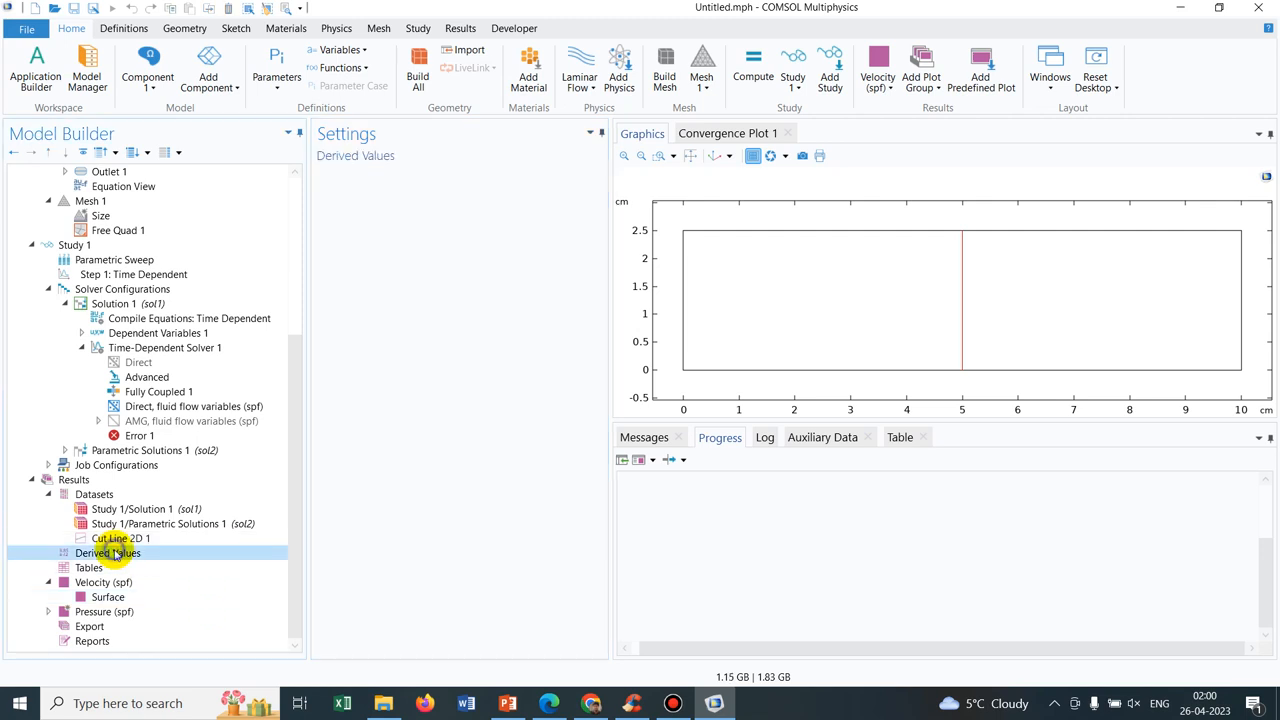
{"action": "right_click", "coordinate": [104, 552]}
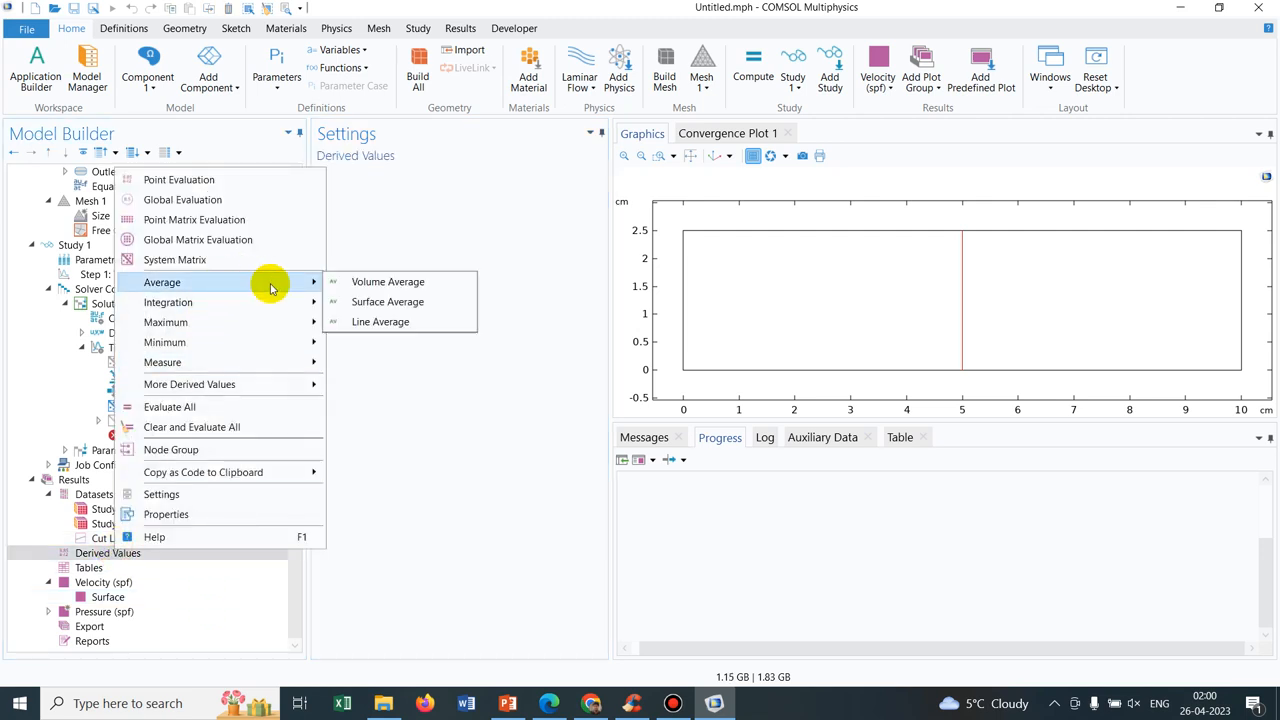
{"action": "mouse_move", "coordinate": [386, 280]}
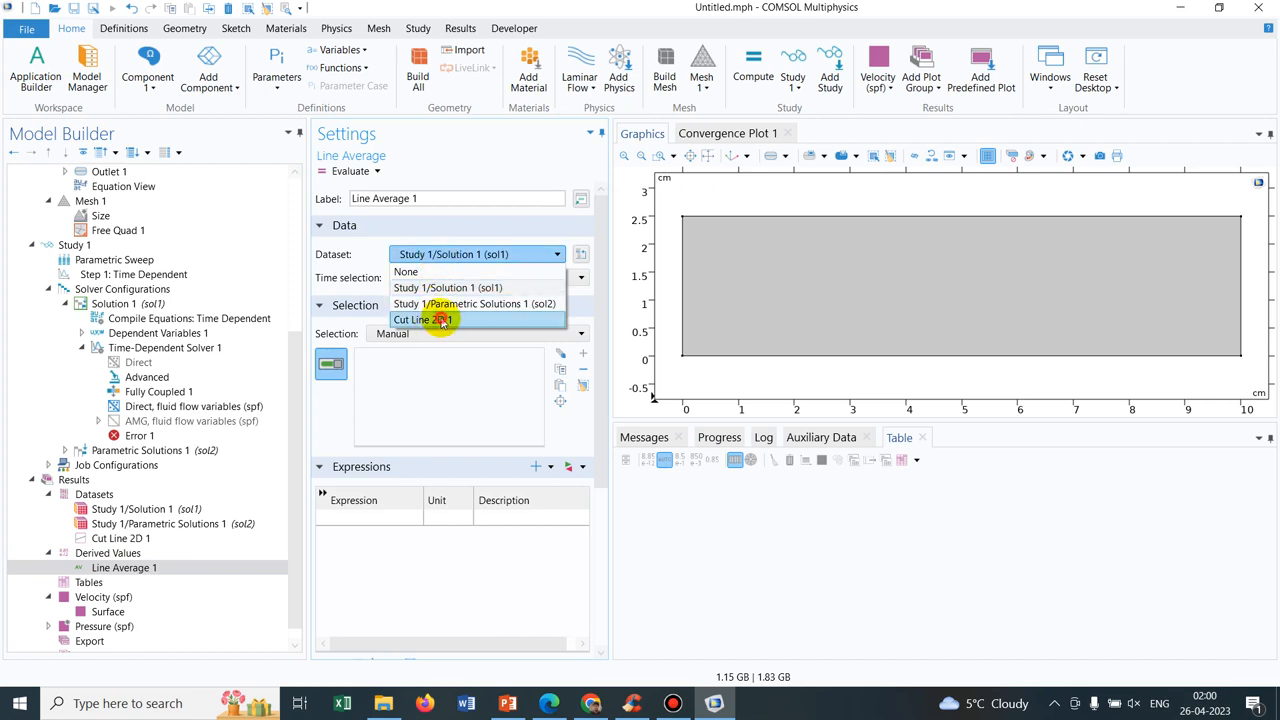
{"action": "left_click", "coordinate": [426, 320]}
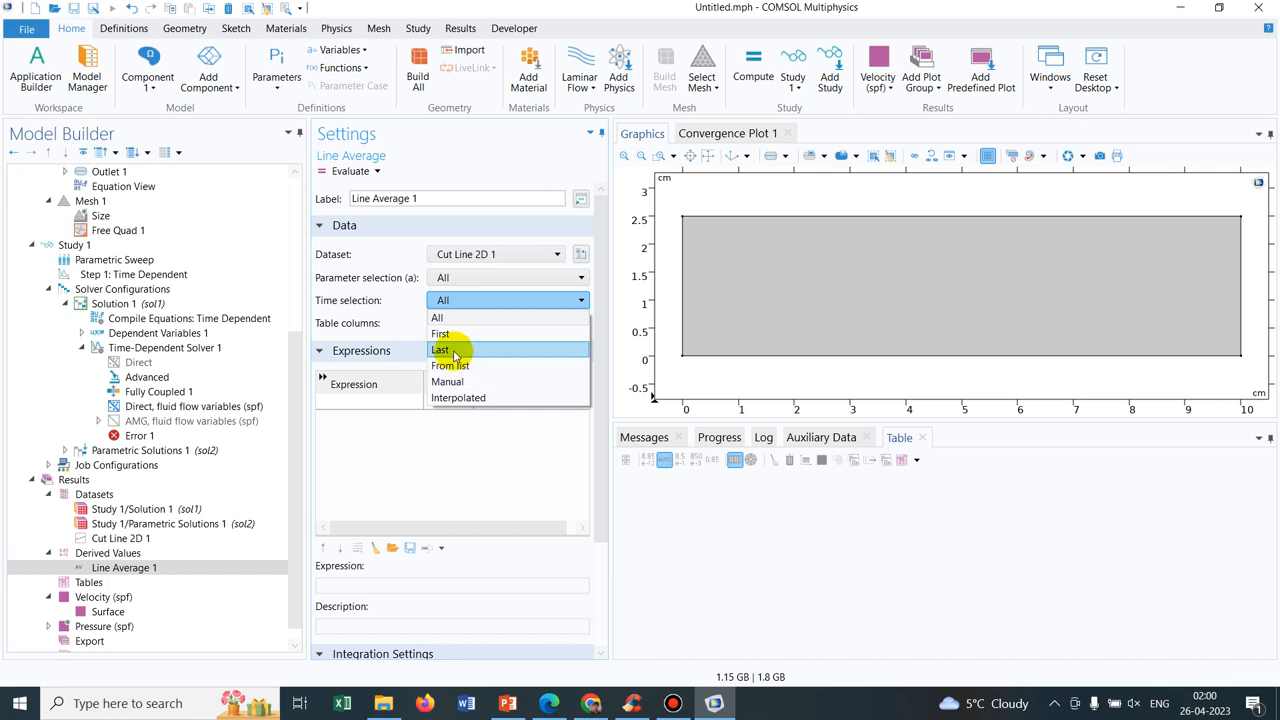
{"action": "left_click", "coordinate": [440, 348]}
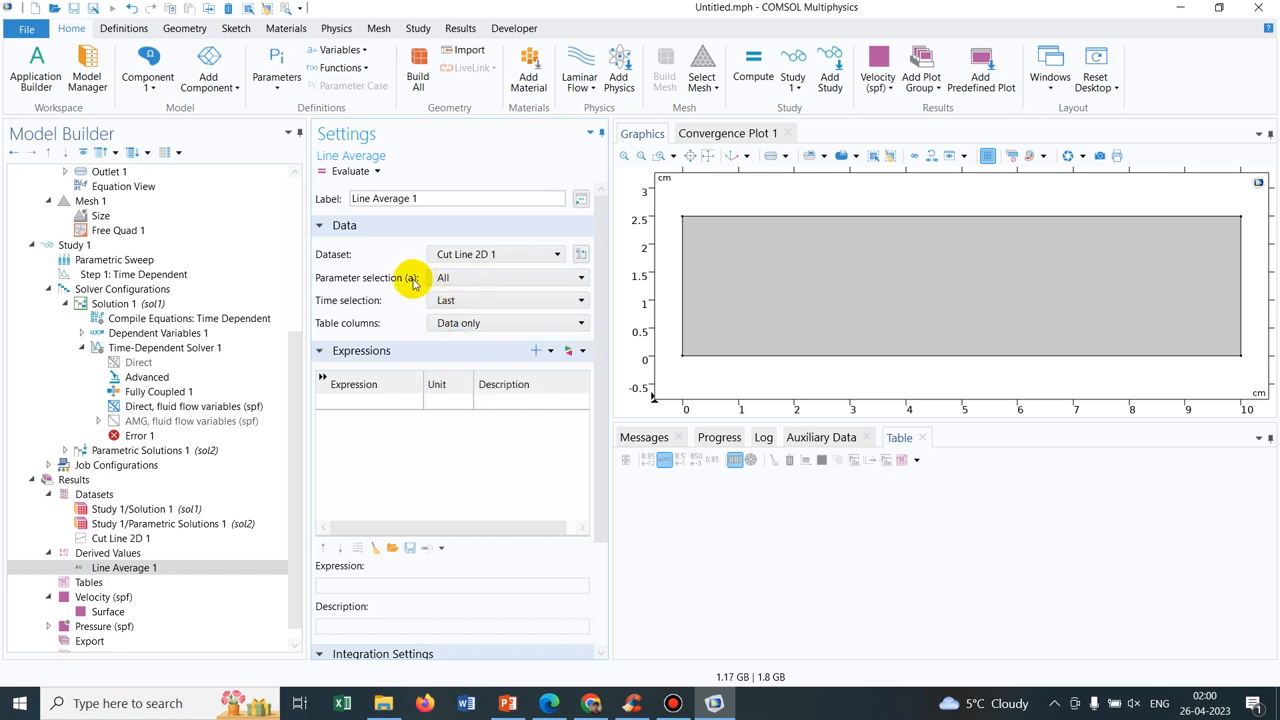
{"action": "mouse_move", "coordinate": [376, 404]}
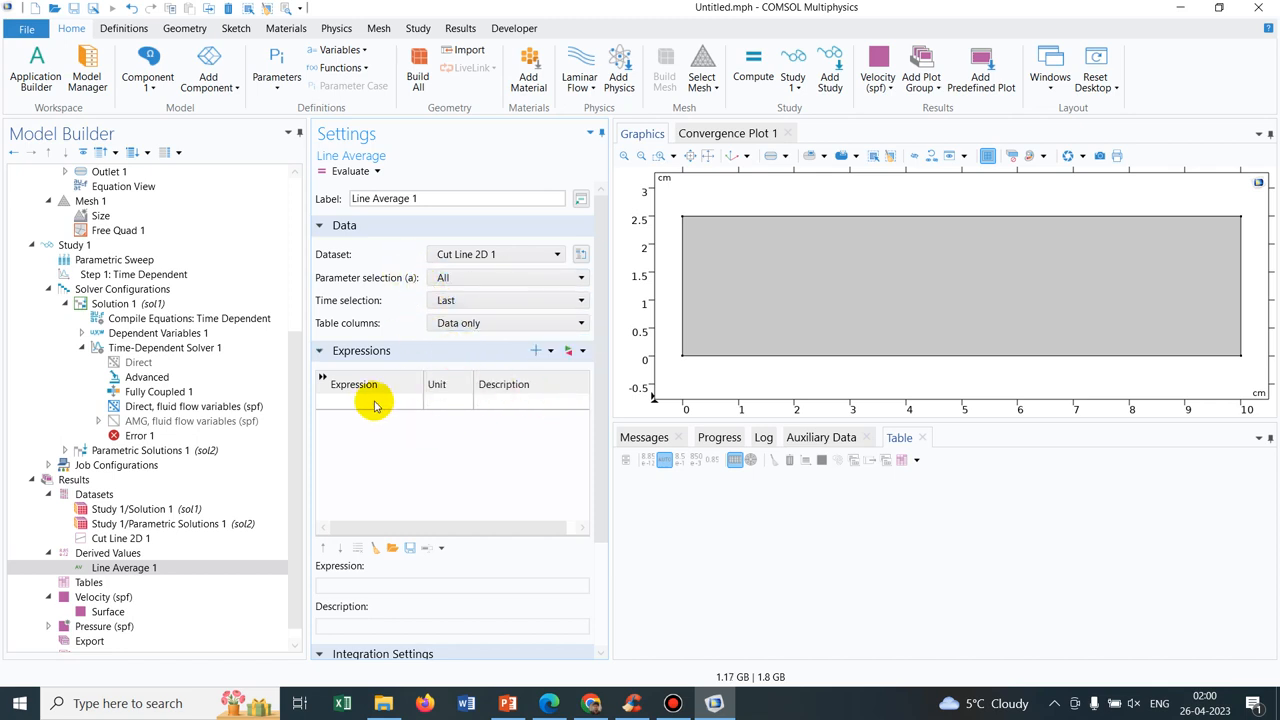
Choose the laminar flow x-velocity u as the expression to average
{"action": "left_click", "coordinate": [584, 350]}
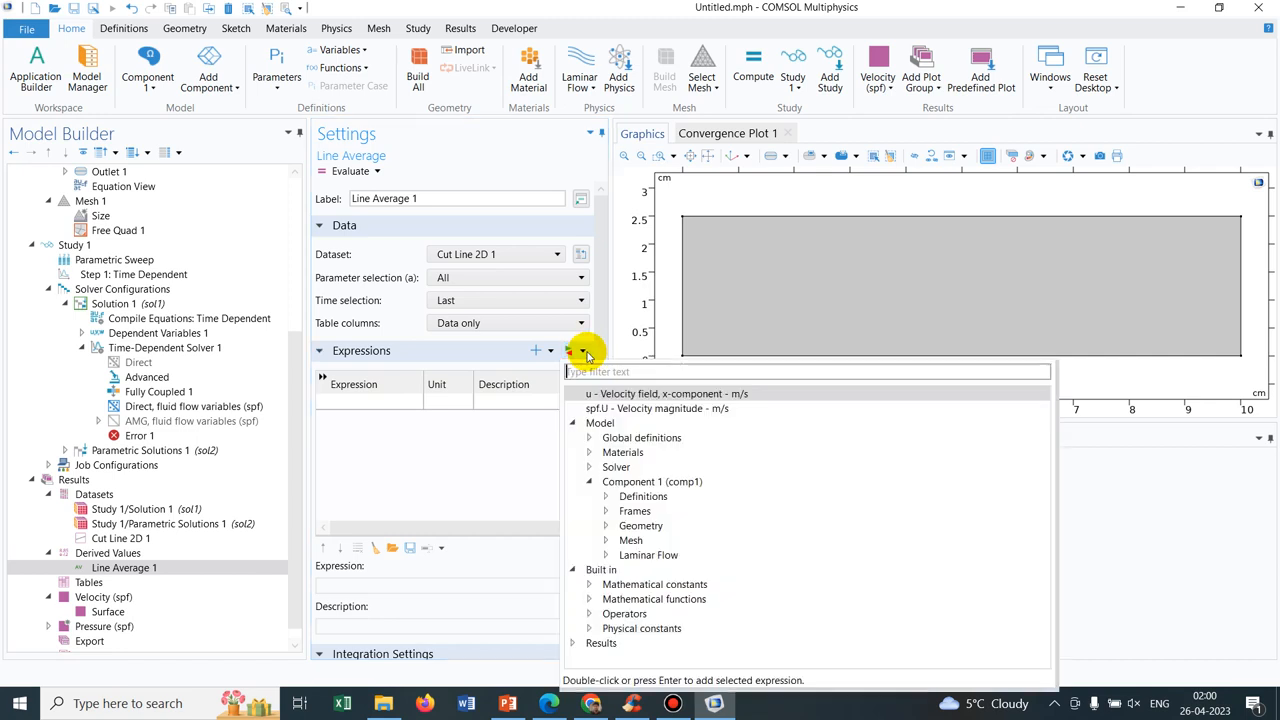
{"action": "left_click", "coordinate": [600, 556]}
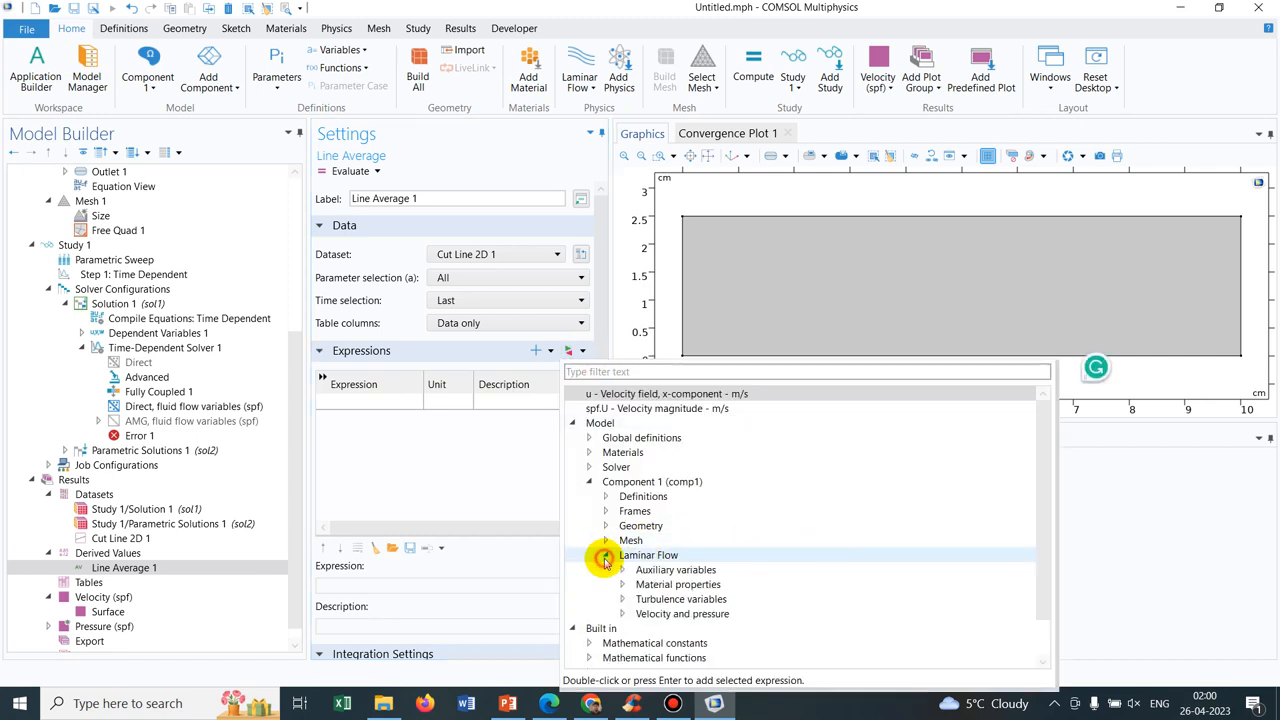
{"action": "left_click", "coordinate": [620, 612]}
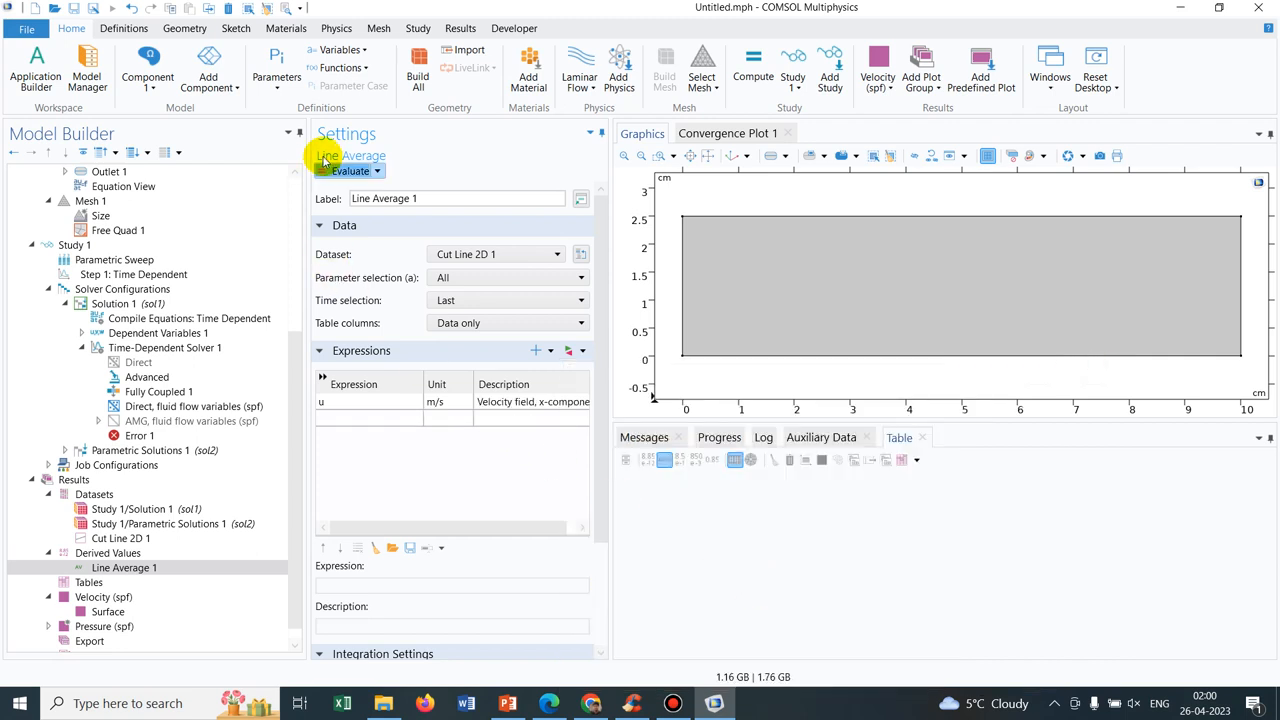
Evaluate Line Average 1, filling Table 1 with mean u for each mesh size
{"action": "left_click", "coordinate": [344, 170]}
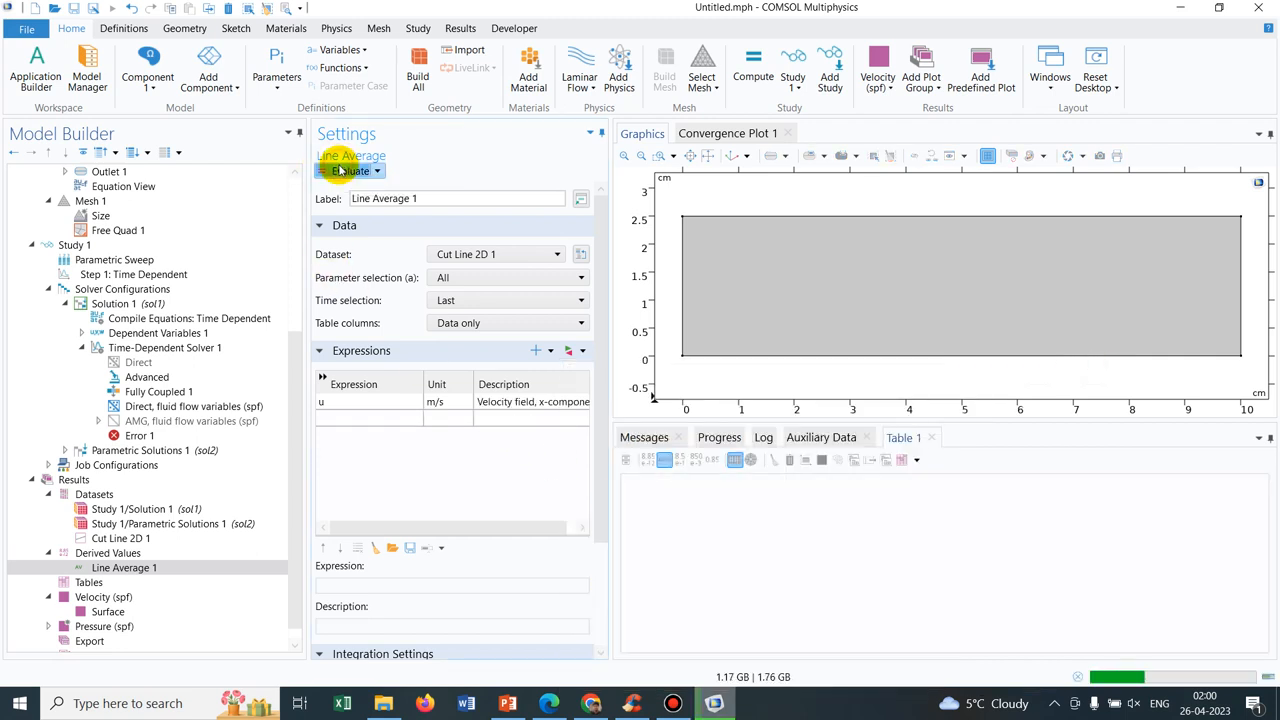
{"action": "left_click", "coordinate": [352, 172]}
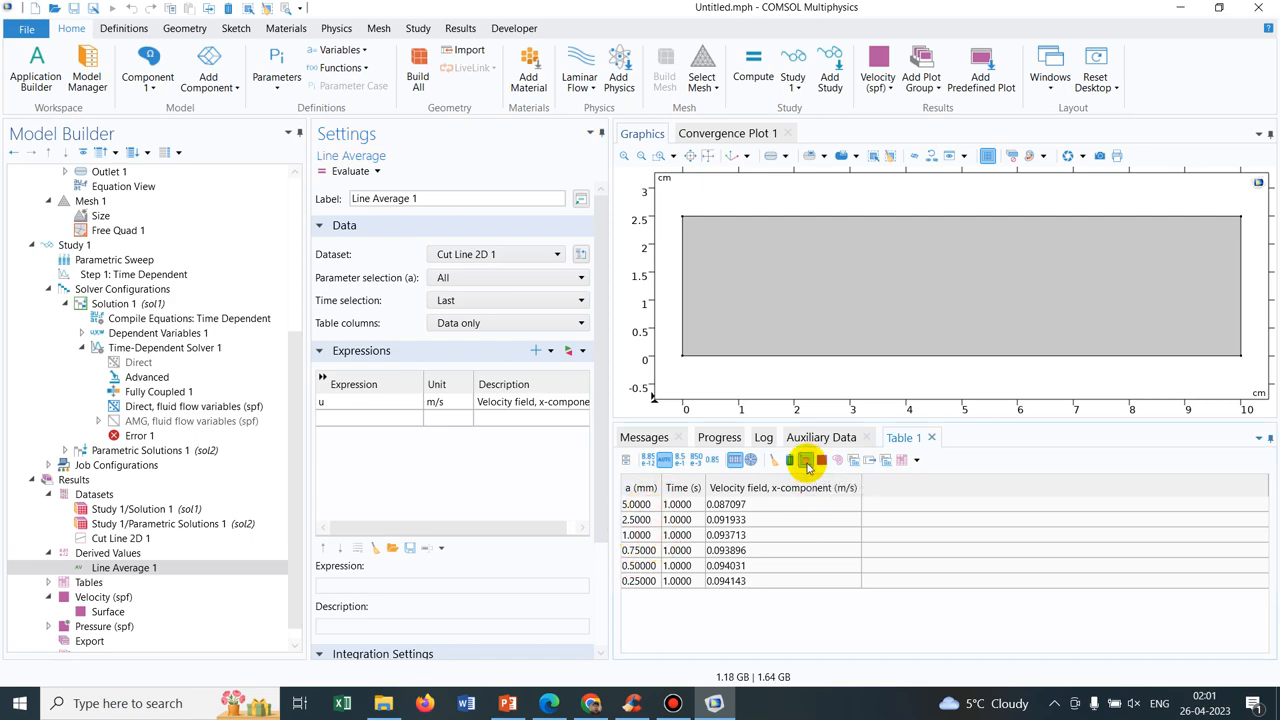
Plot Table 1 as a convergence graph, then select all its mesh-size and velocity rows
{"action": "left_click", "coordinate": [804, 460]}
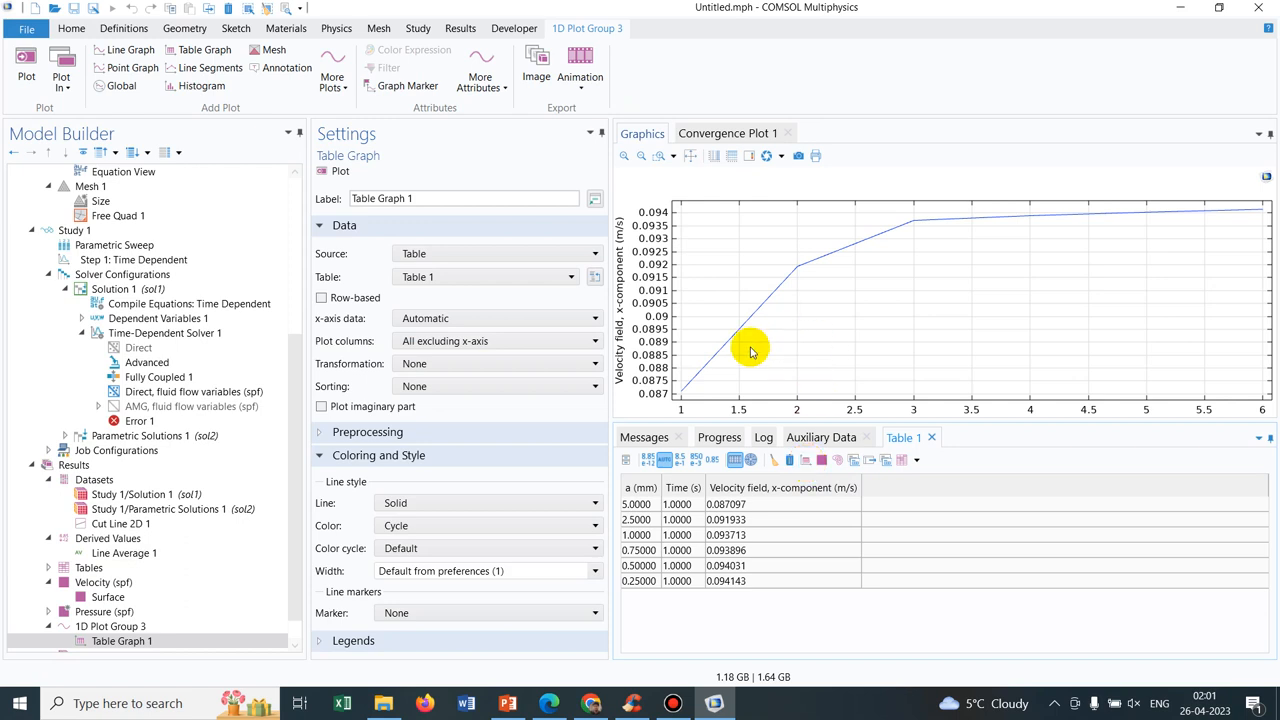
{"action": "mouse_move", "coordinate": [878, 232]}
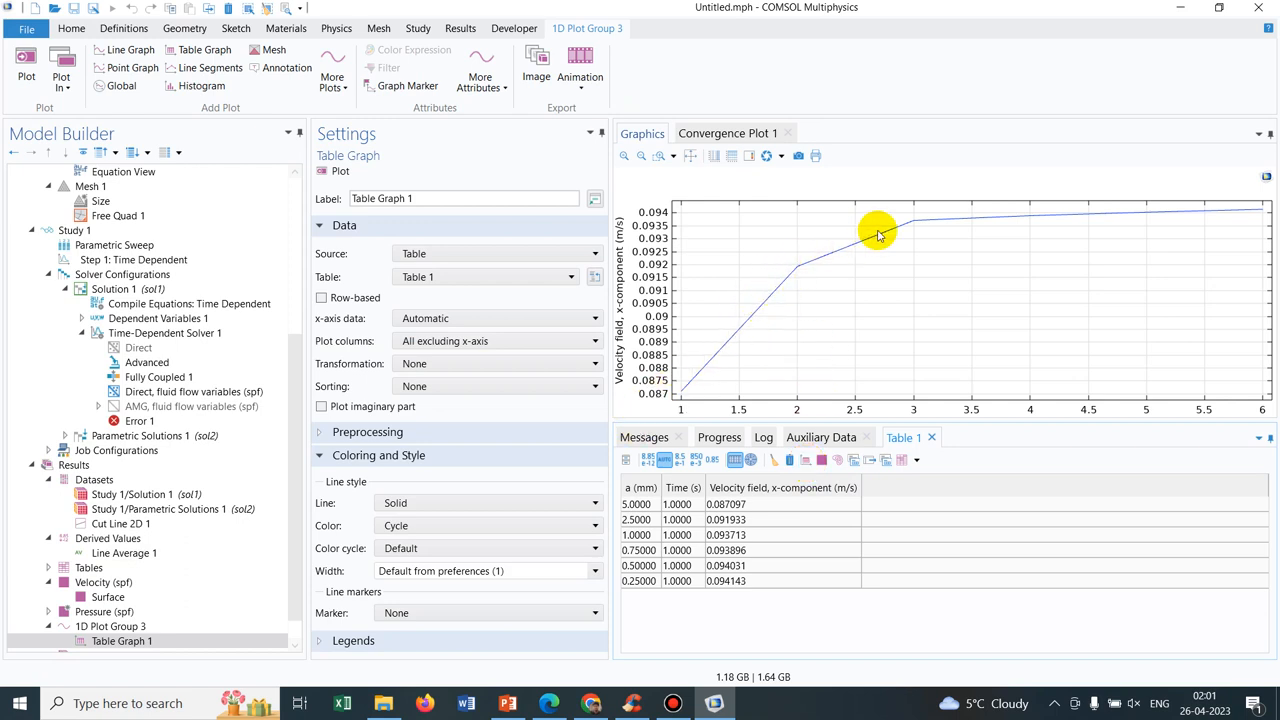
{"action": "mouse_move", "coordinate": [908, 212]}
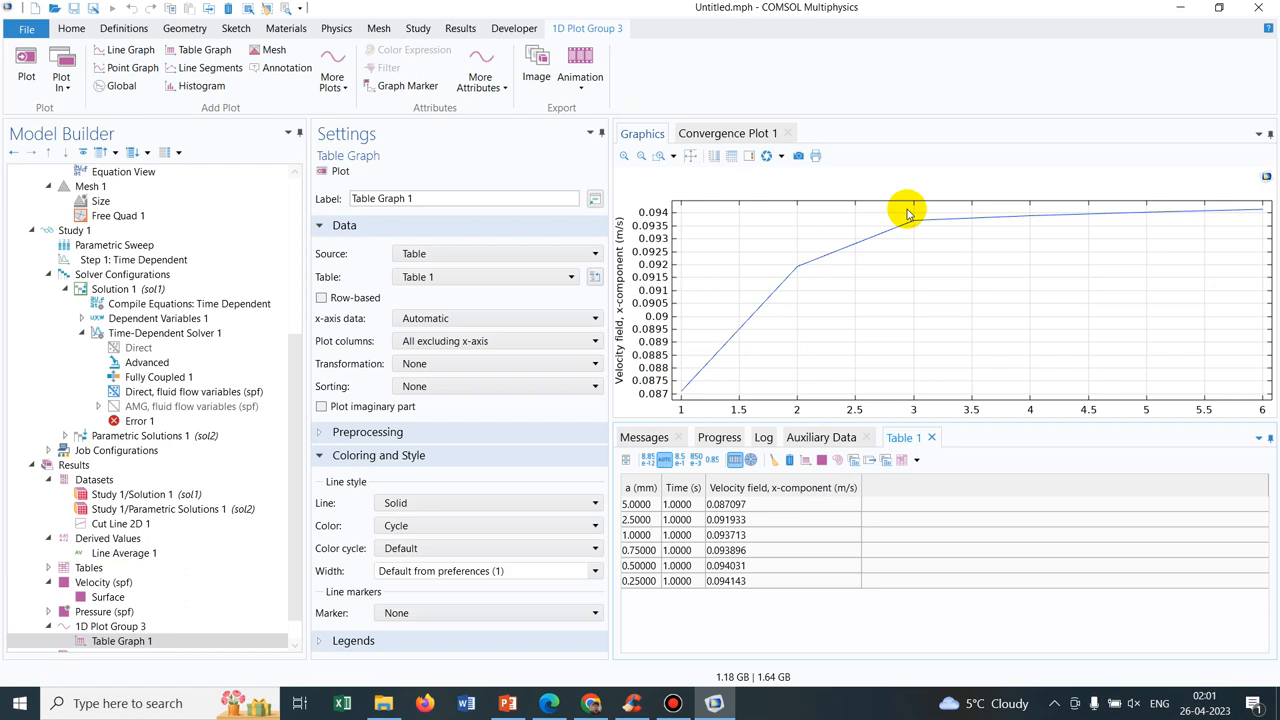
{"action": "mouse_move", "coordinate": [1058, 360]}
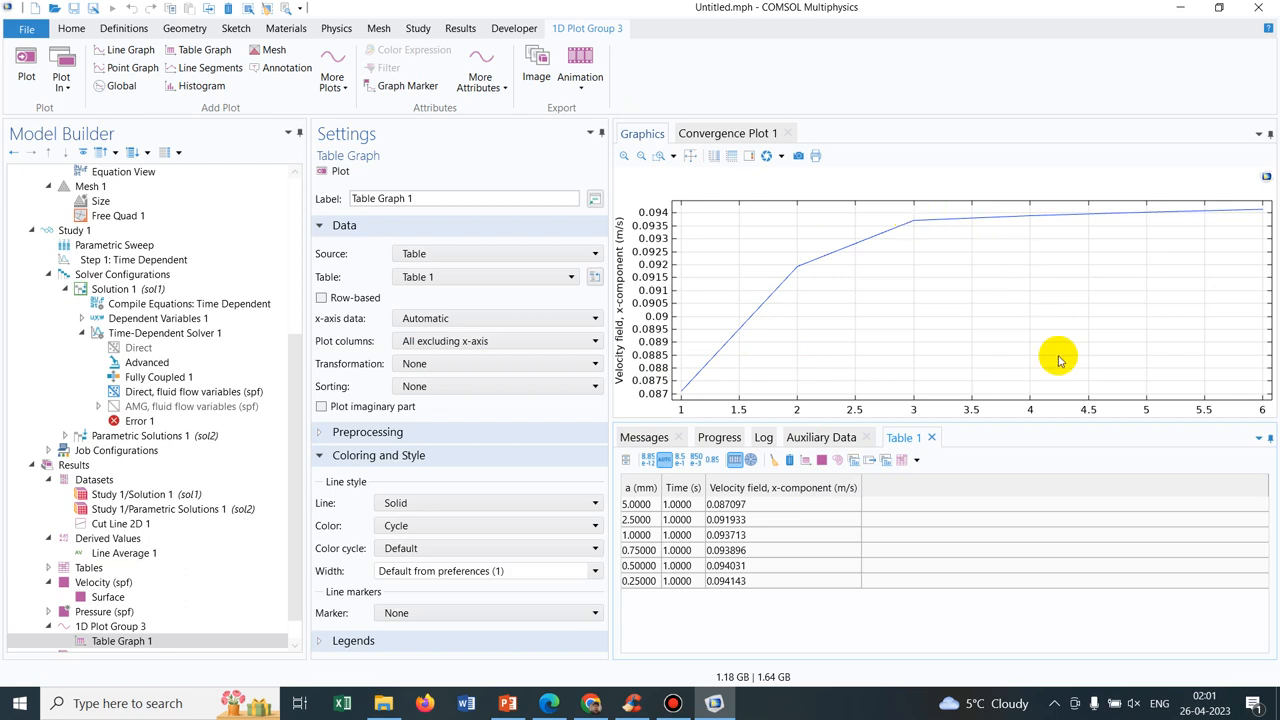
{"action": "mouse_move", "coordinate": [912, 370]}
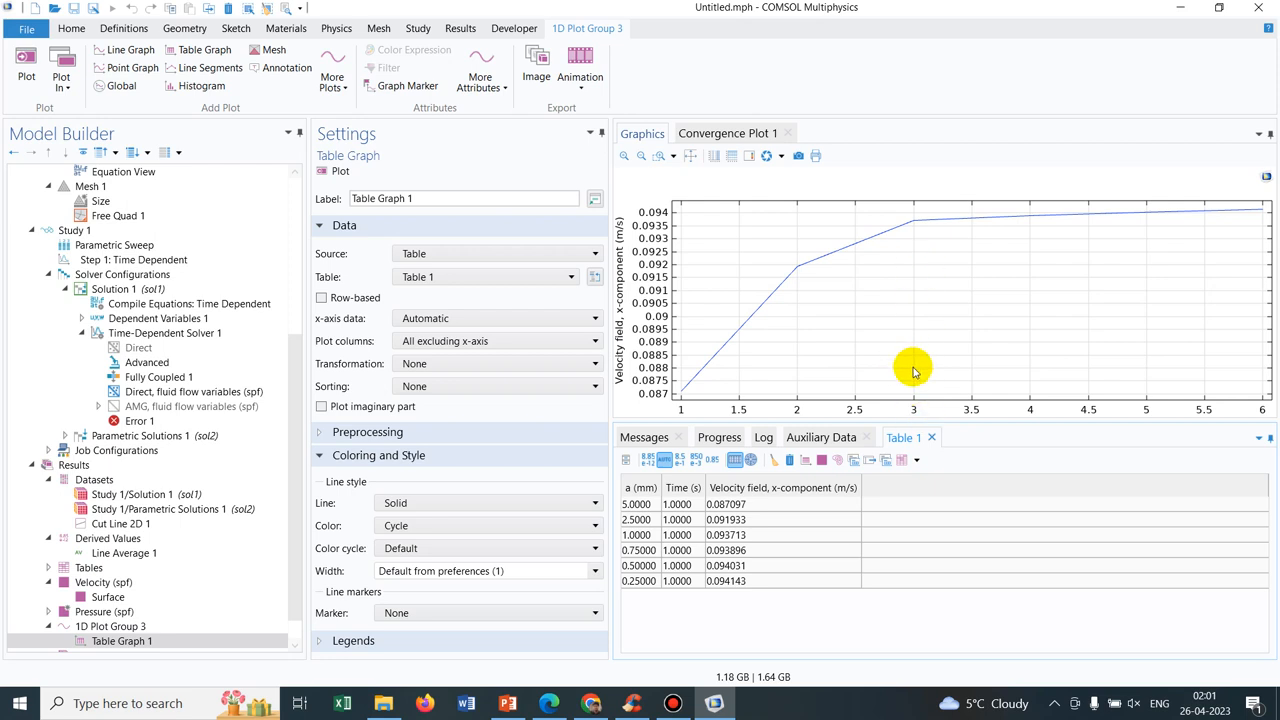
{"action": "mouse_move", "coordinate": [1032, 222]}
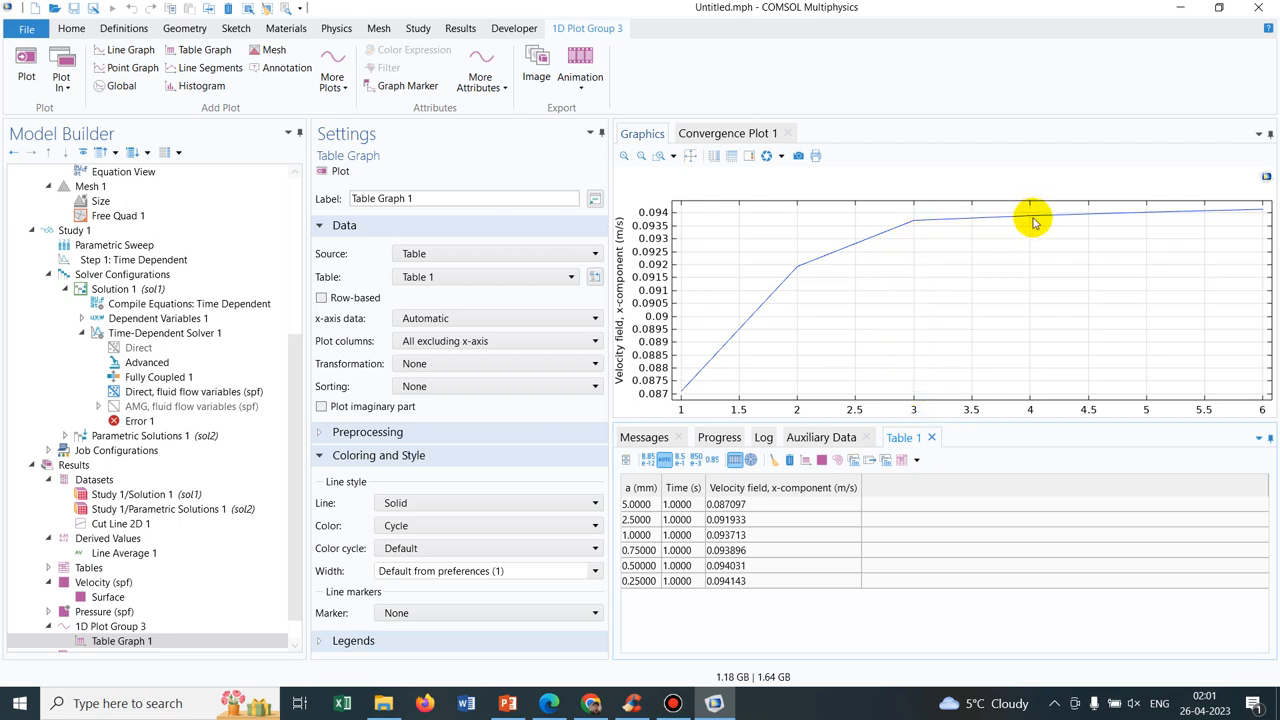
{"action": "mouse_move", "coordinate": [1076, 220]}
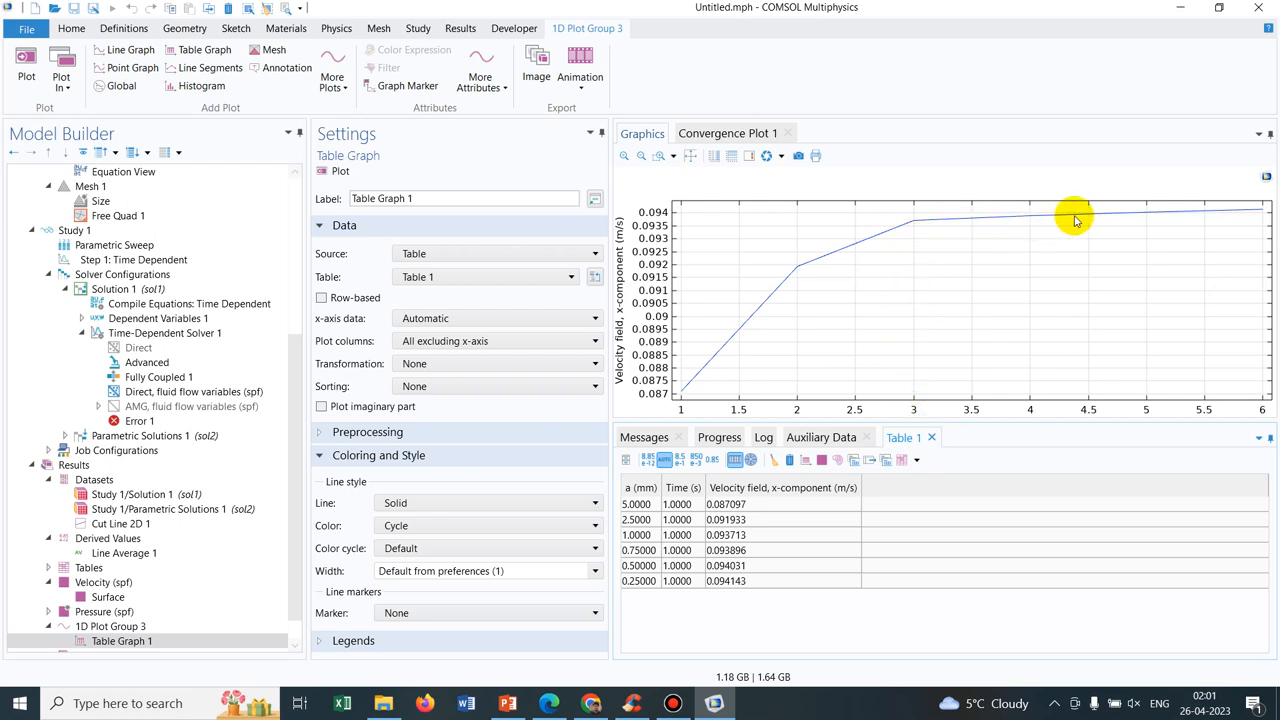
{"action": "mouse_move", "coordinate": [1066, 212]}
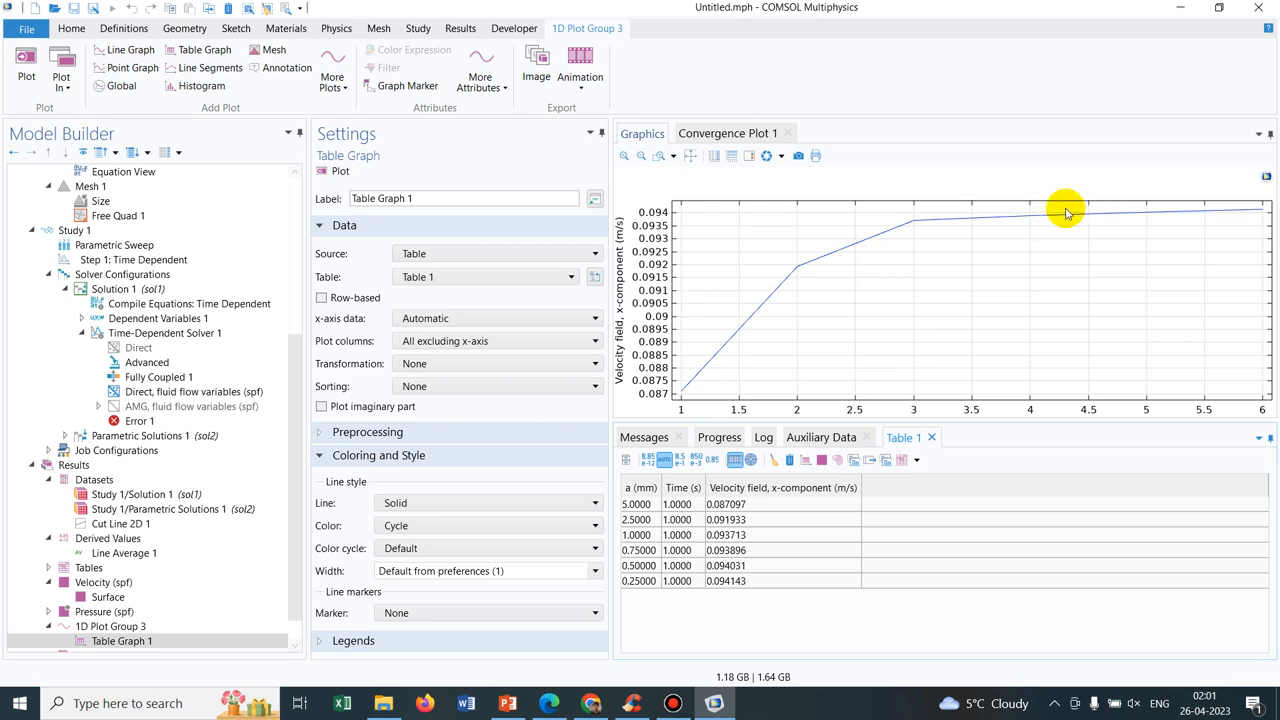
{"action": "mouse_move", "coordinate": [1088, 224]}
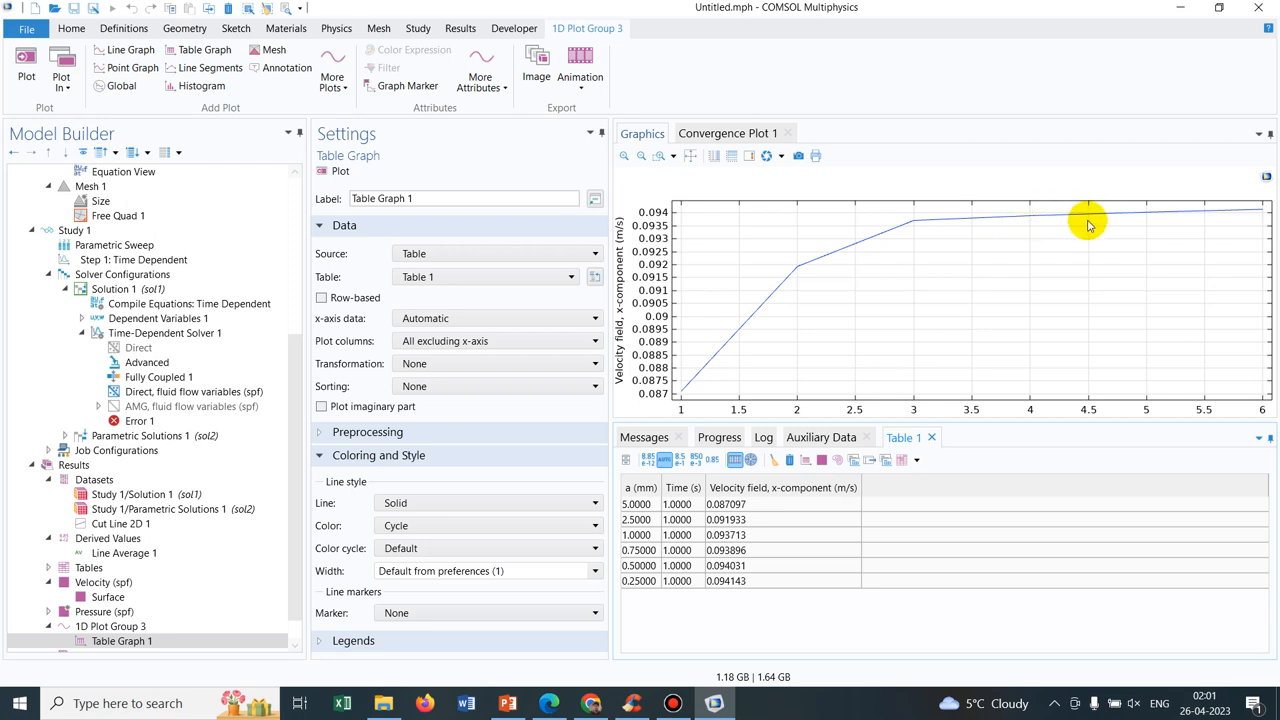
{"action": "mouse_move", "coordinate": [1122, 348]}
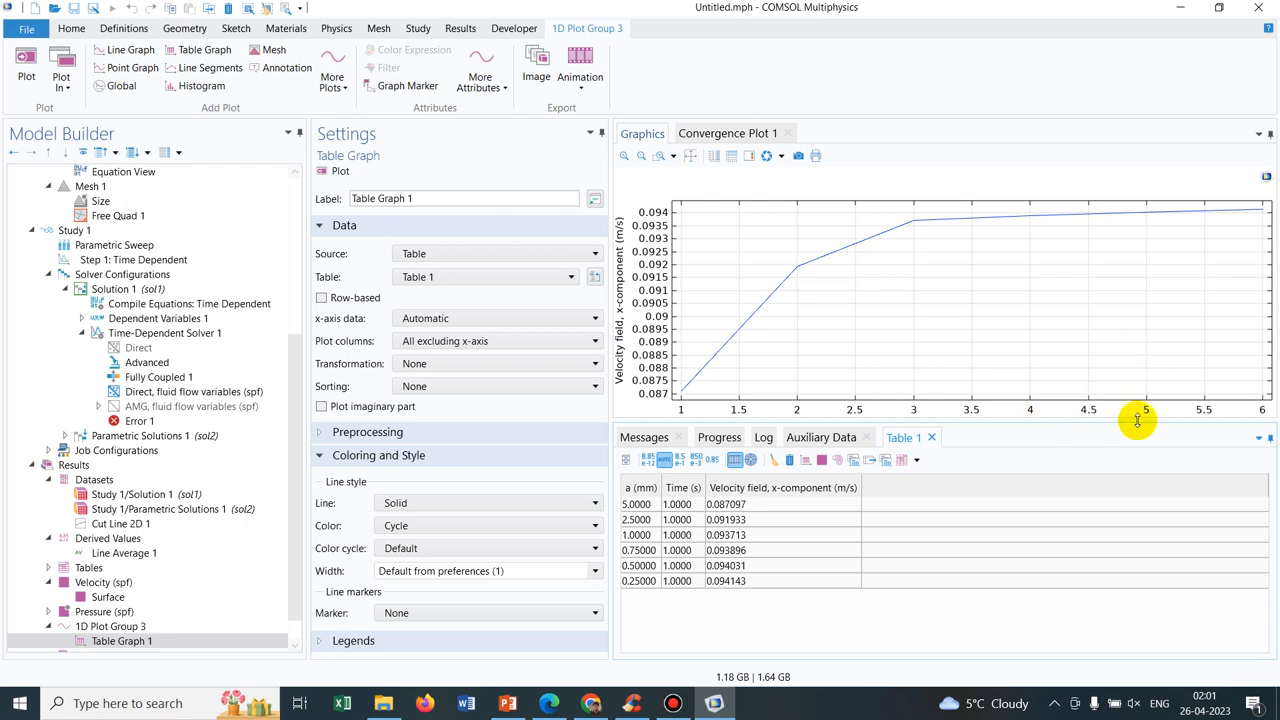
{"action": "mouse_move", "coordinate": [504, 420]}
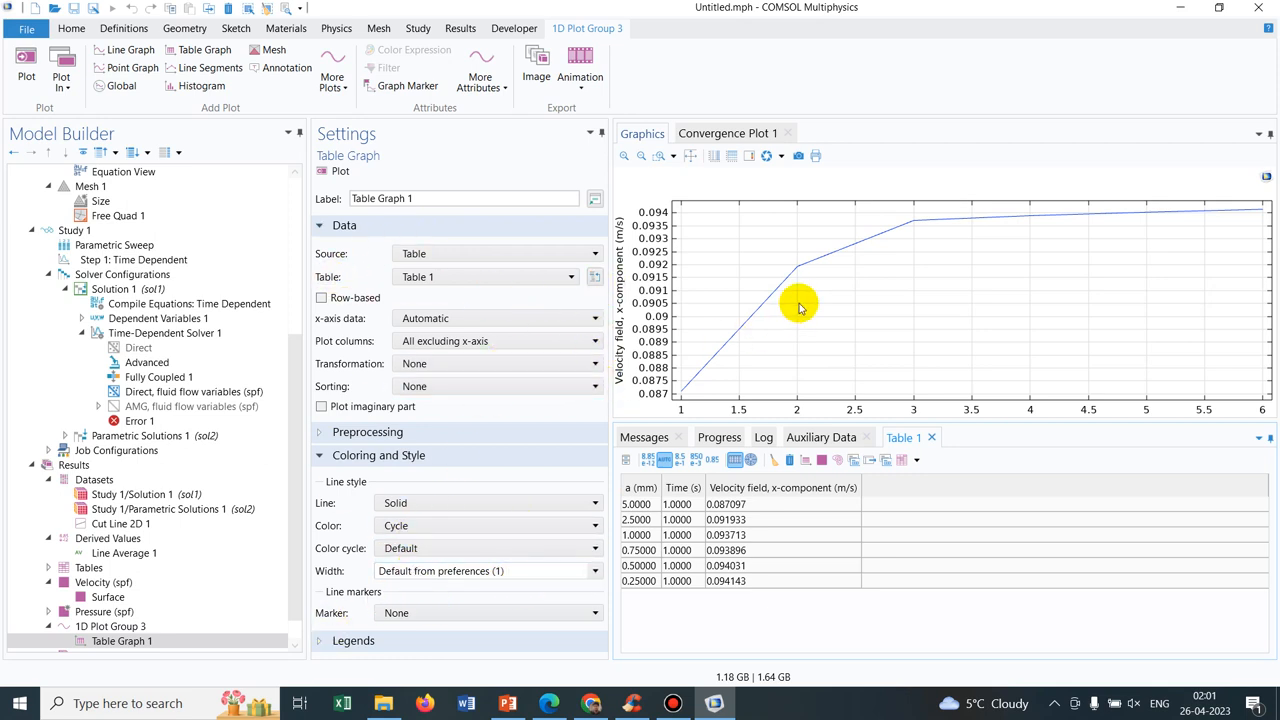
{"action": "left_click", "coordinate": [636, 504]}
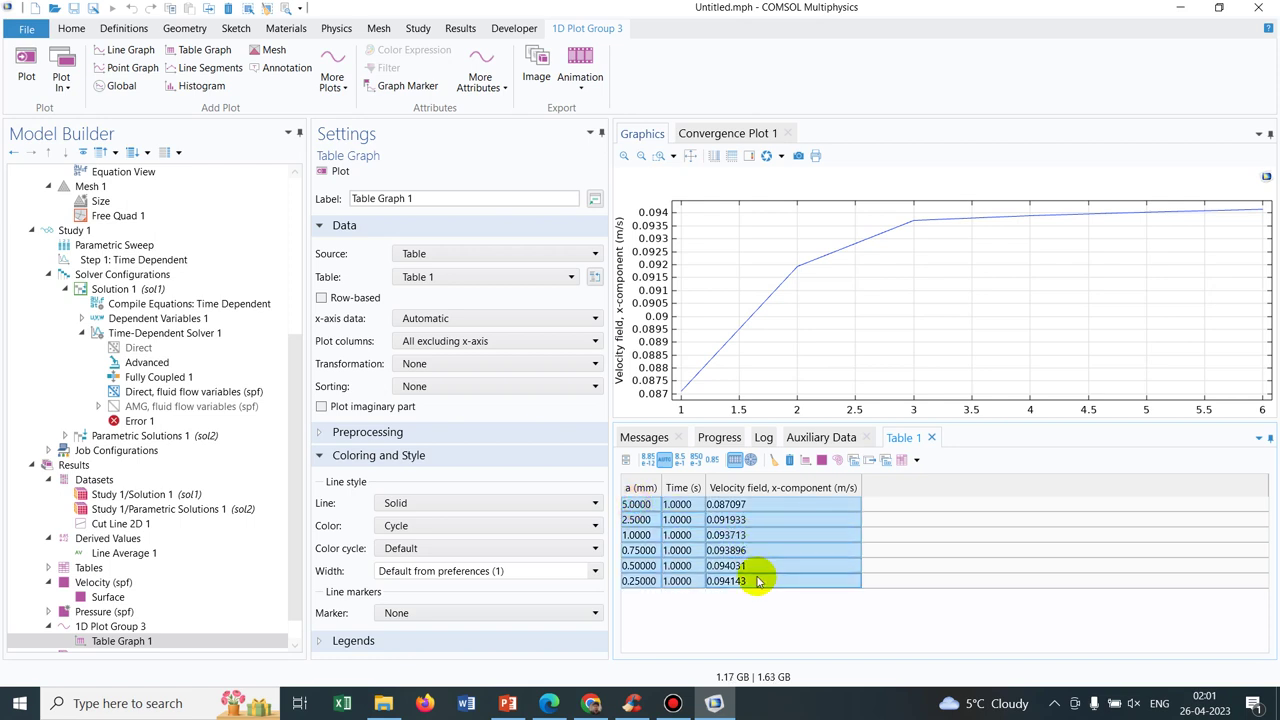
Bring up the copy options for the selected convergence table rows in COMSOL
{"action": "right_click", "coordinate": [758, 580]}
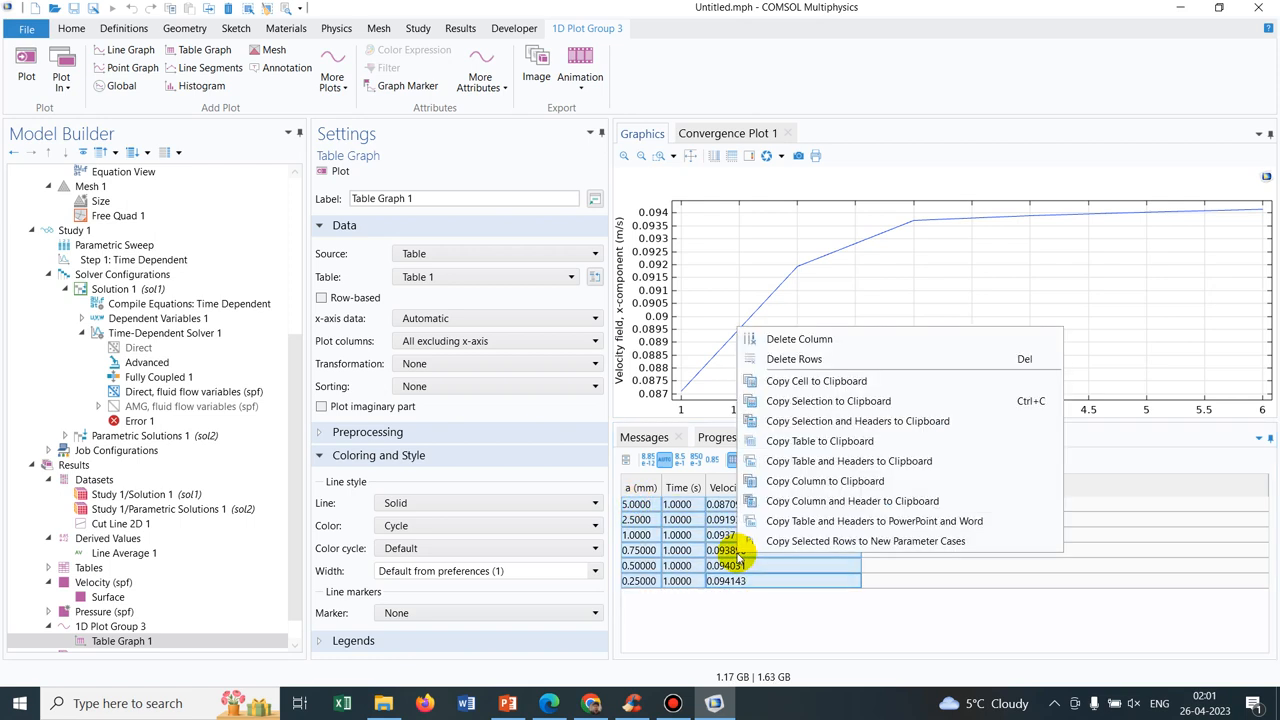
{"action": "mouse_move", "coordinate": [816, 380]}
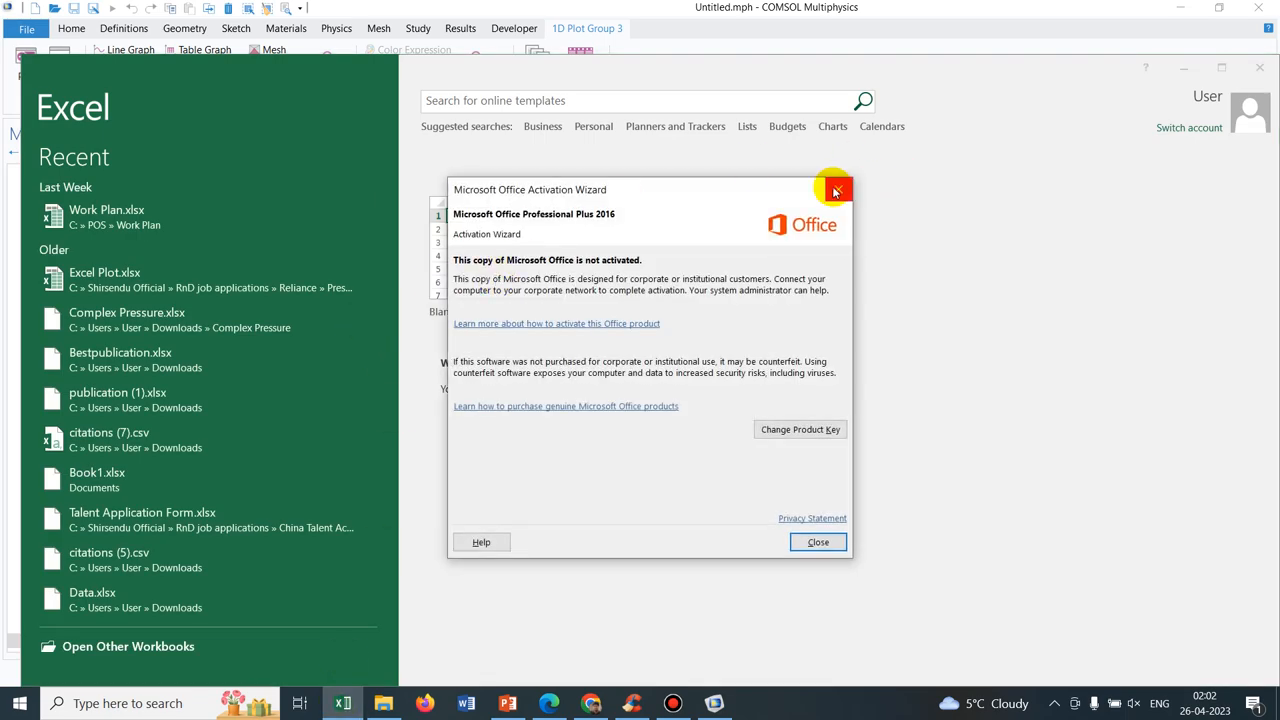
Dismiss the activation notice and delete the time cells E8:E13, shifting cells left
{"action": "left_click", "coordinate": [818, 542]}
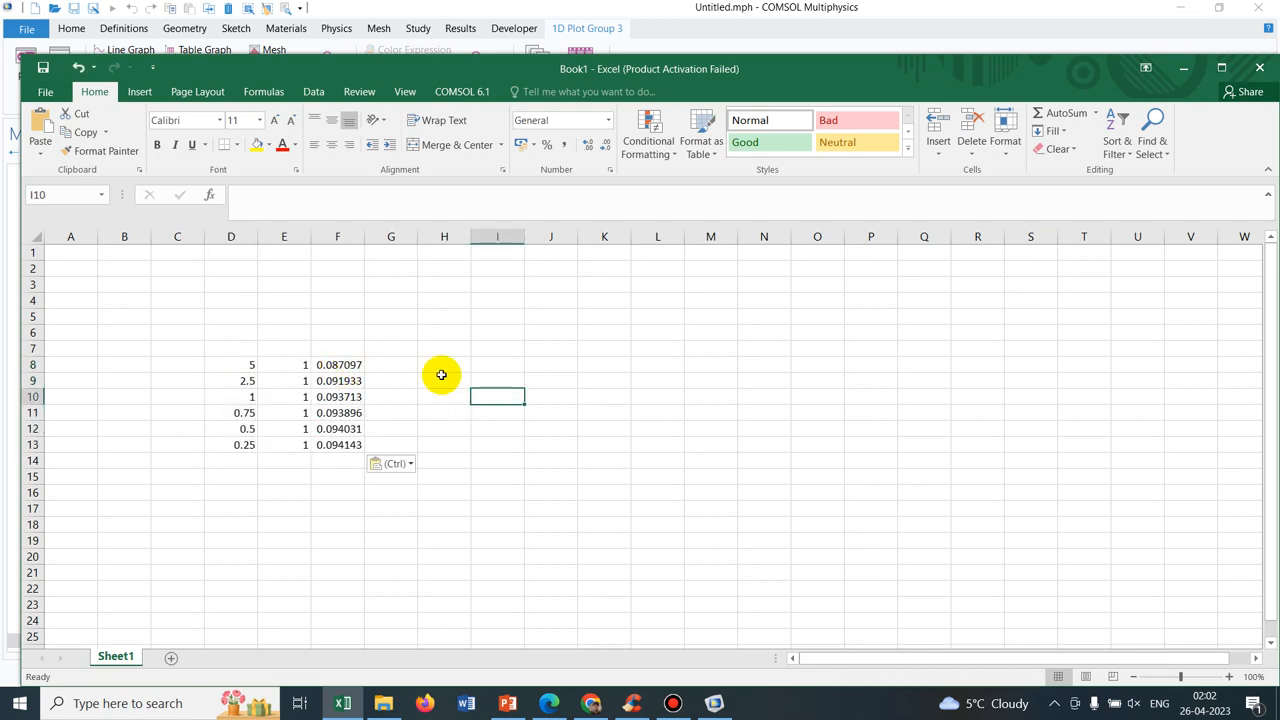
{"action": "left_click", "coordinate": [712, 702]}
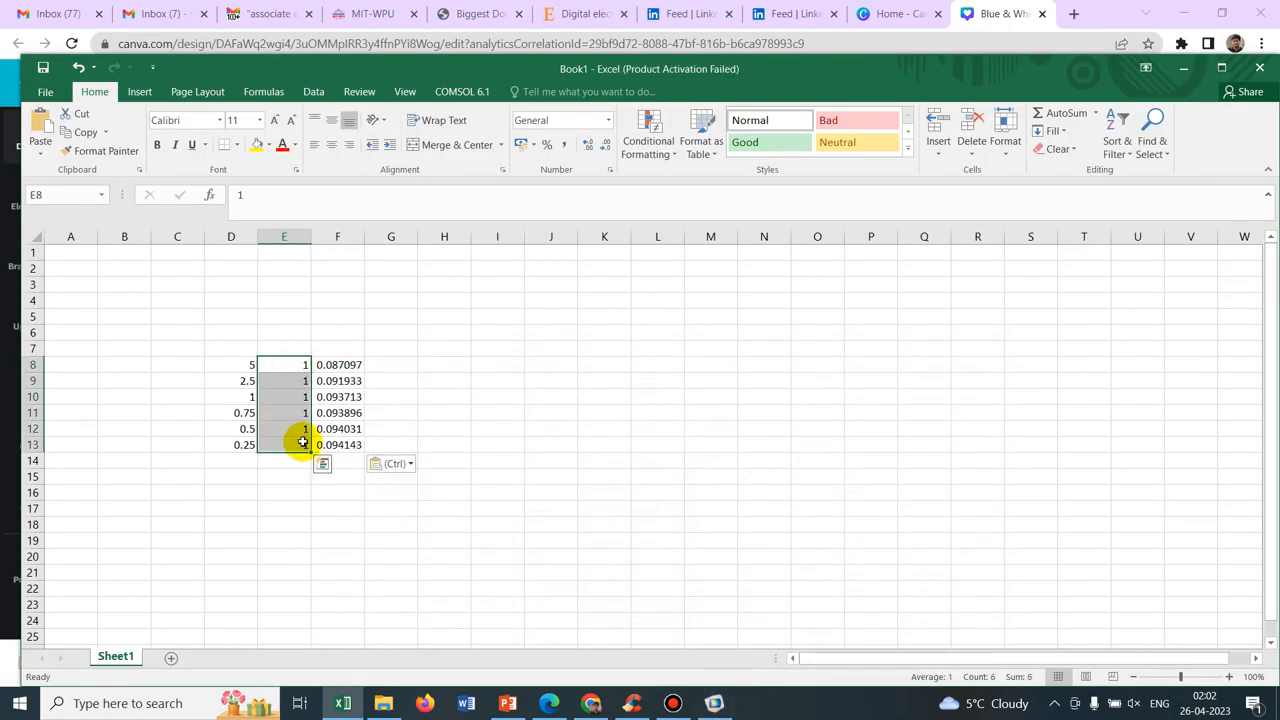
{"action": "right_click", "coordinate": [302, 442]}
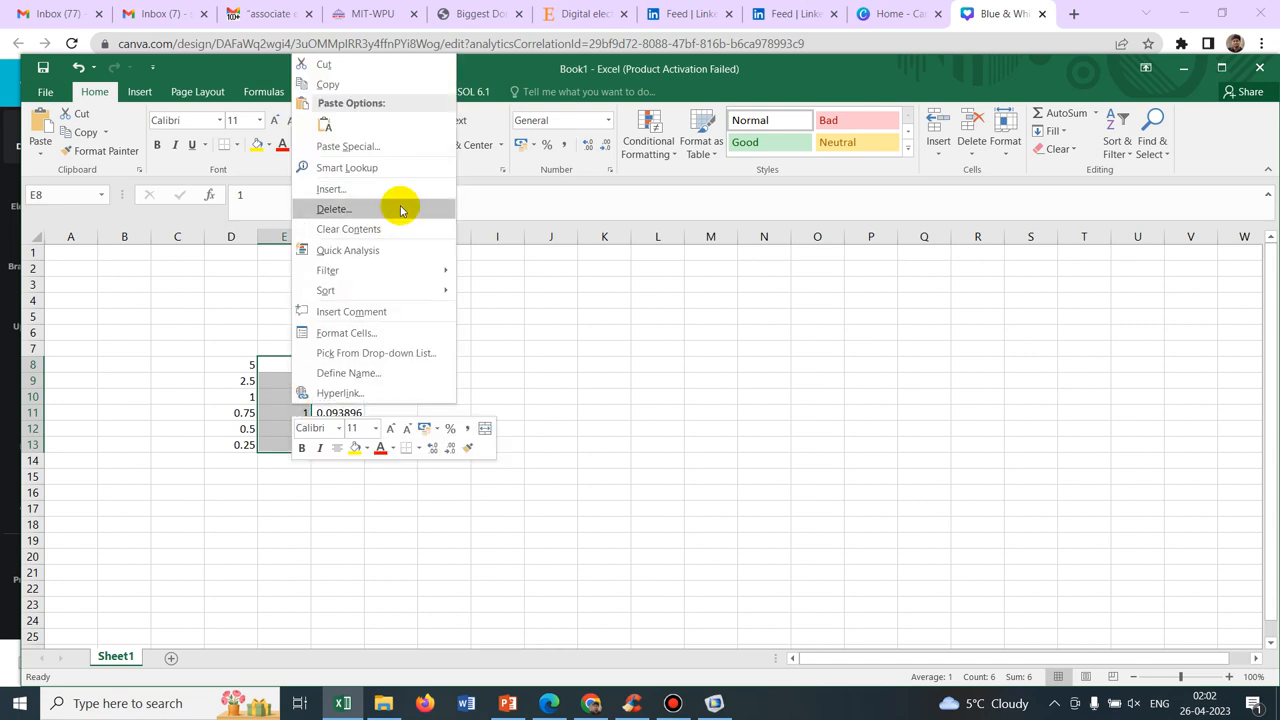
{"action": "left_click", "coordinate": [332, 210]}
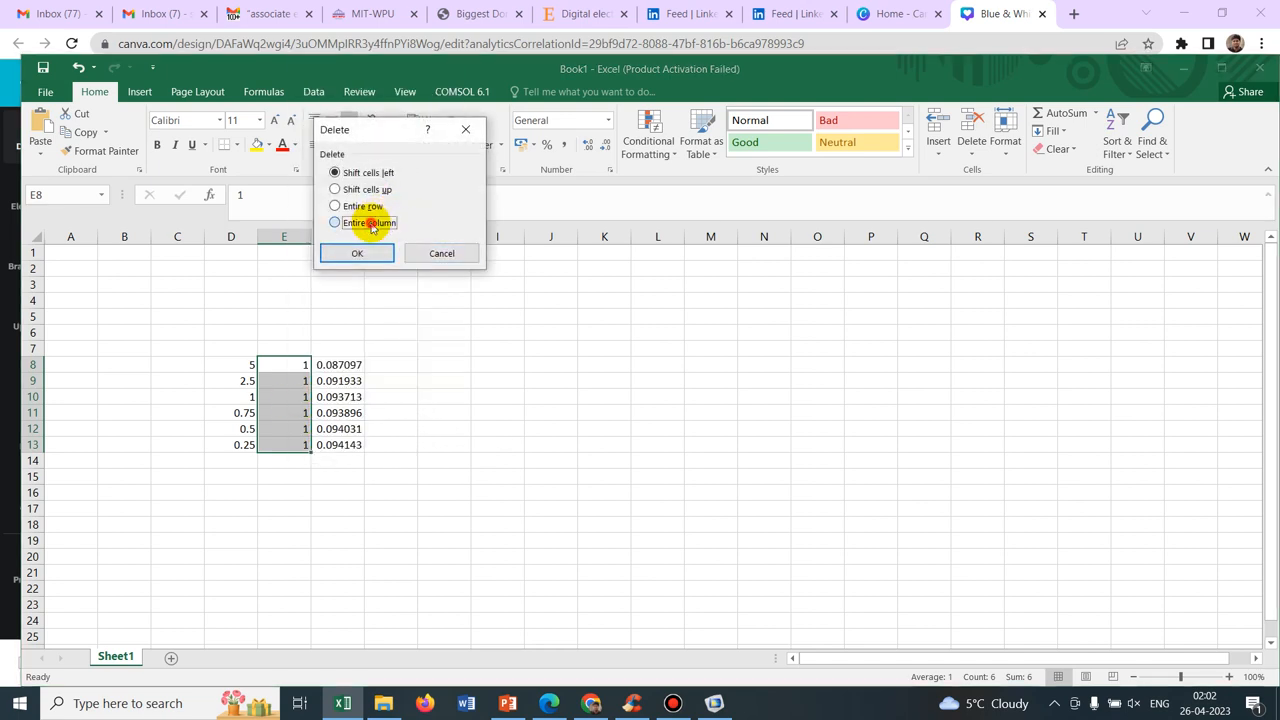
{"action": "left_click", "coordinate": [356, 252]}
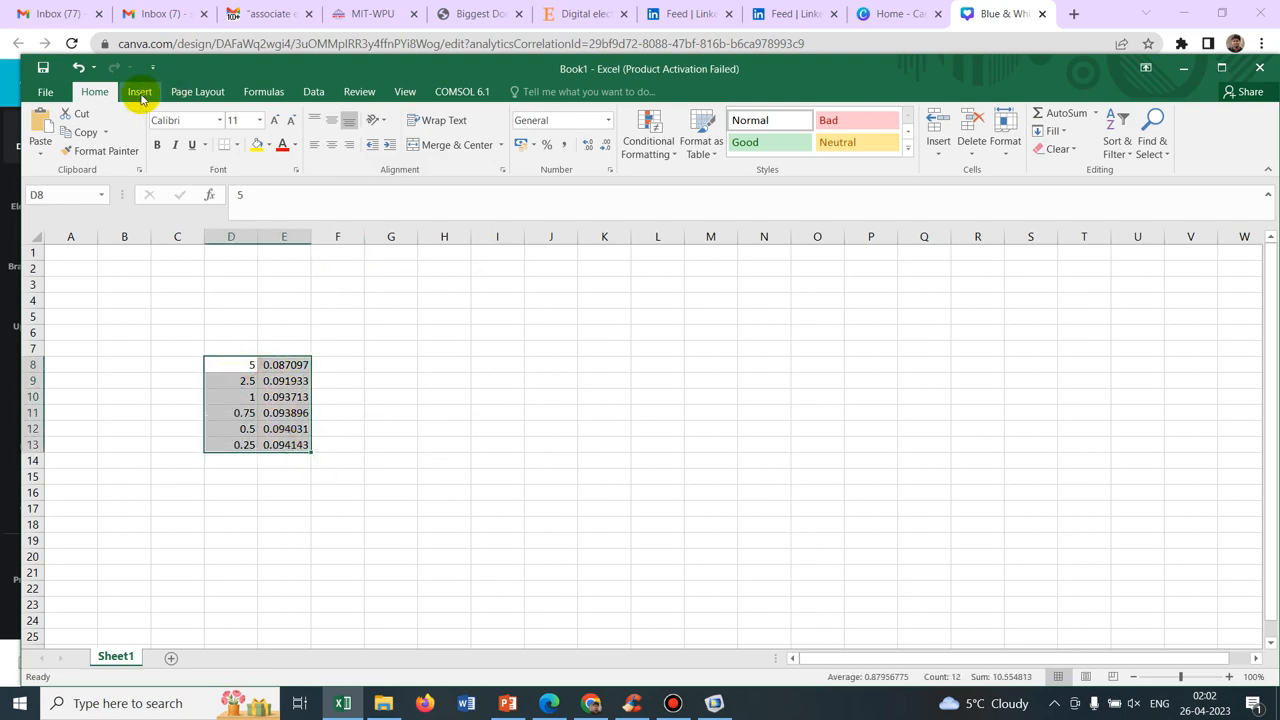
Sort the mesh sizes D8:D13 smallest to largest with velocities expanded alongside
{"action": "left_click", "coordinate": [150, 92]}
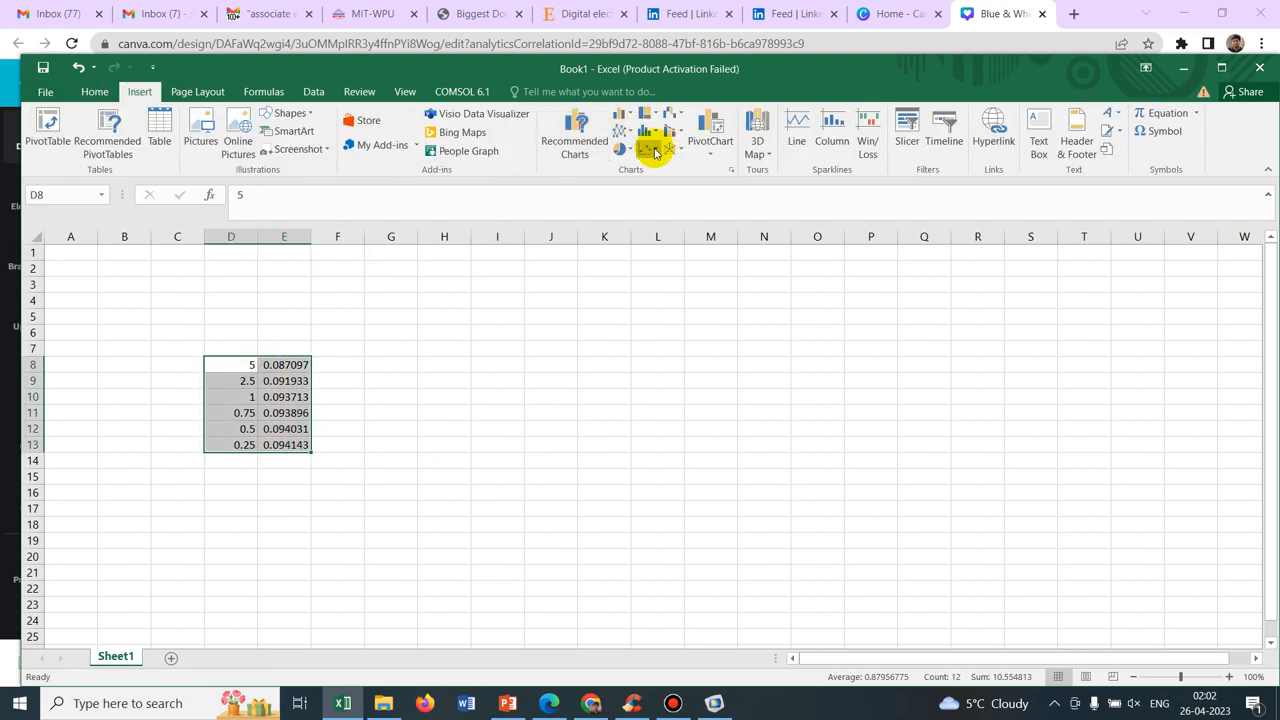
{"action": "left_click", "coordinate": [620, 150]}
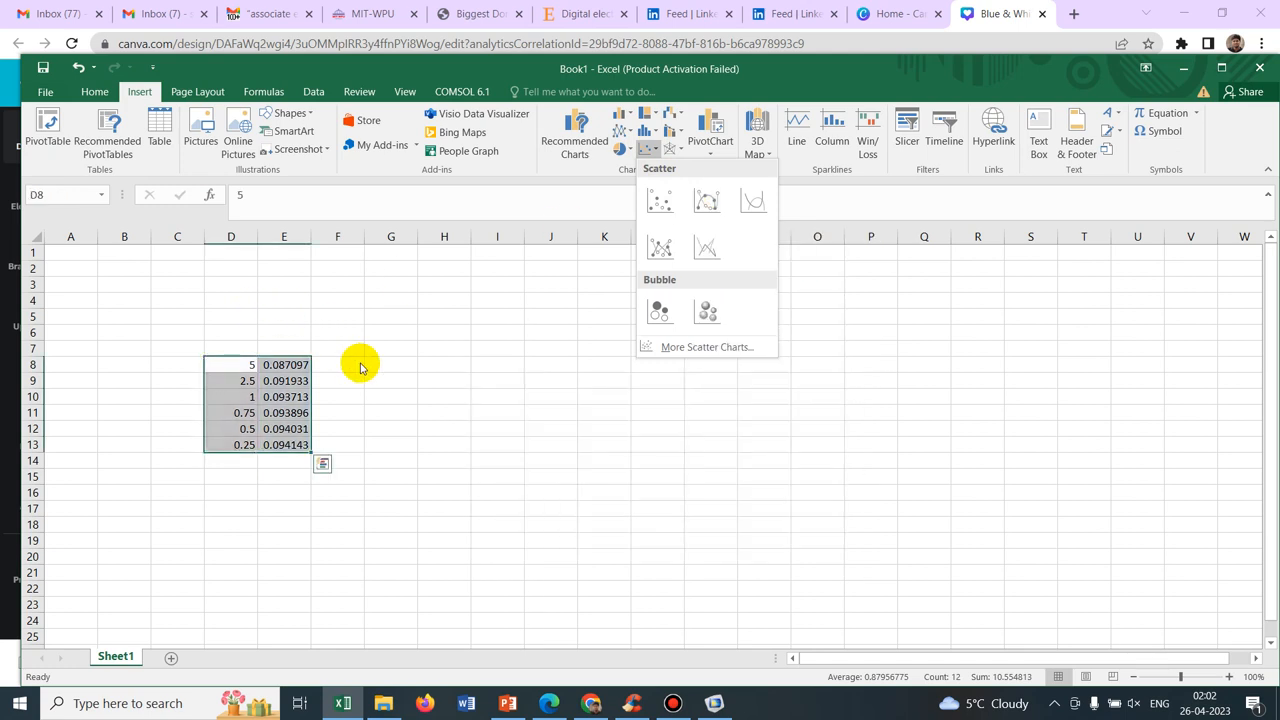
{"action": "left_click", "coordinate": [390, 460]}
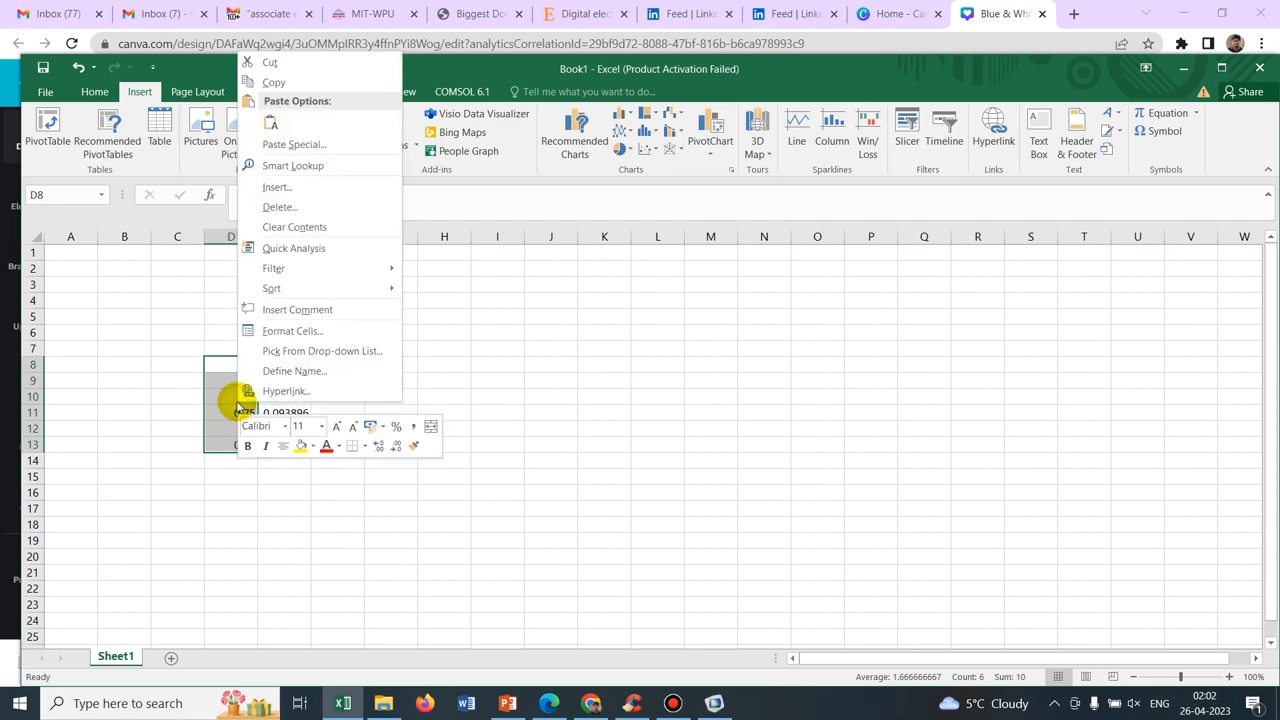
{"action": "mouse_move", "coordinate": [300, 268]}
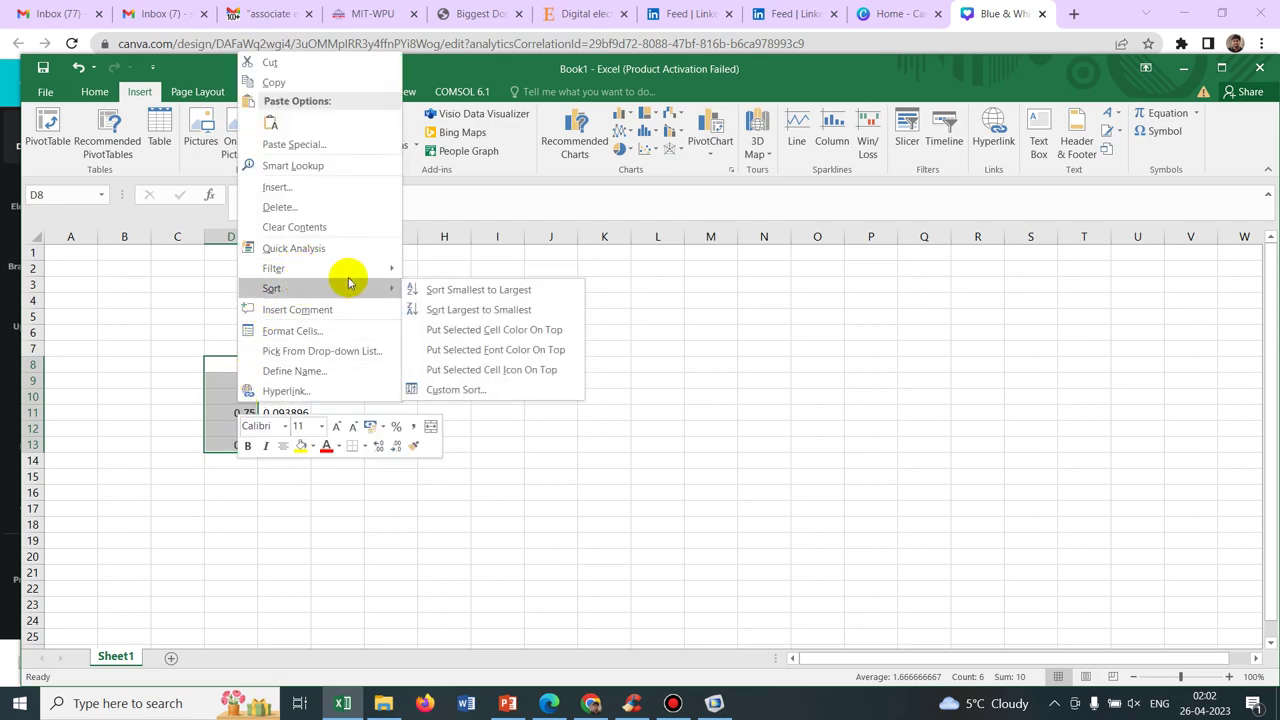
{"action": "mouse_move", "coordinate": [372, 288]}
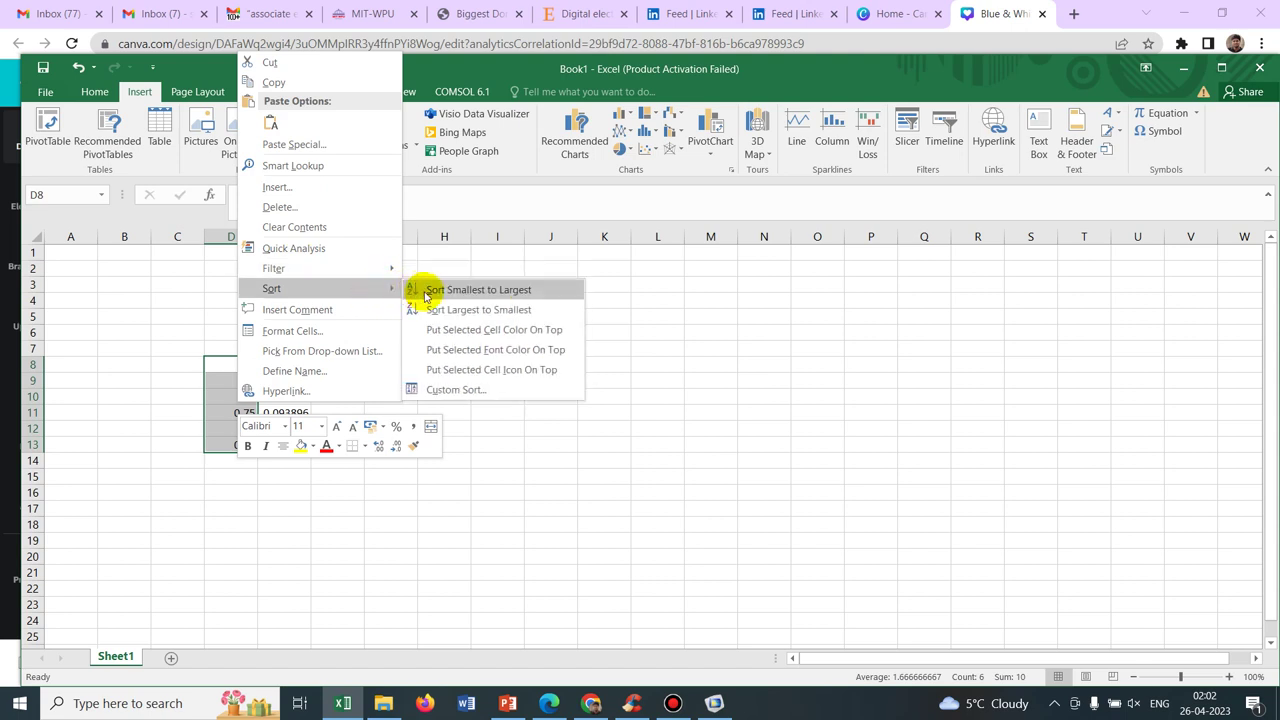
{"action": "mouse_move", "coordinate": [432, 296]}
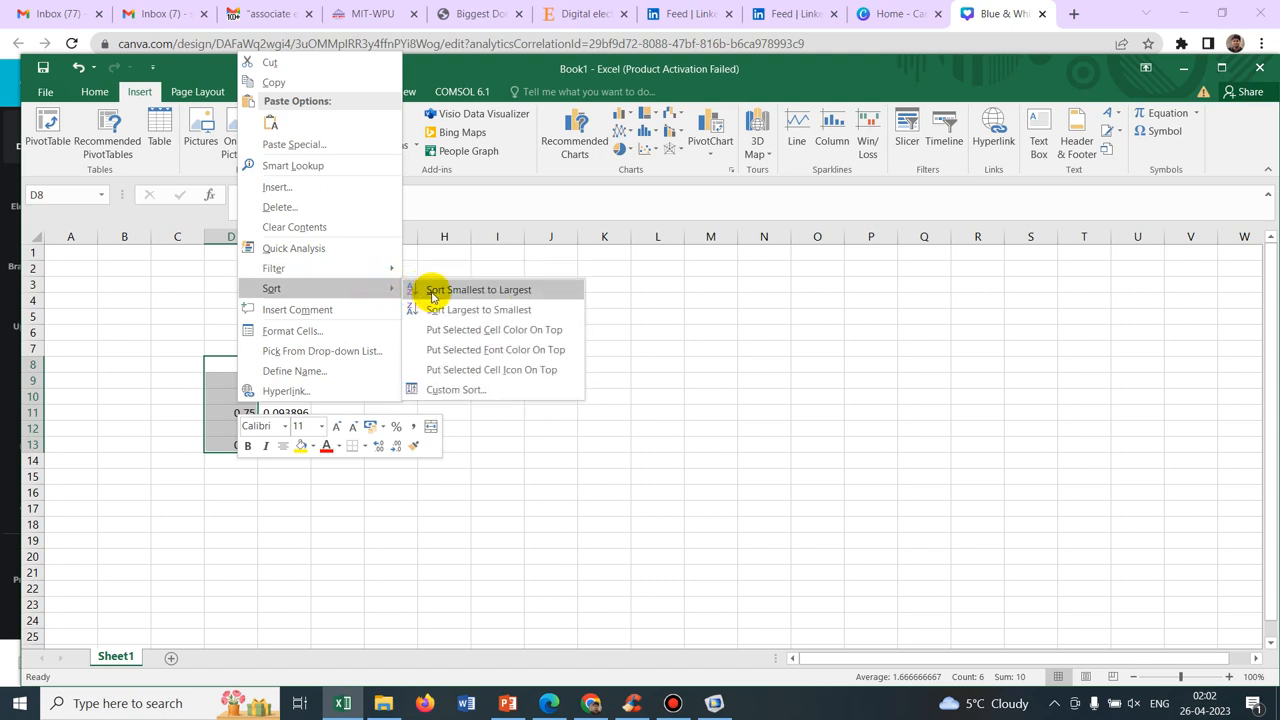
{"action": "left_click", "coordinate": [484, 308]}
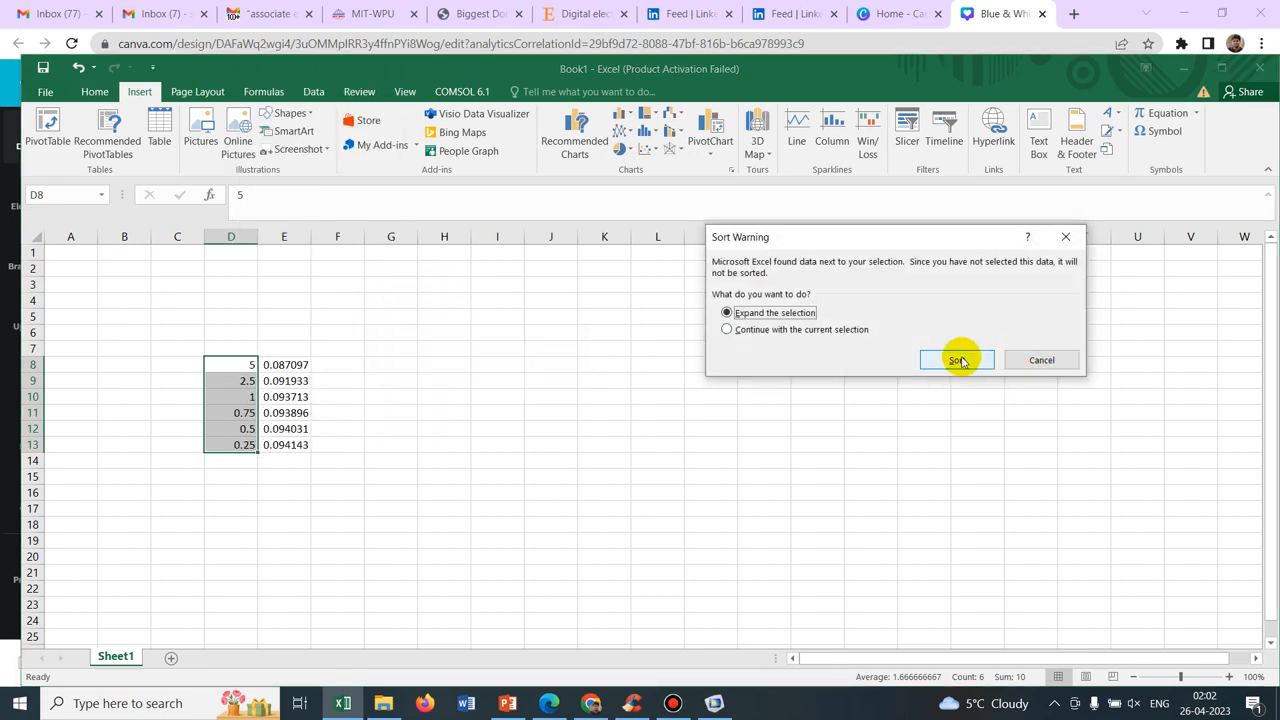
{"action": "left_click", "coordinate": [956, 360]}
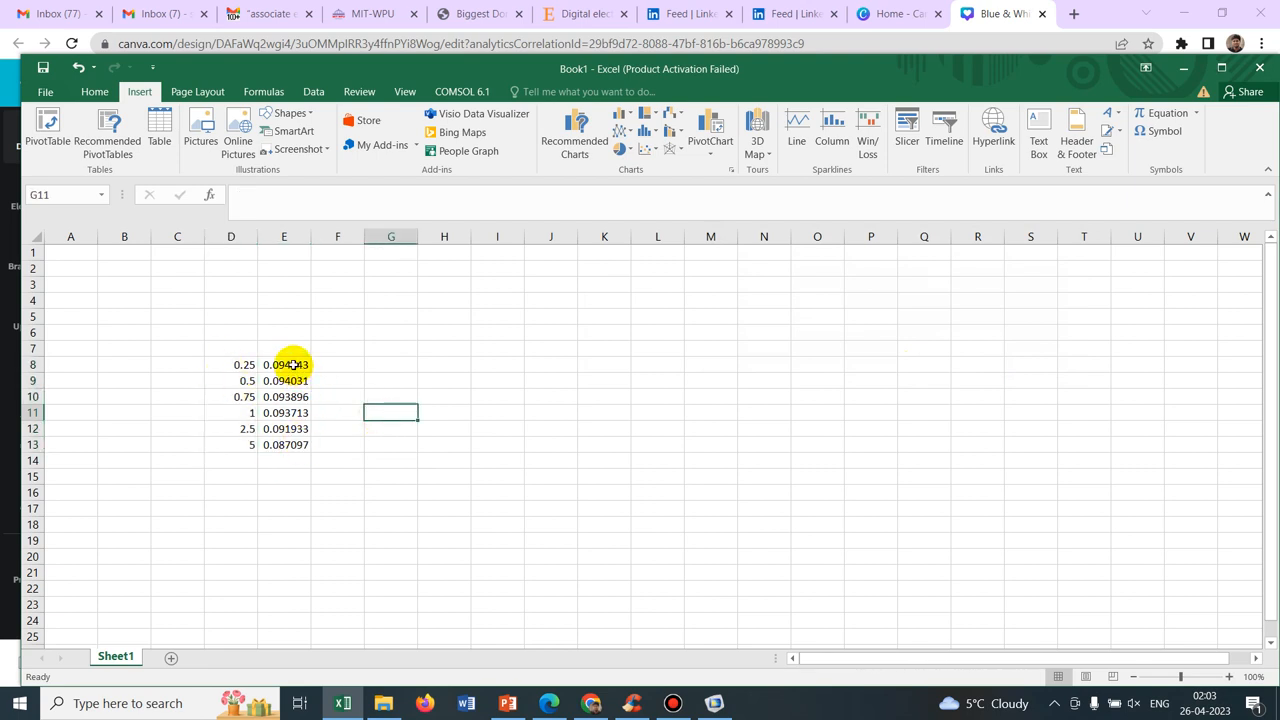
Select the velocity values E8 to E13
{"action": "left_click", "coordinate": [284, 364]}
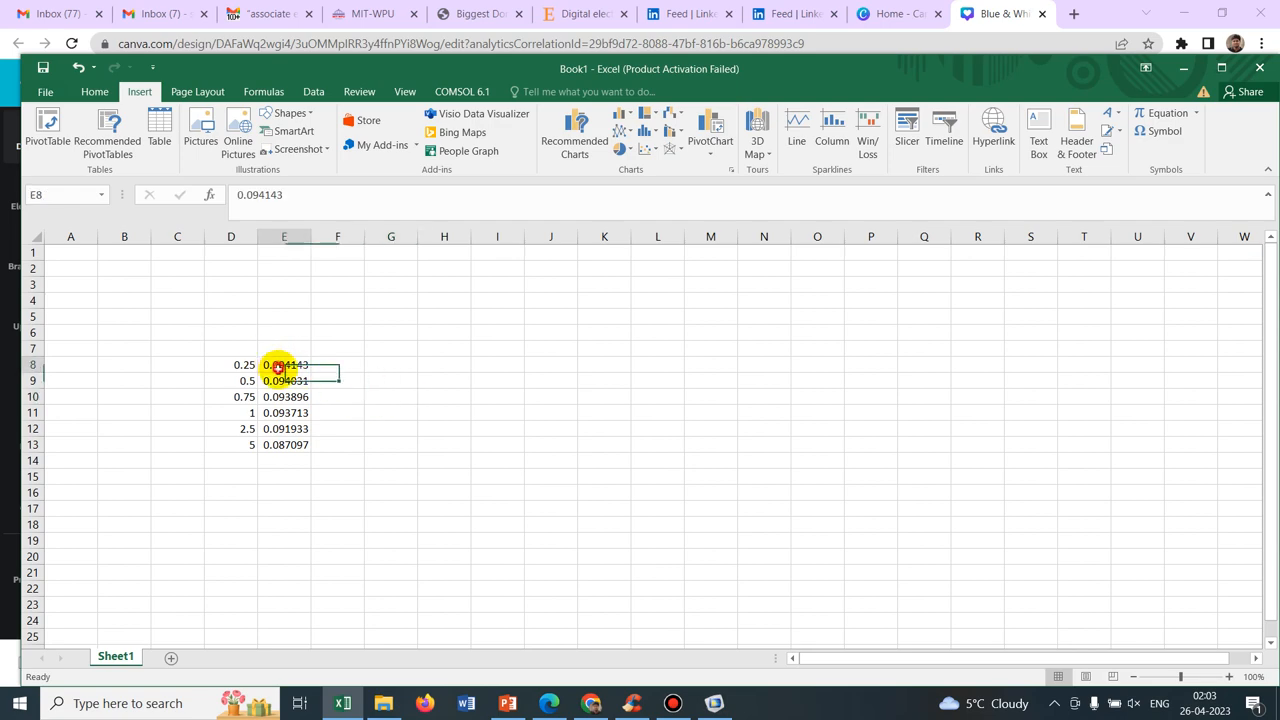
{"action": "left_click_drag", "start_coordinate": [284, 364], "coordinate": [284, 444]}
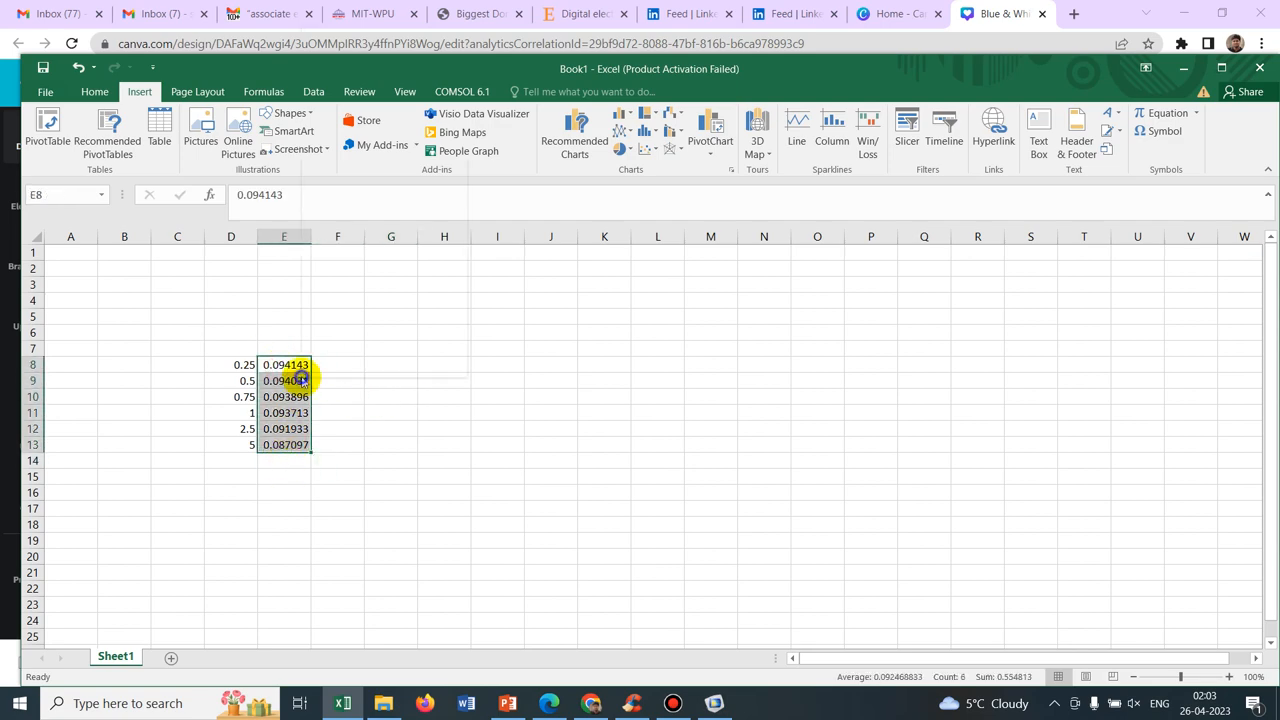
Sort the velocities largest to smallest with mesh sizes included, then select both columns D8:E13
{"action": "right_click", "coordinate": [284, 380]}
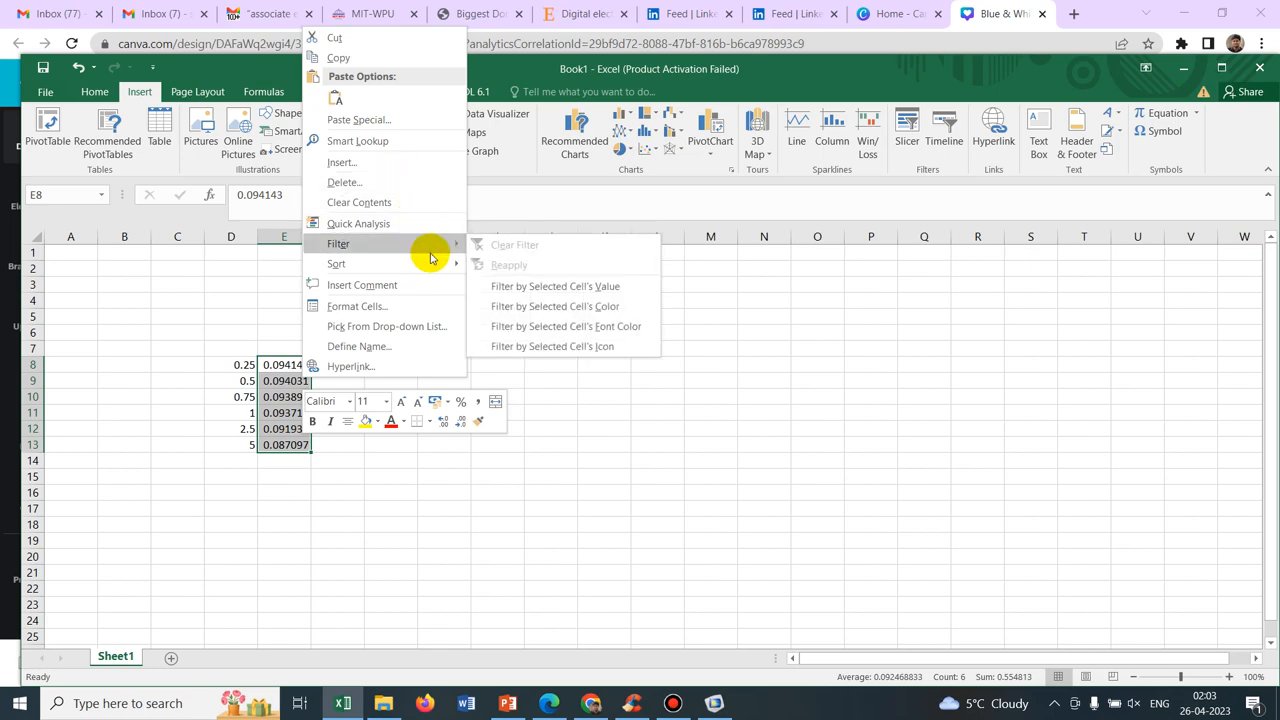
{"action": "mouse_move", "coordinate": [336, 264]}
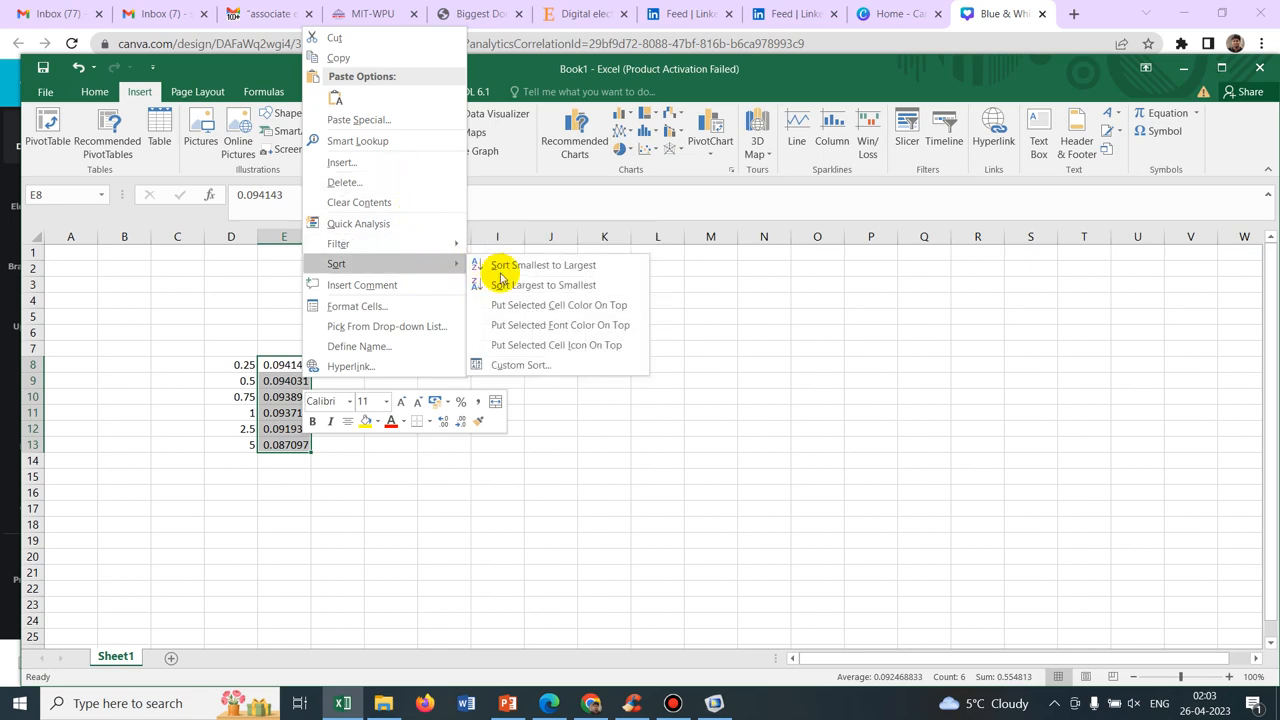
{"action": "left_click", "coordinate": [538, 264]}
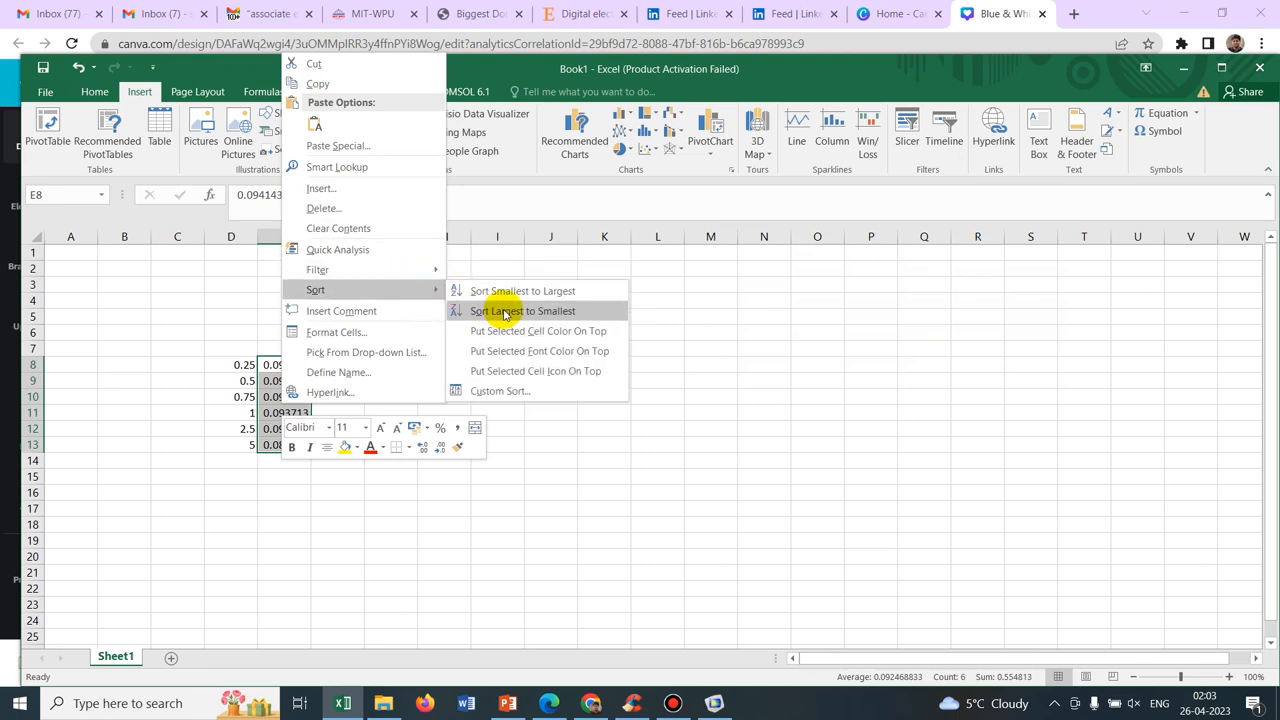
{"action": "left_click", "coordinate": [532, 310]}
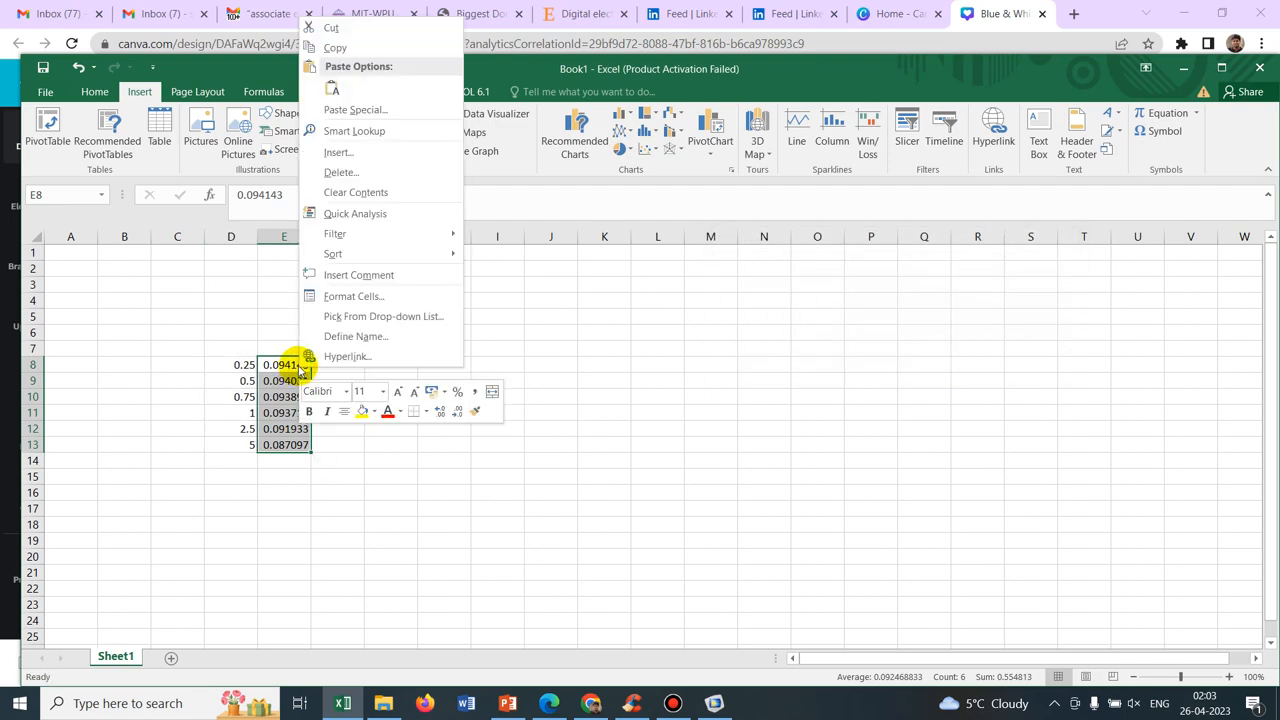
{"action": "mouse_move", "coordinate": [334, 252]}
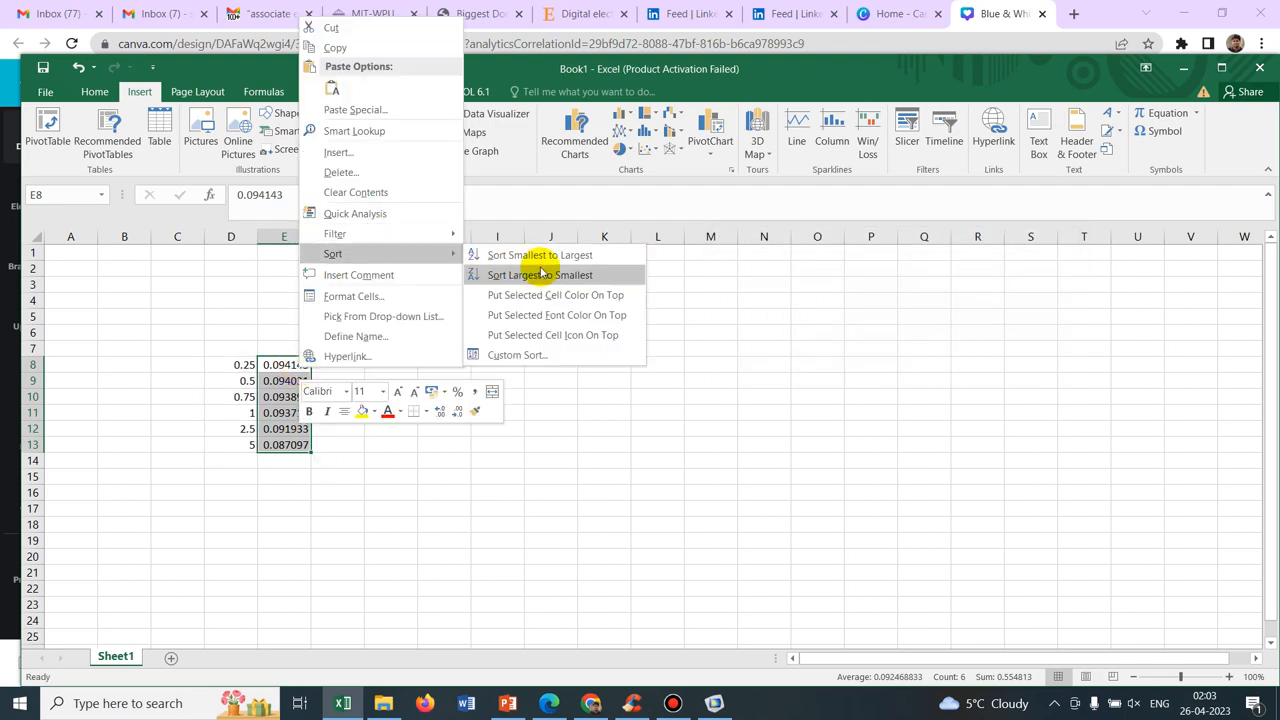
{"action": "left_click", "coordinate": [524, 276]}
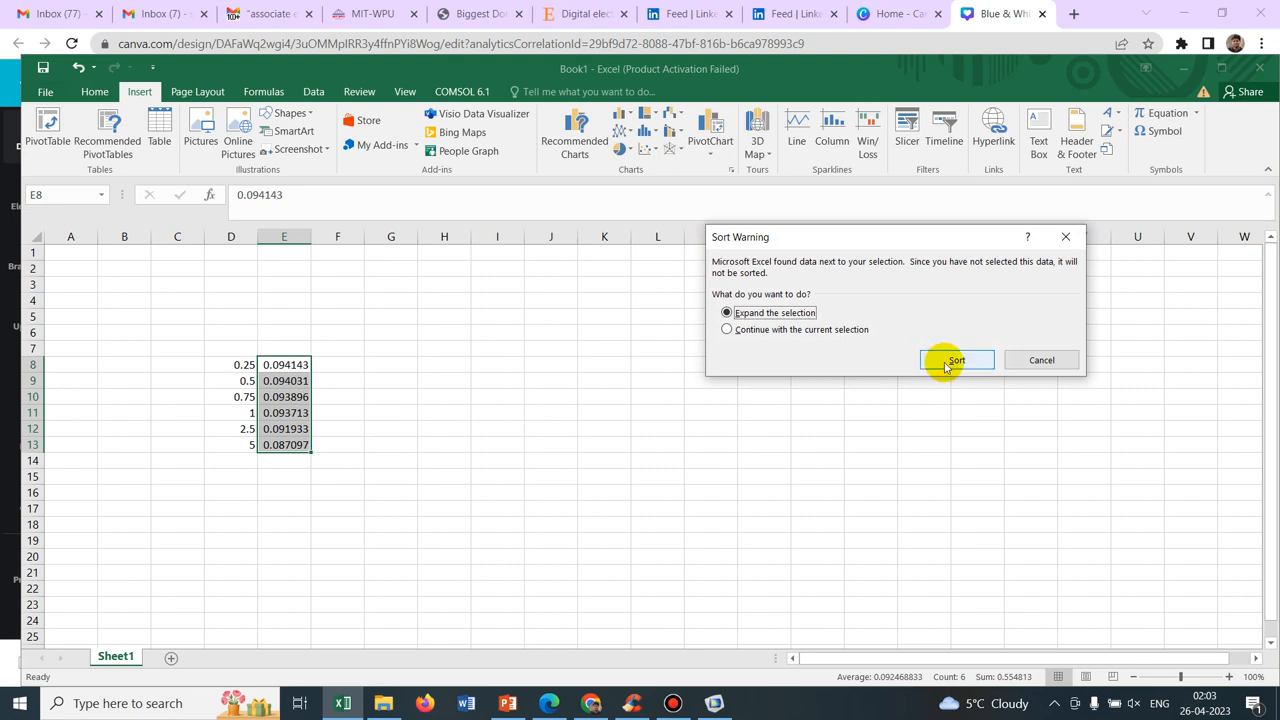
{"action": "left_click", "coordinate": [956, 360]}
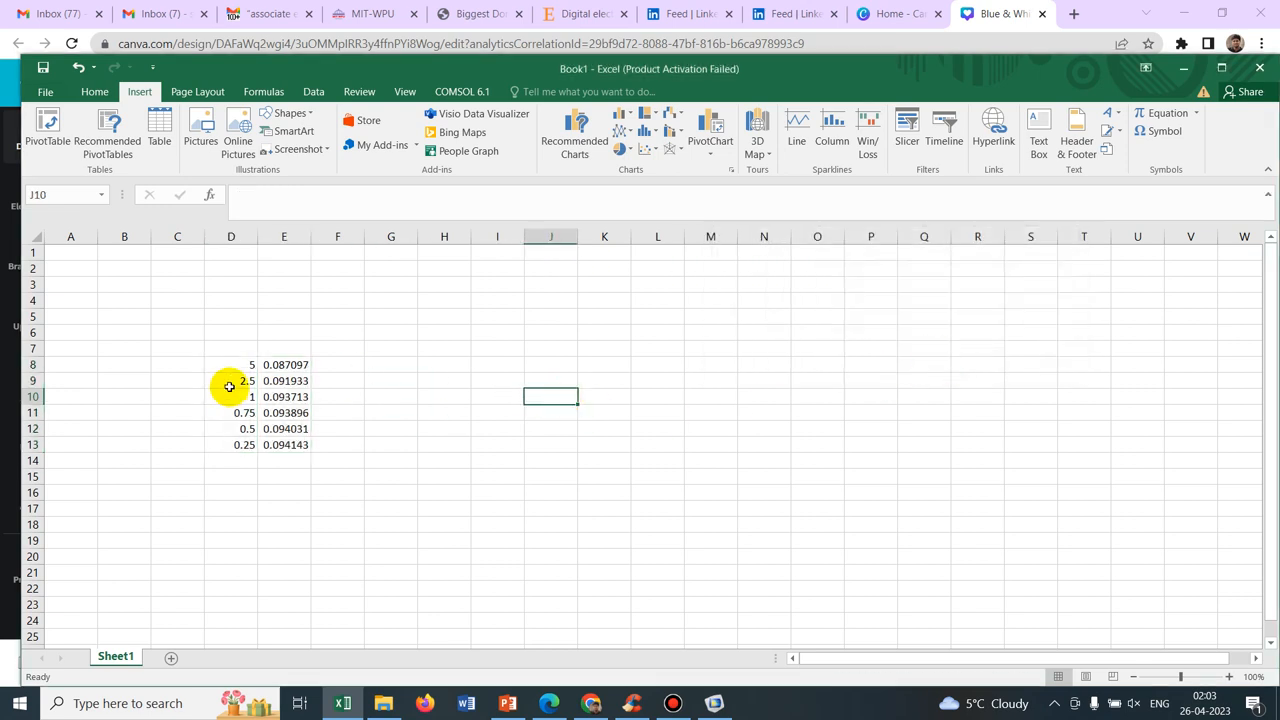
{"action": "left_click_drag", "start_coordinate": [230, 364], "coordinate": [284, 444]}
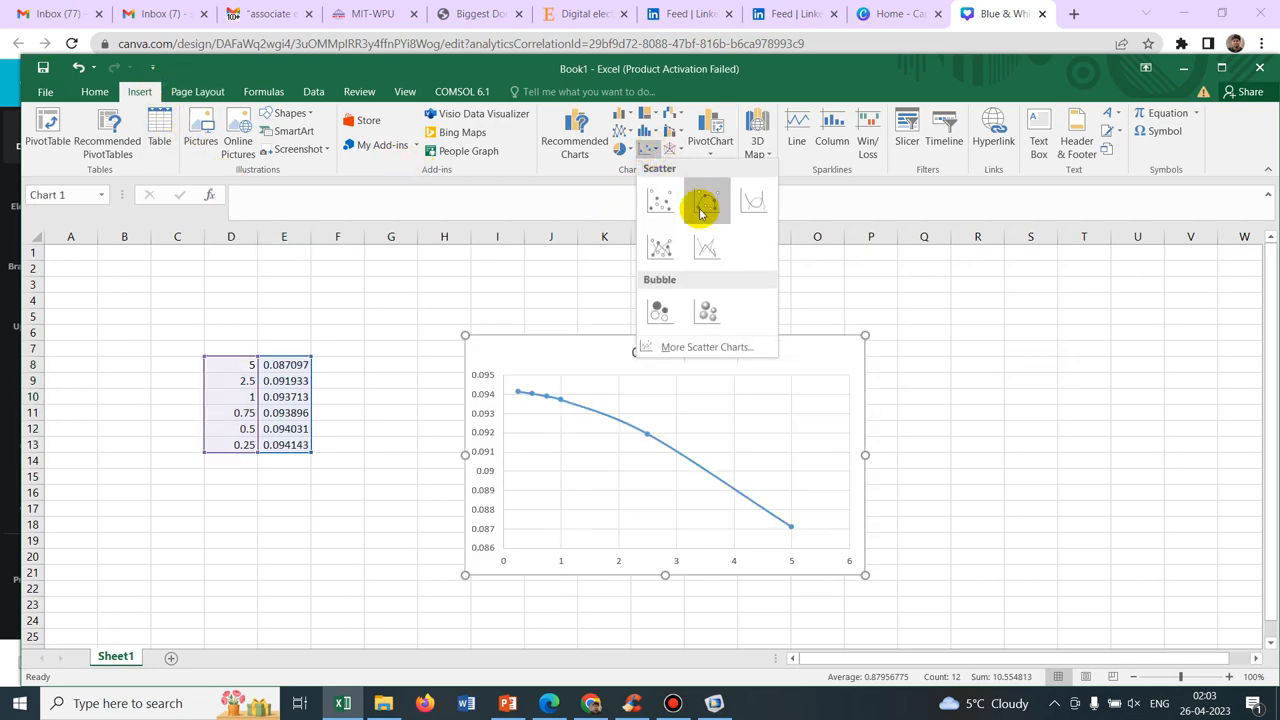
Insert a Scatter with Smooth Lines and Markers chart of velocity against mesh size
{"action": "left_click", "coordinate": [704, 200]}
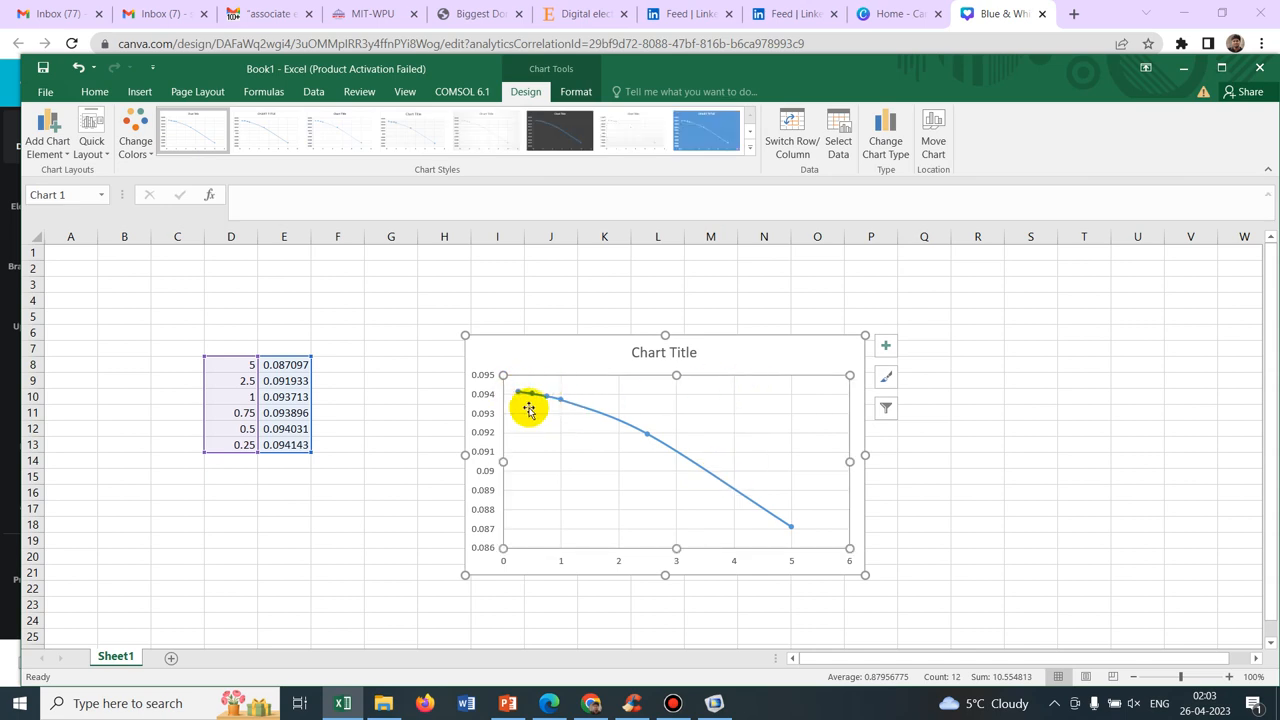
{"action": "mouse_move", "coordinate": [520, 380]}
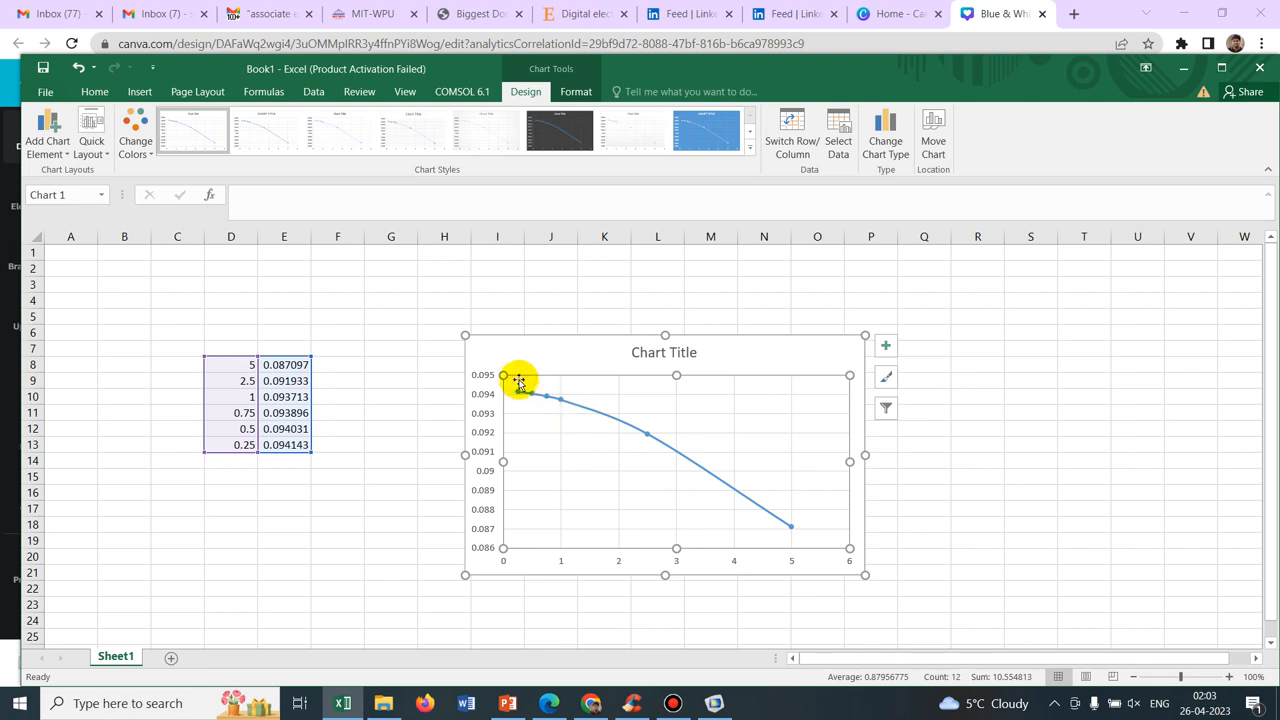
{"action": "mouse_move", "coordinate": [790, 536]}
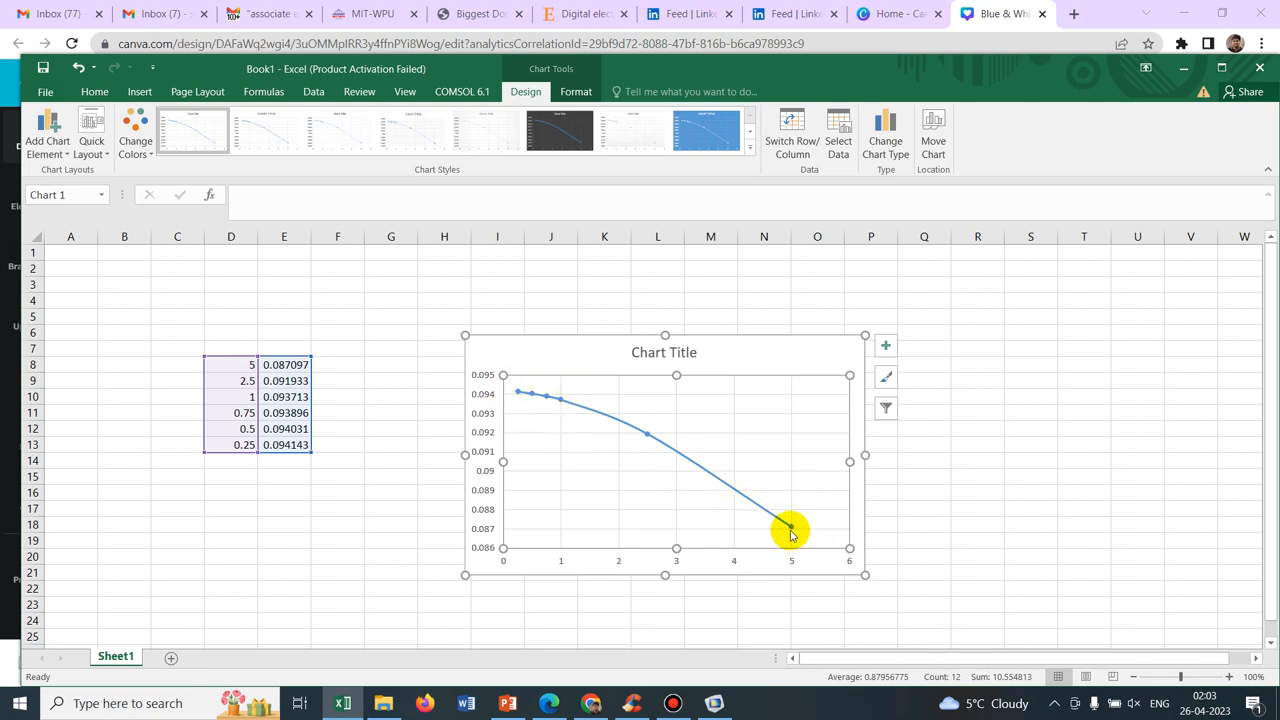
{"action": "mouse_move", "coordinate": [792, 562]}
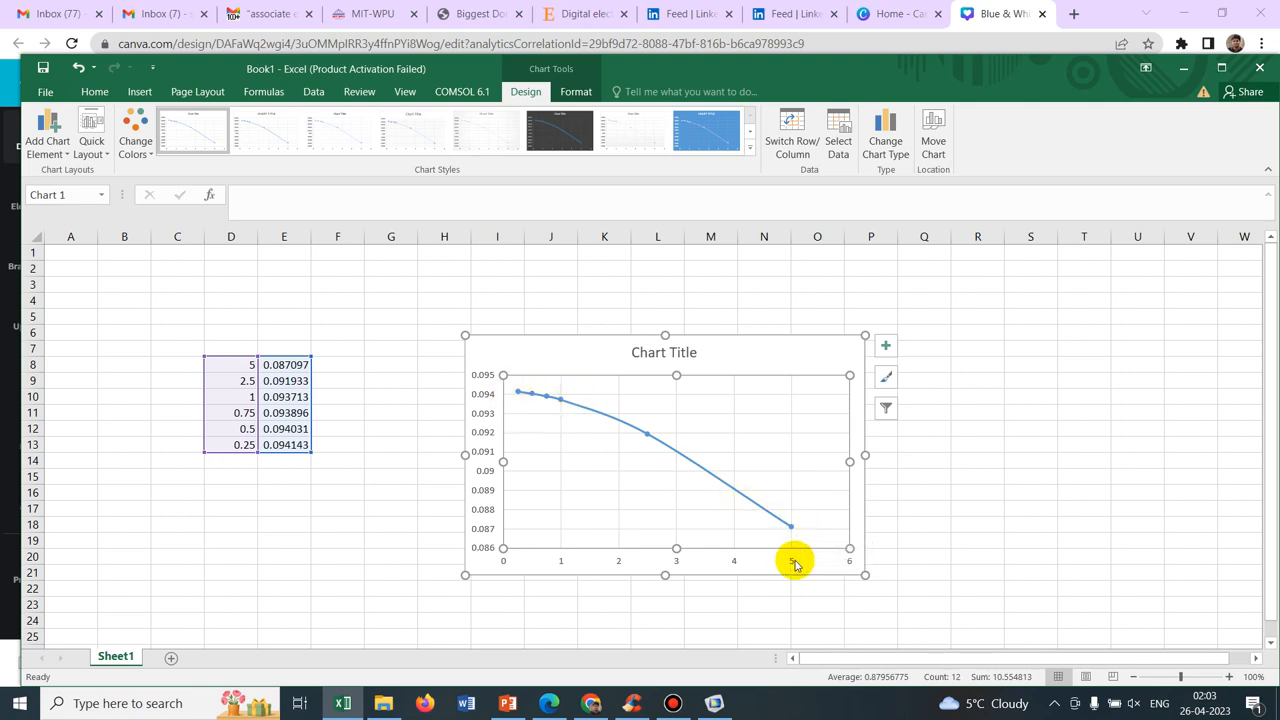
{"action": "mouse_move", "coordinate": [638, 532]}
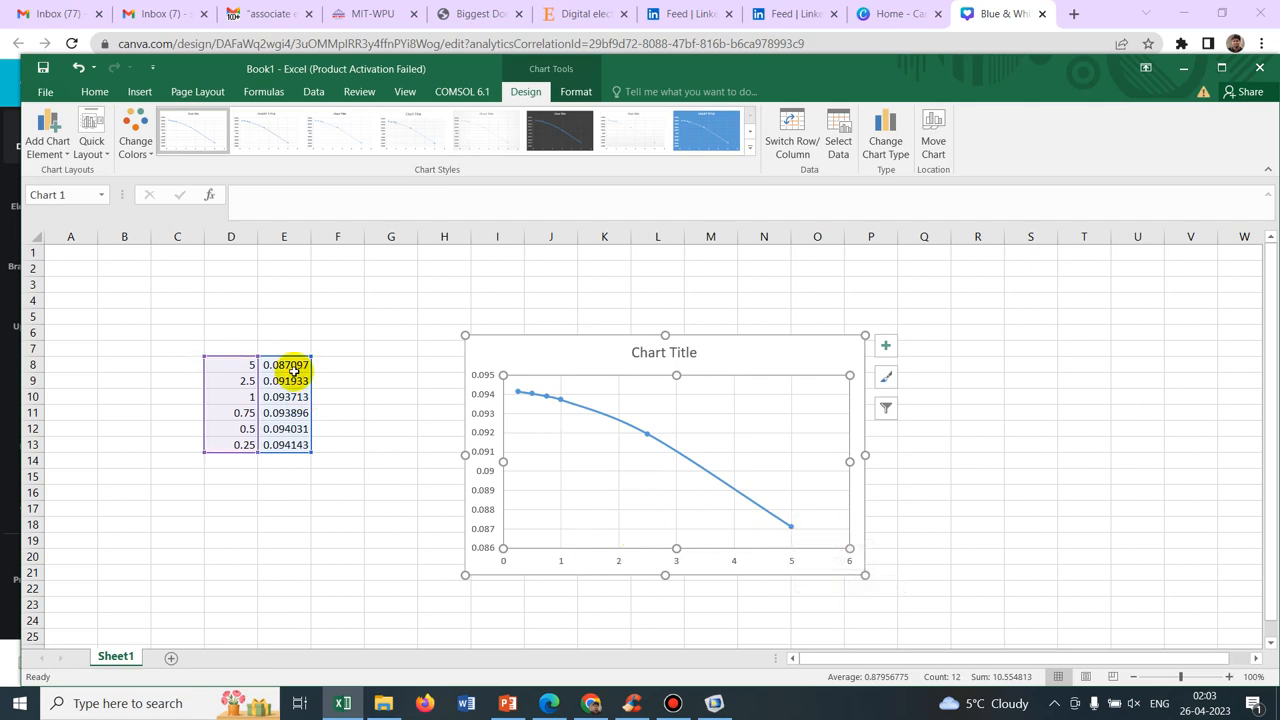
{"action": "mouse_move", "coordinate": [642, 452]}
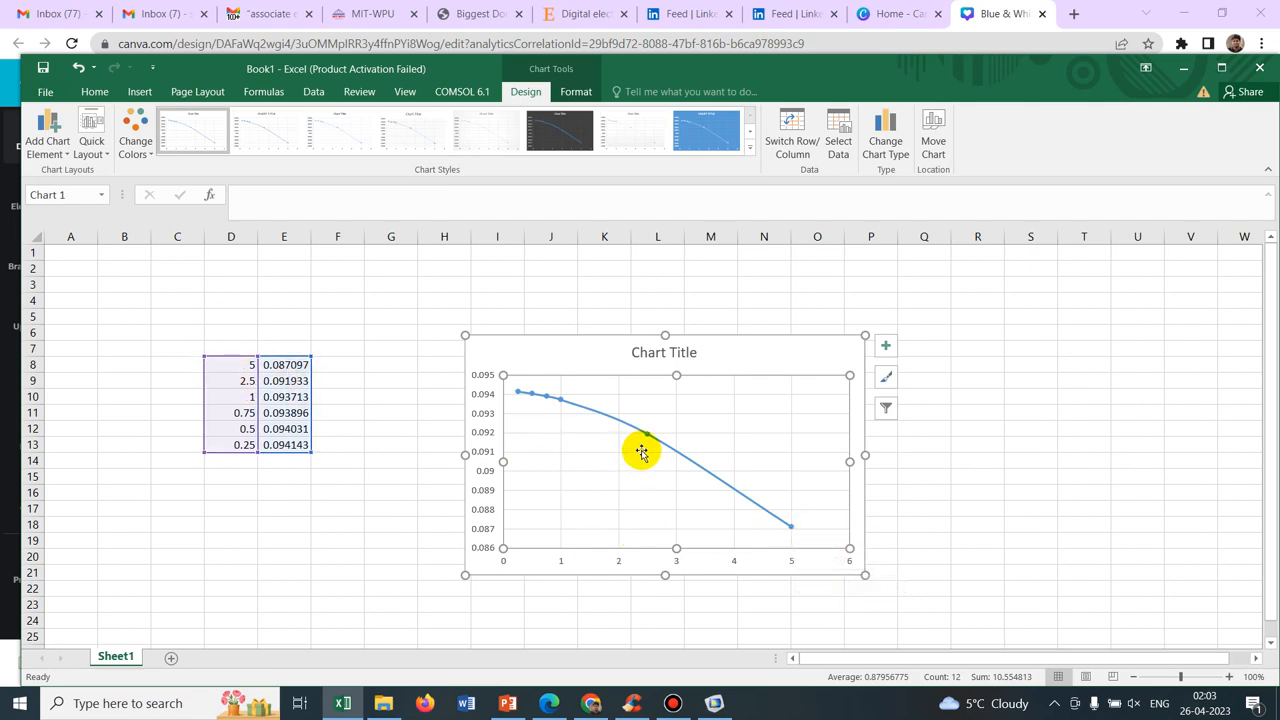
{"action": "mouse_move", "coordinate": [782, 536]}
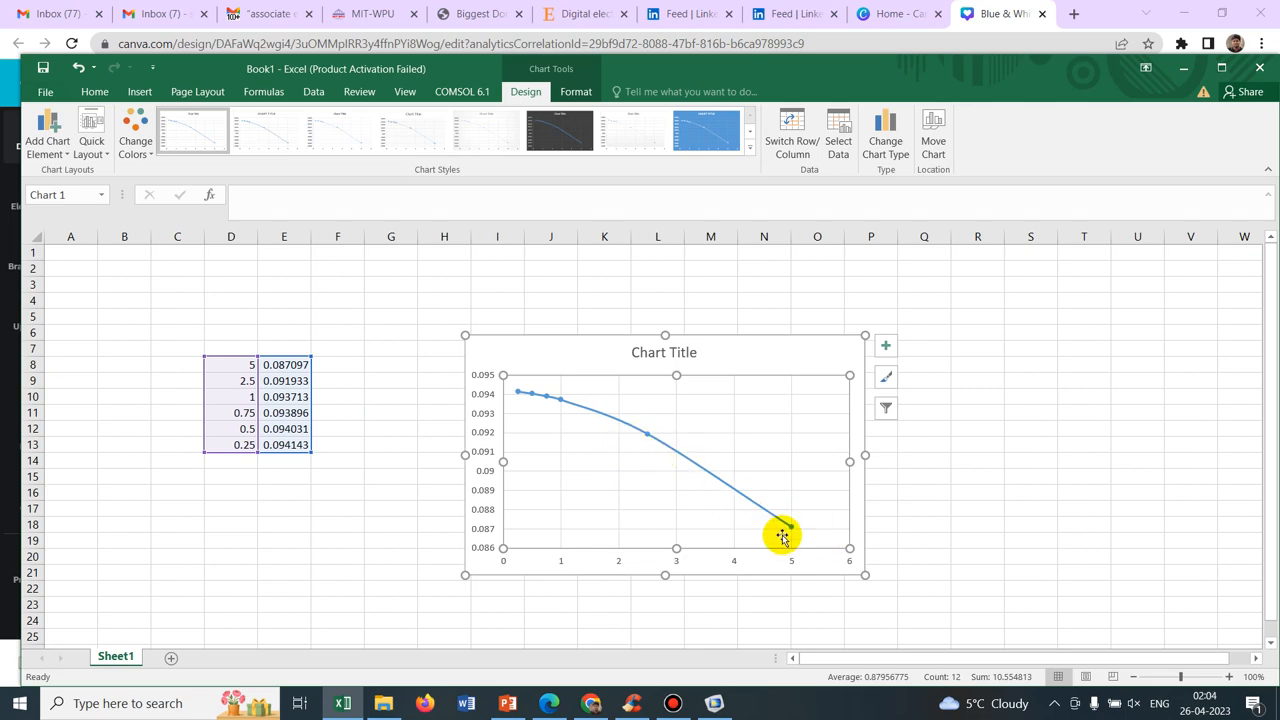
{"action": "mouse_move", "coordinate": [672, 464]}
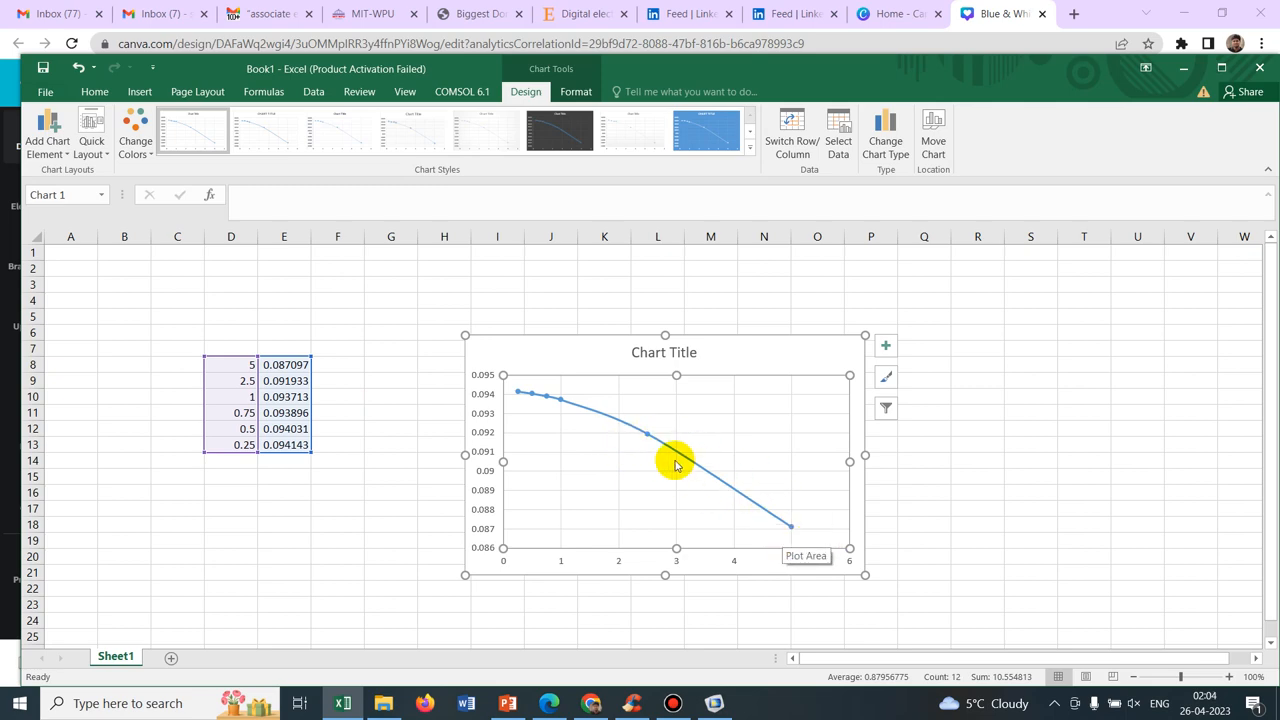
{"action": "mouse_move", "coordinate": [742, 444]}
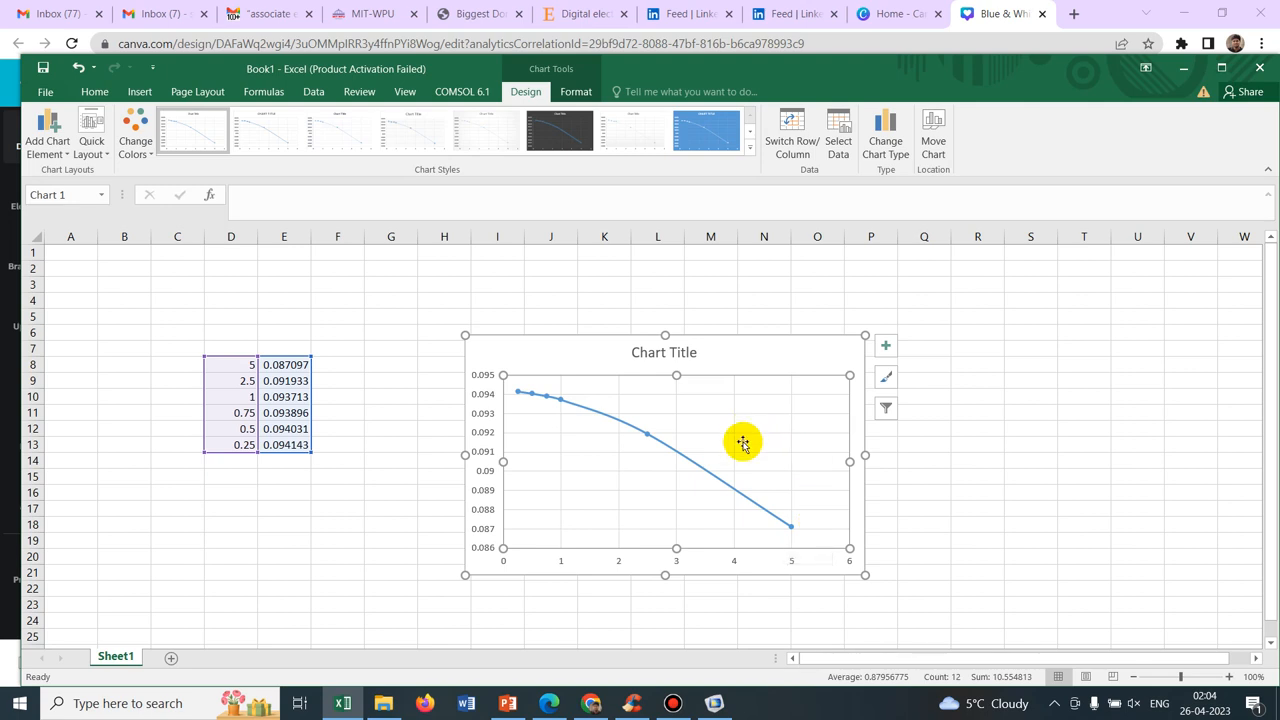
{"action": "mouse_move", "coordinate": [788, 528]}
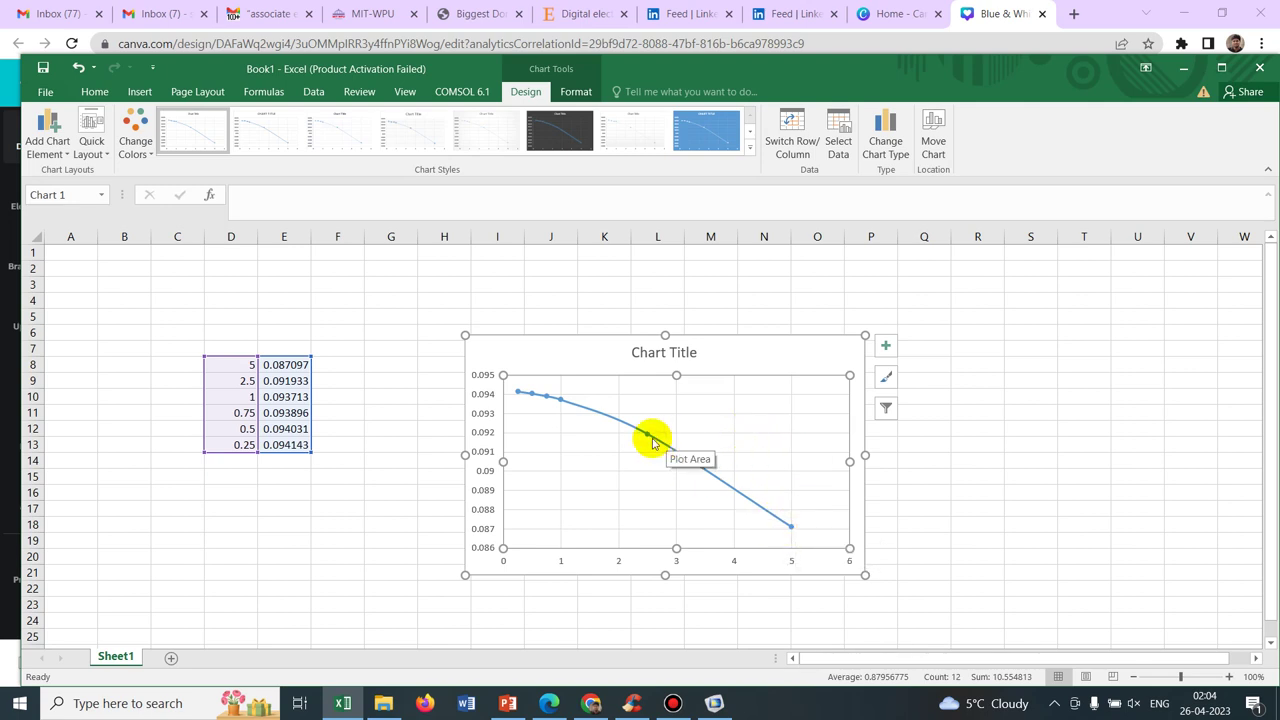
{"action": "mouse_move", "coordinate": [652, 440]}
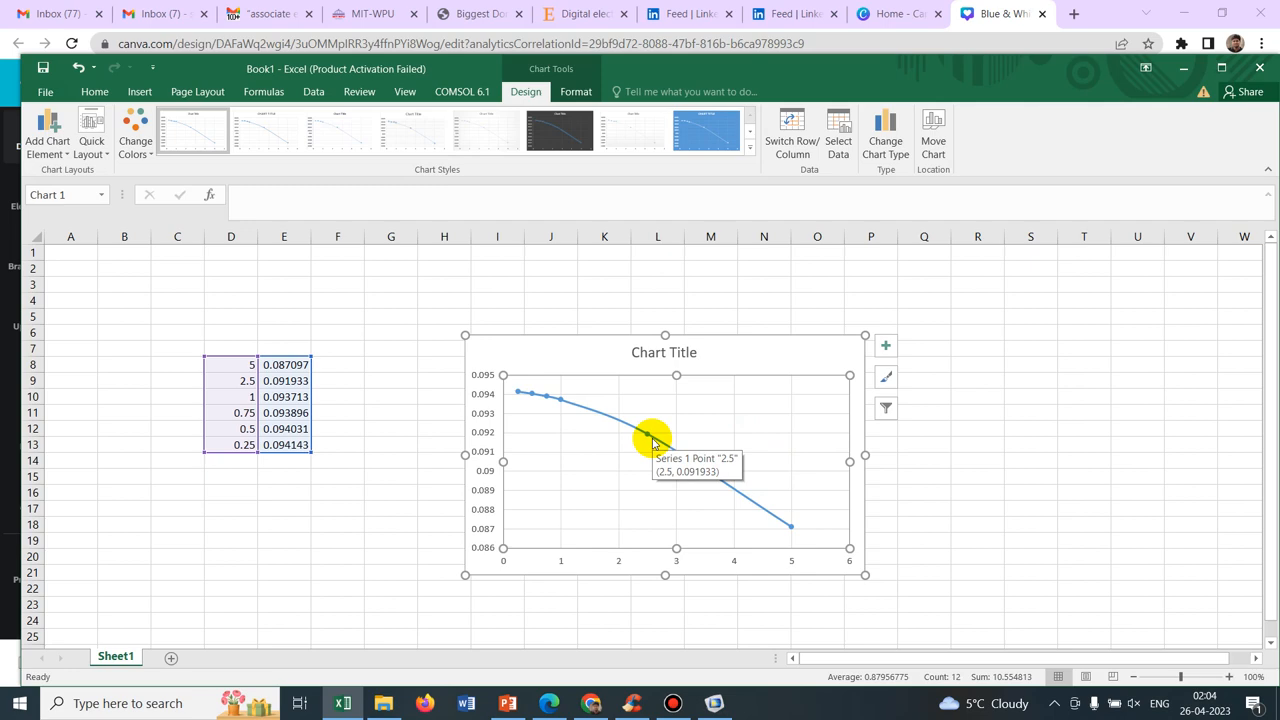
{"action": "mouse_move", "coordinate": [570, 400]}
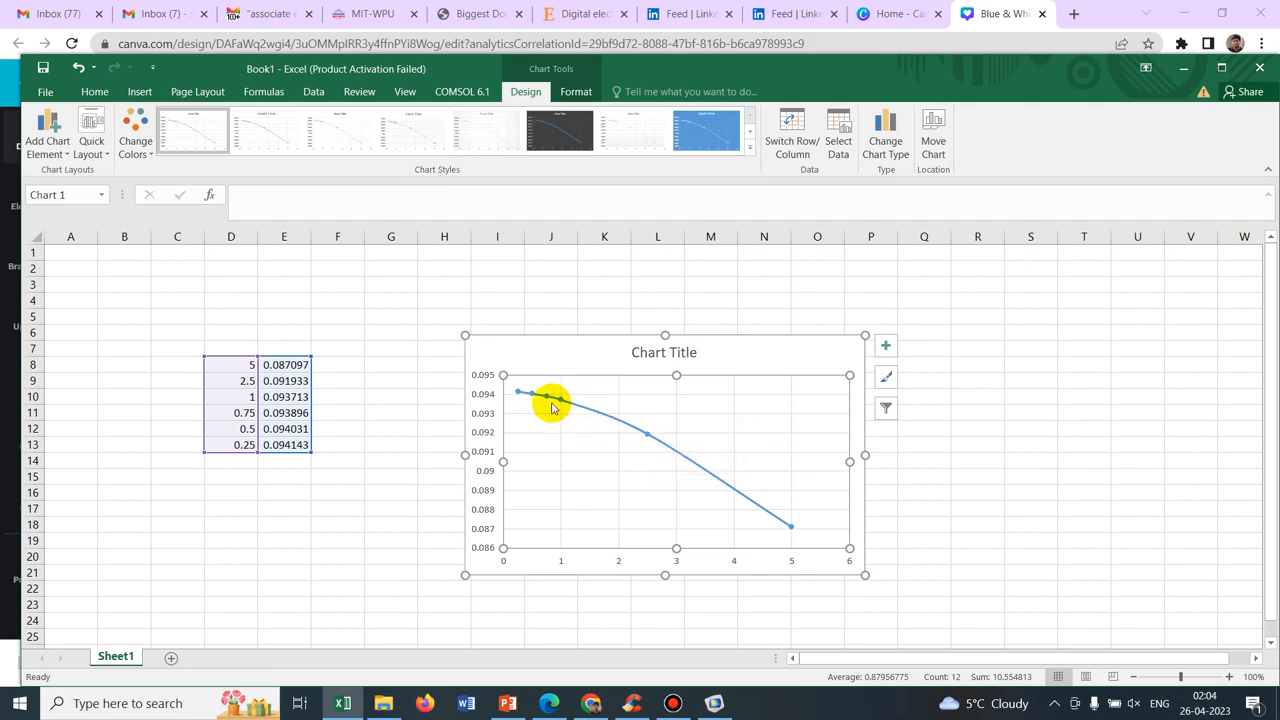
{"action": "mouse_move", "coordinate": [552, 404]}
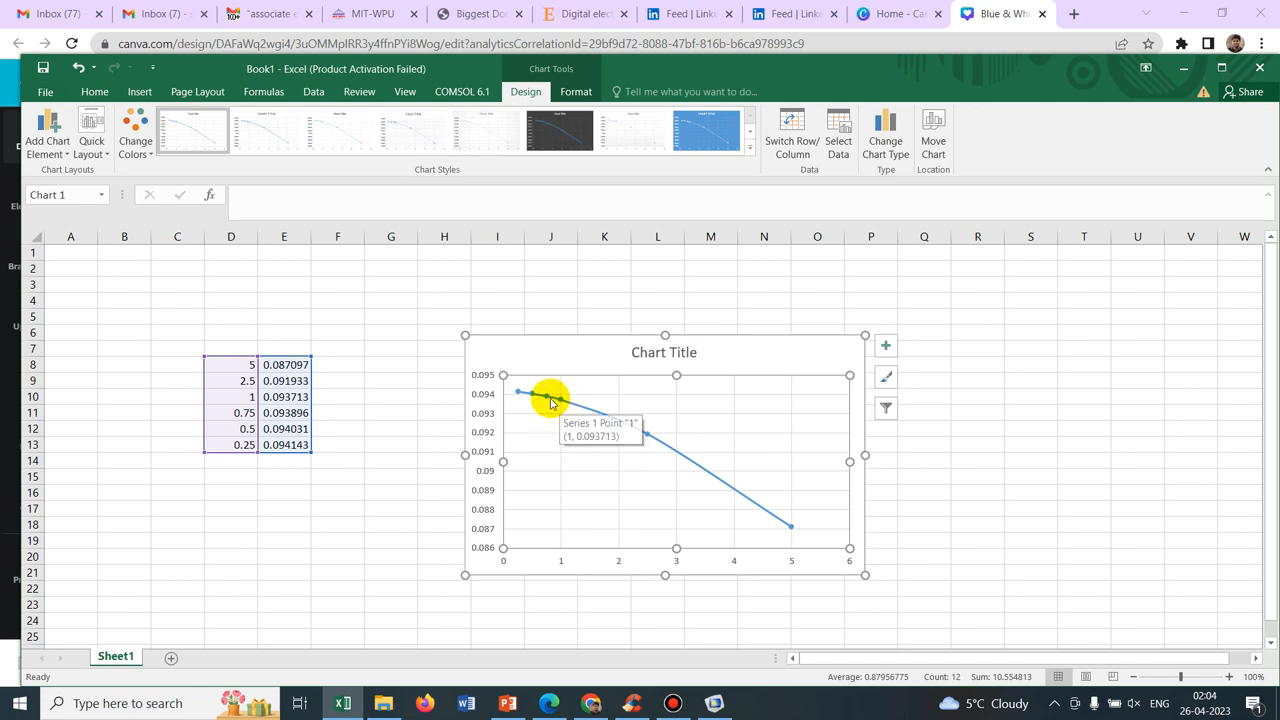
{"action": "mouse_move", "coordinate": [524, 412]}
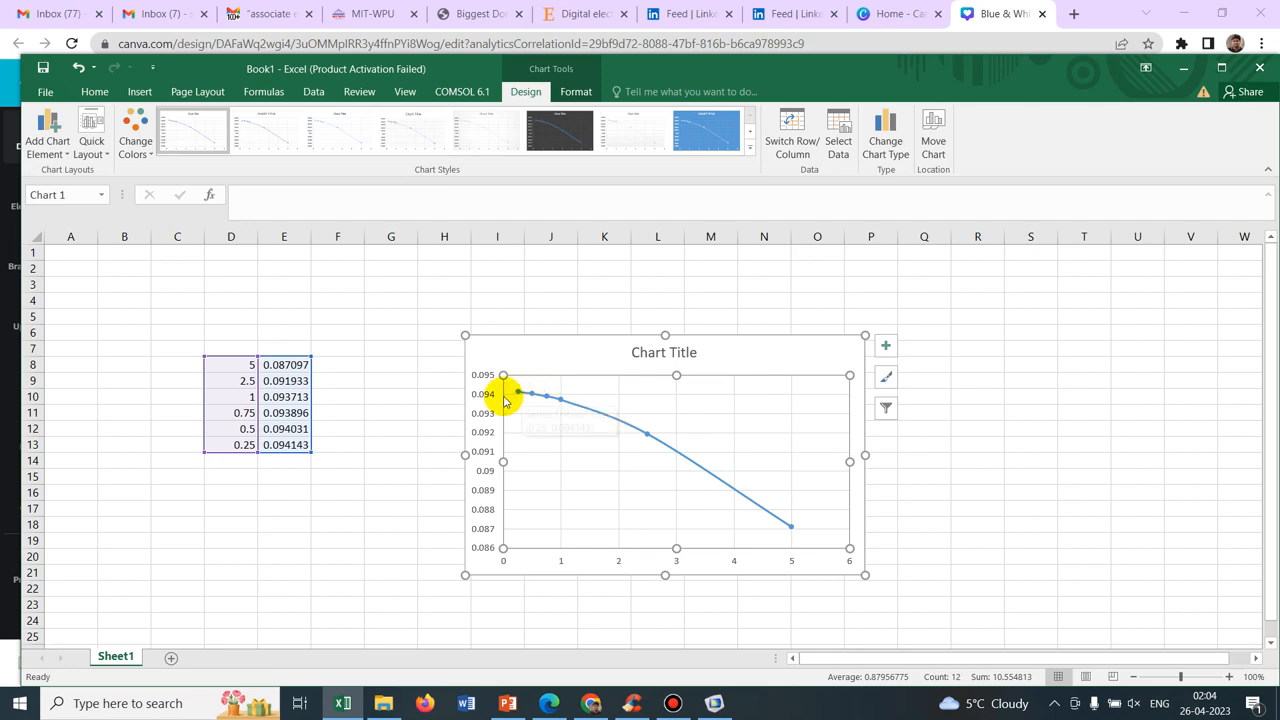
{"action": "mouse_move", "coordinate": [542, 392]}
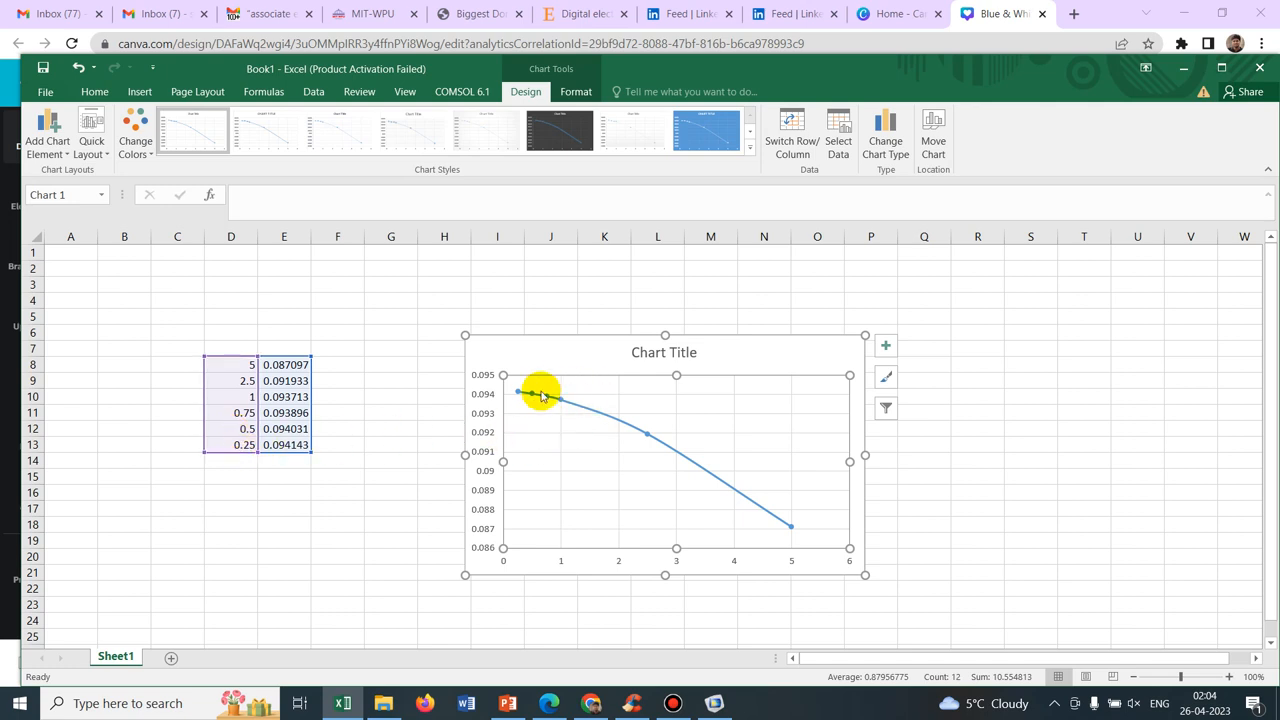
{"action": "mouse_move", "coordinate": [520, 394]}
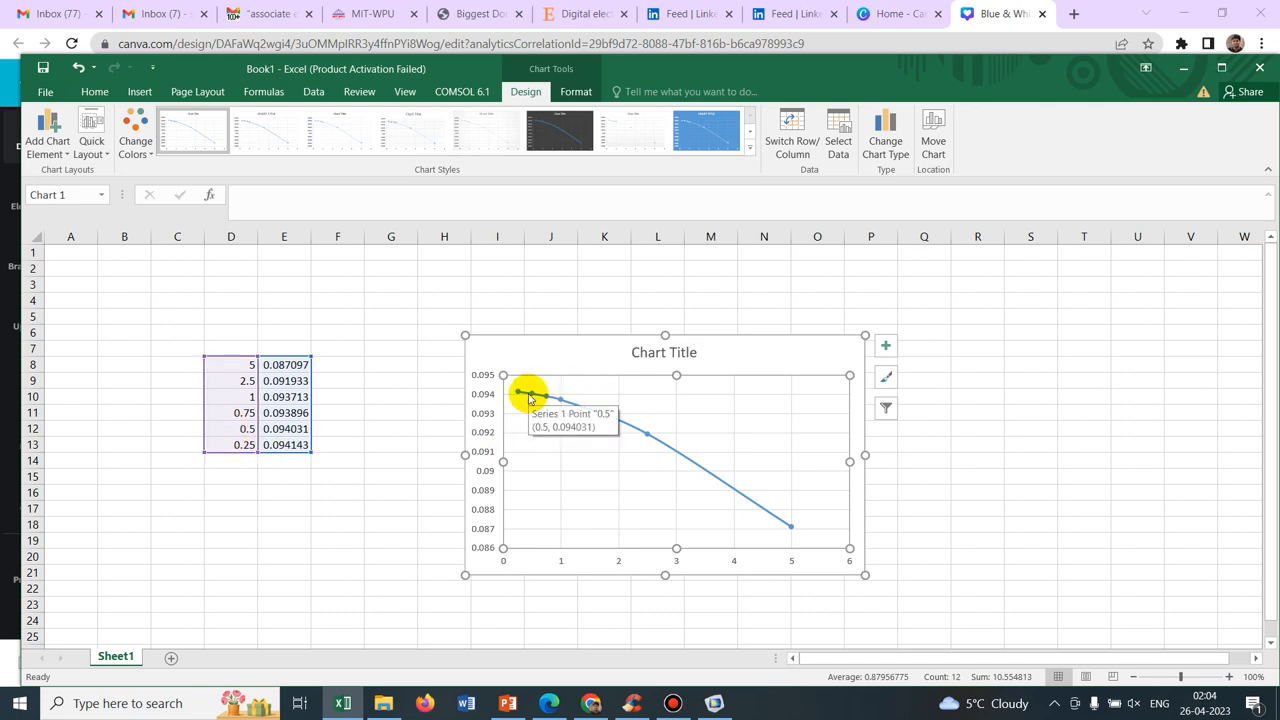
{"action": "mouse_move", "coordinate": [244, 460]}
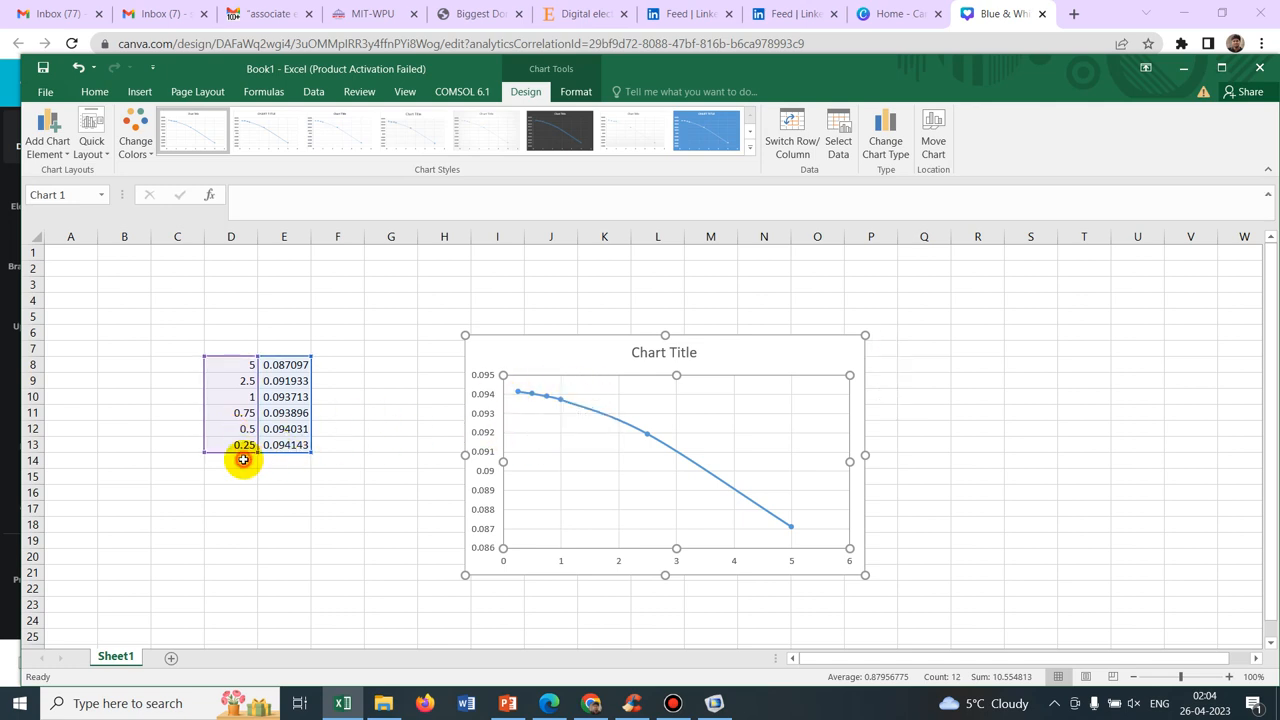
Enter the extra mesh sizes 0.1 and 0.05 below 0.25 in column D
{"action": "type", "text": "0.1"}
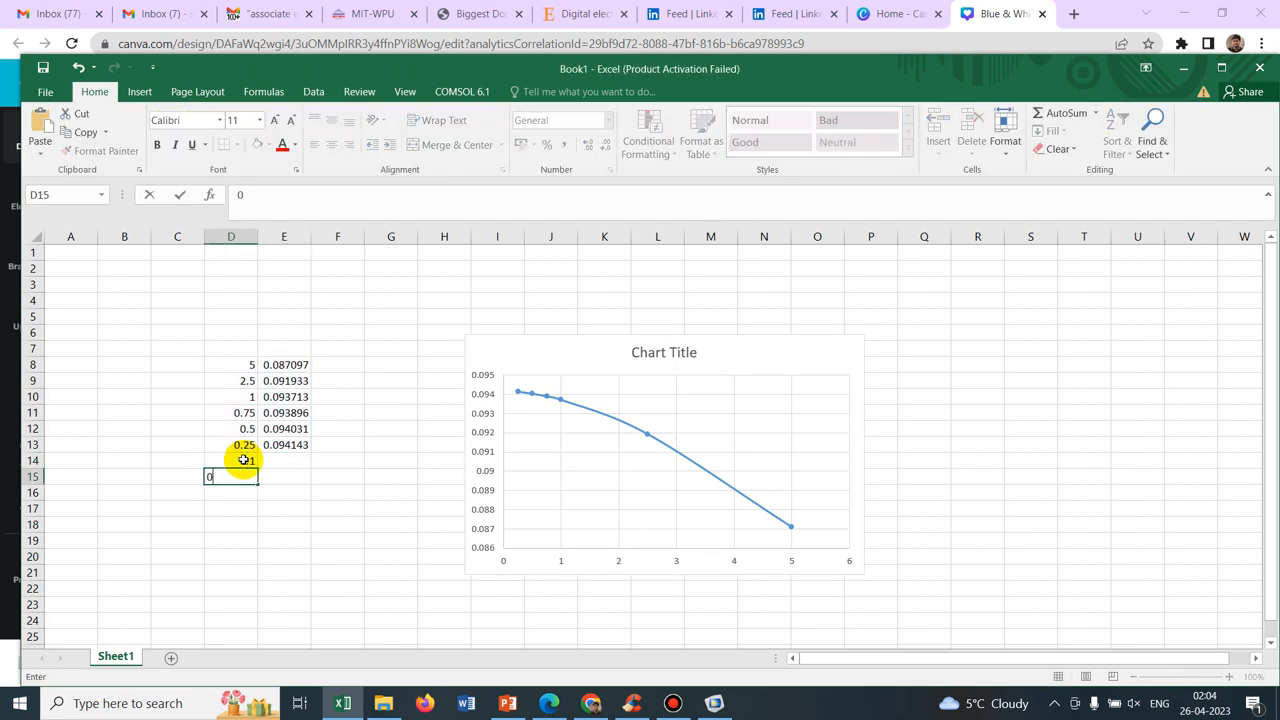
{"action": "type", "text": "0.05"}
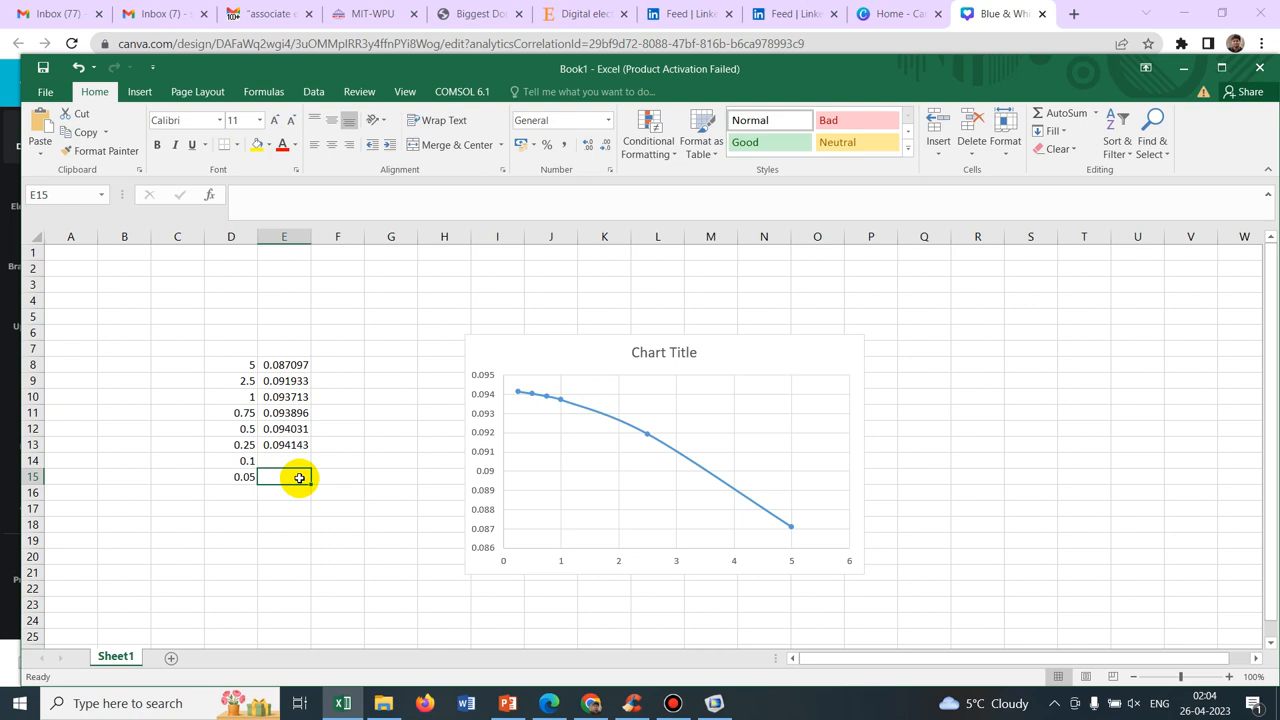
{"action": "mouse_move", "coordinate": [492, 418]}
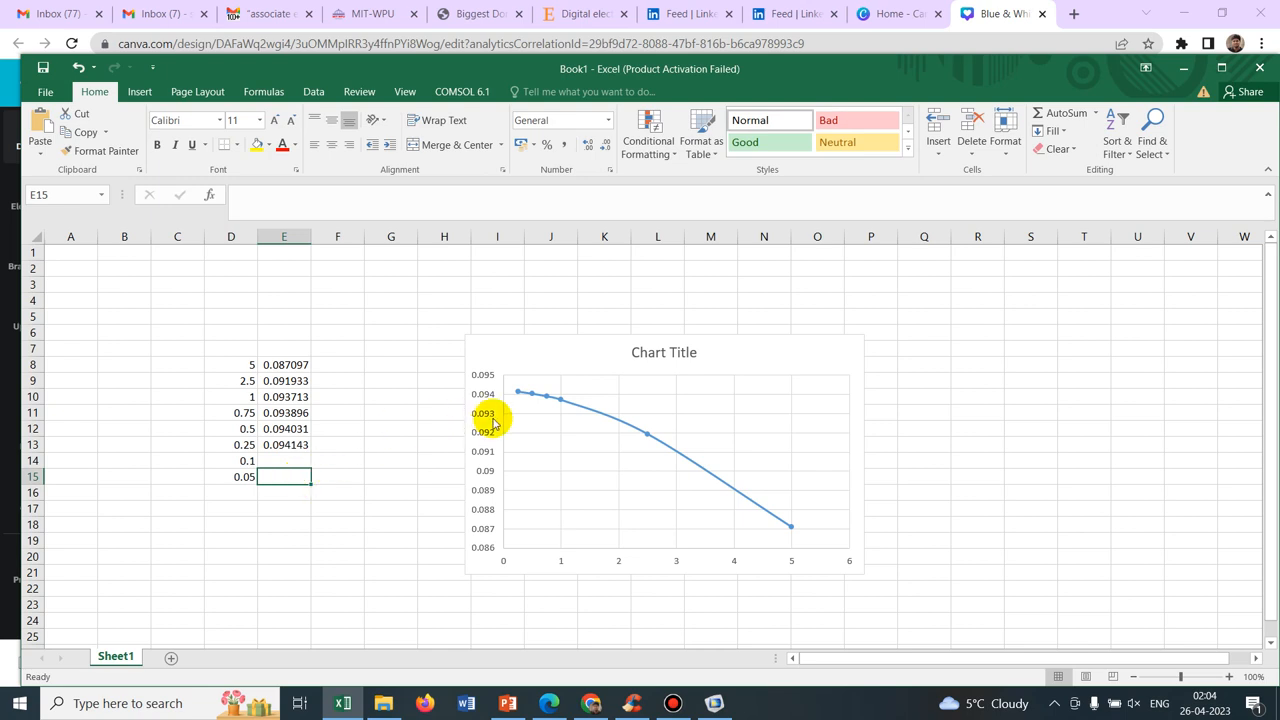